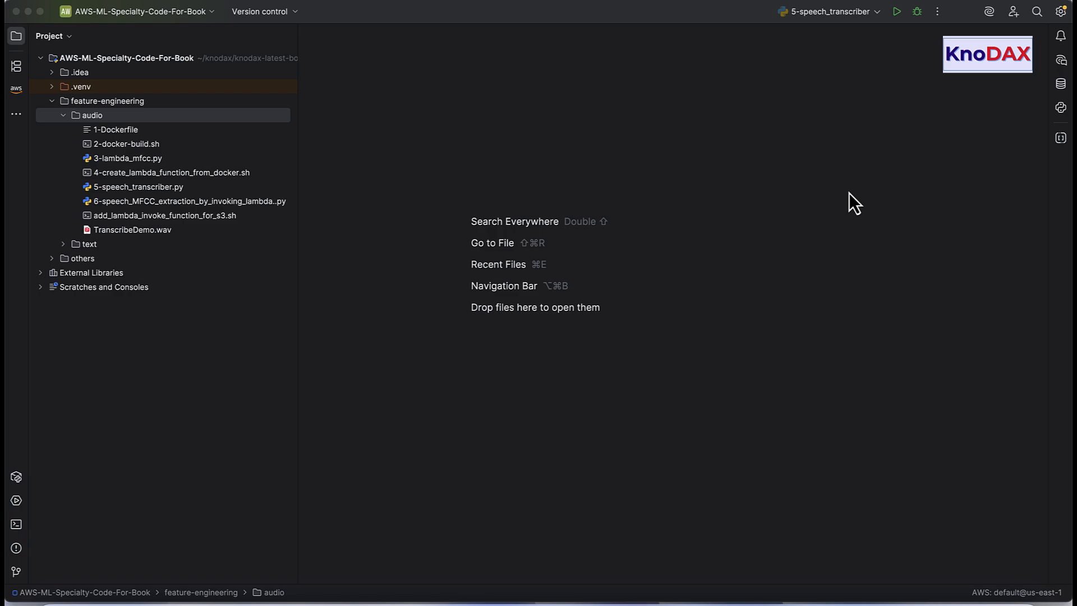
mouse_move(241, 163)
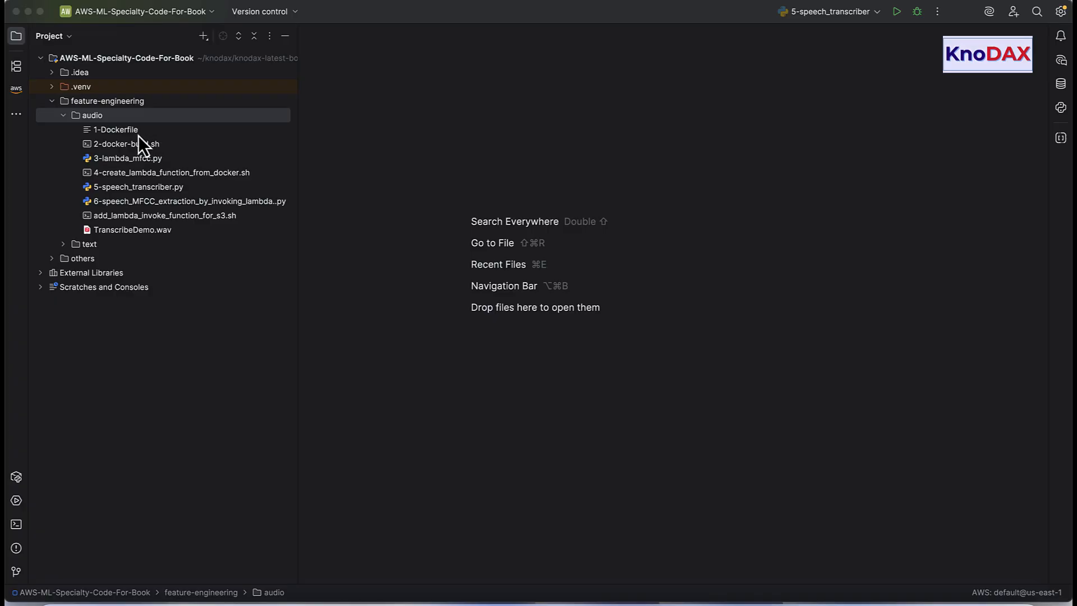
Open 1-Dockerfile from the audio folder and review its numba caching and system dependencies lines.
click(114, 129)
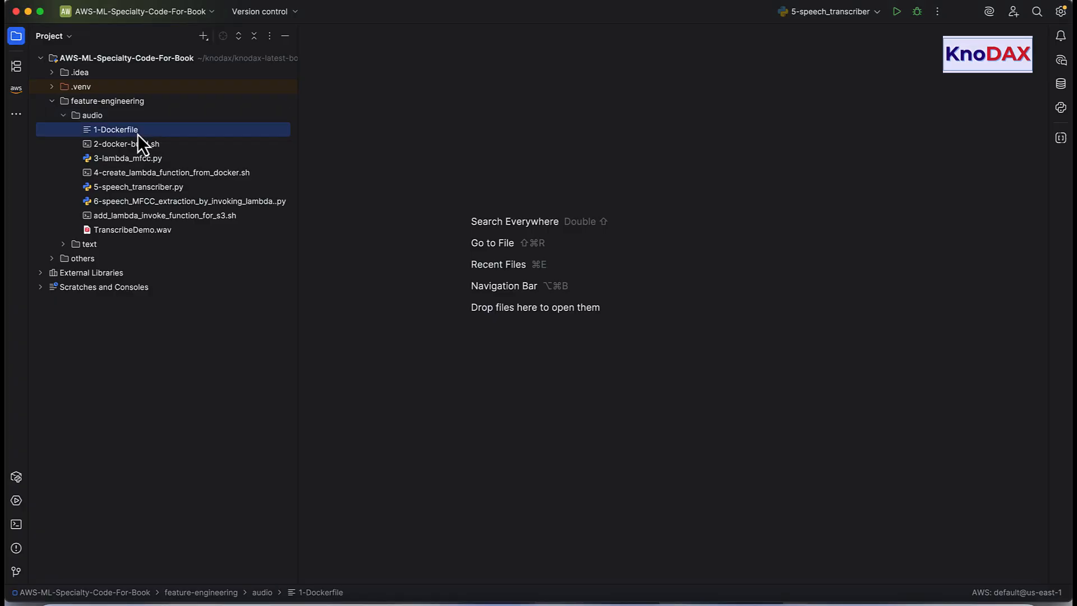
double_click(115, 129)
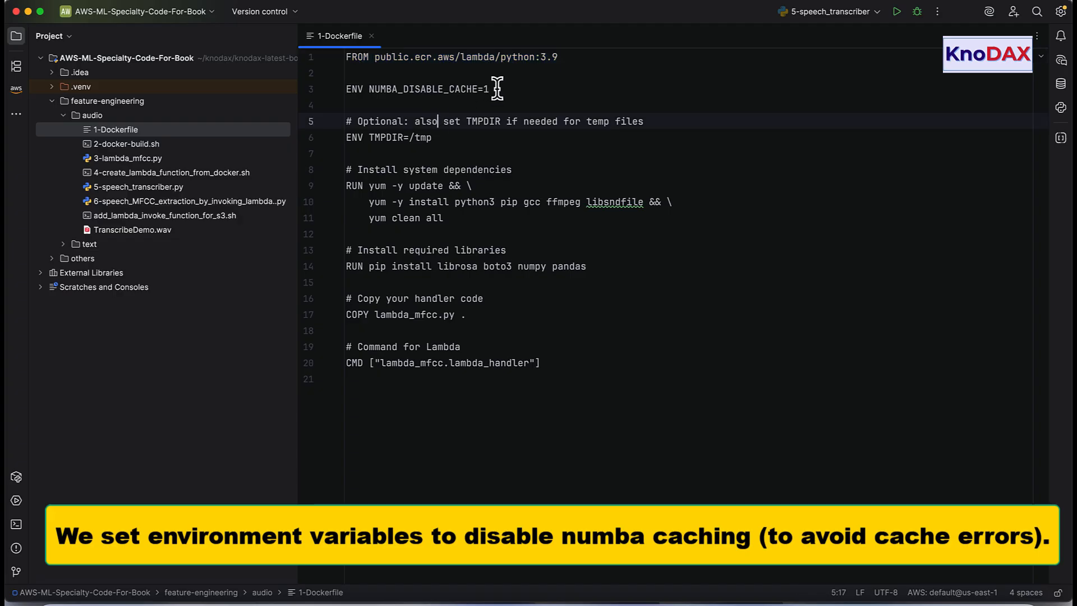
triple_click(415, 89)
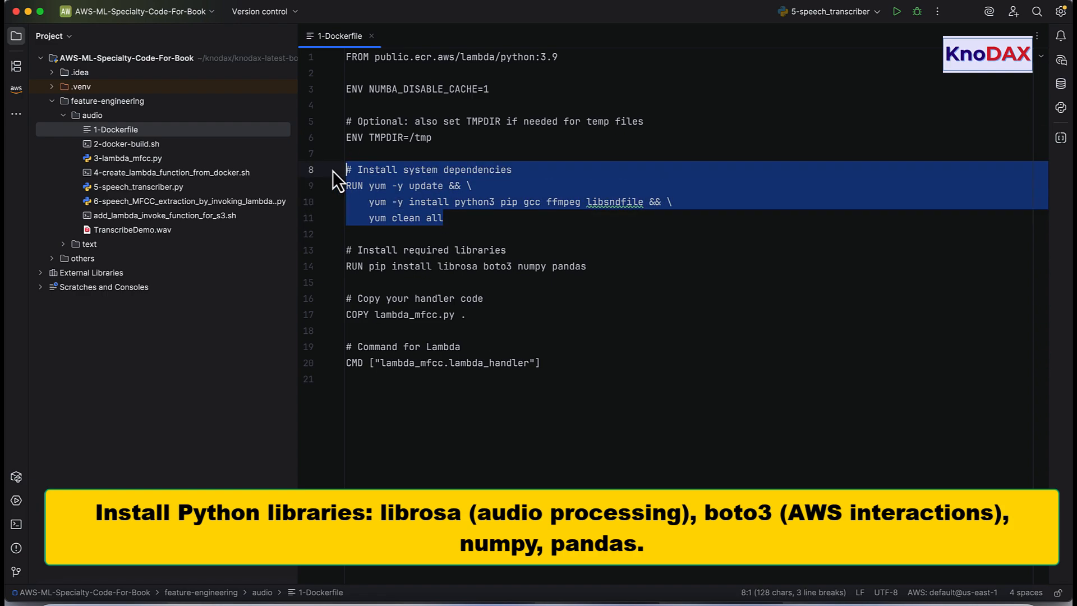
click(587, 267)
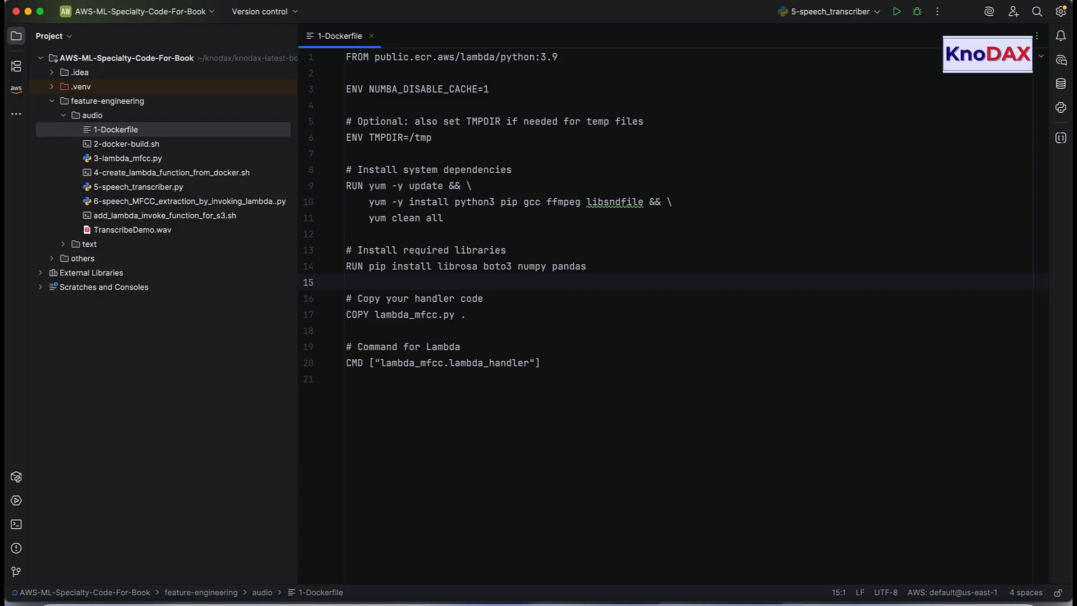
mouse_move(146, 165)
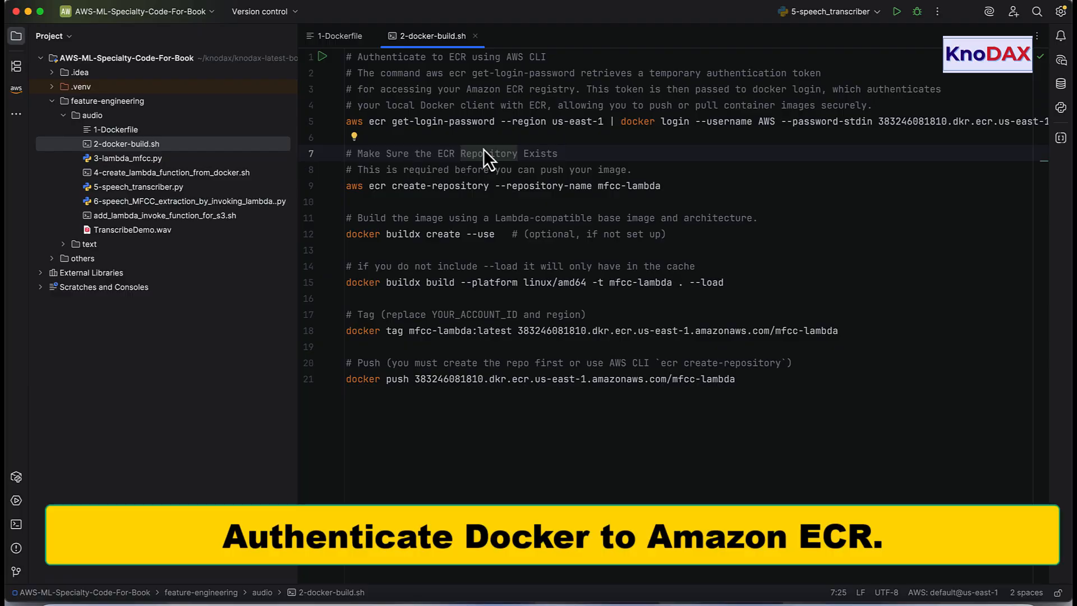
mouse_move(350, 137)
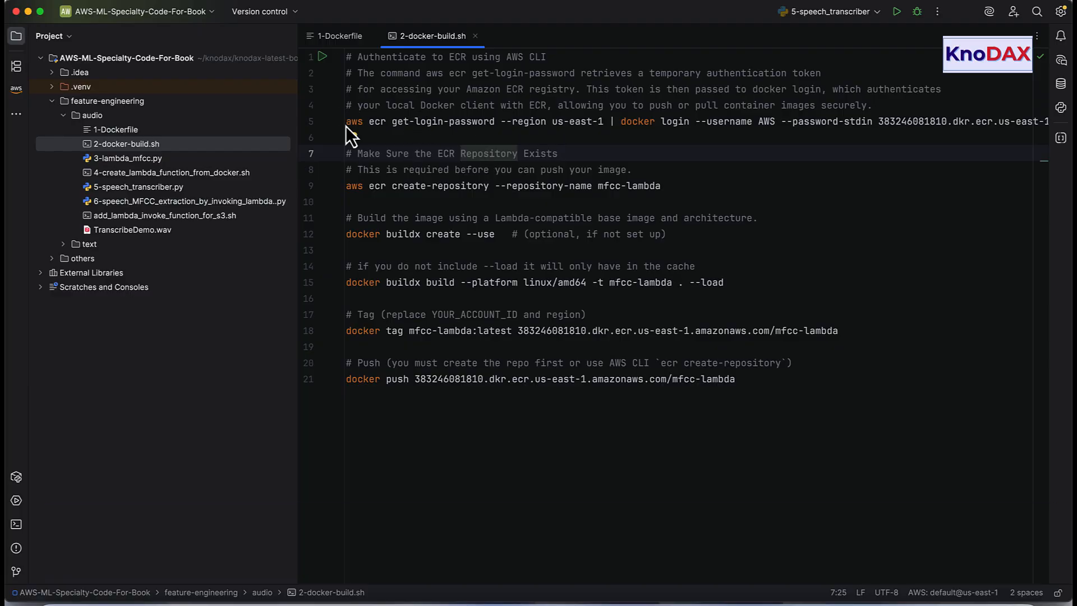
Review the ECR login, build and push commands in 2-docker-build.sh, then open 3-lambda_mfcc.py.
click(357, 121)
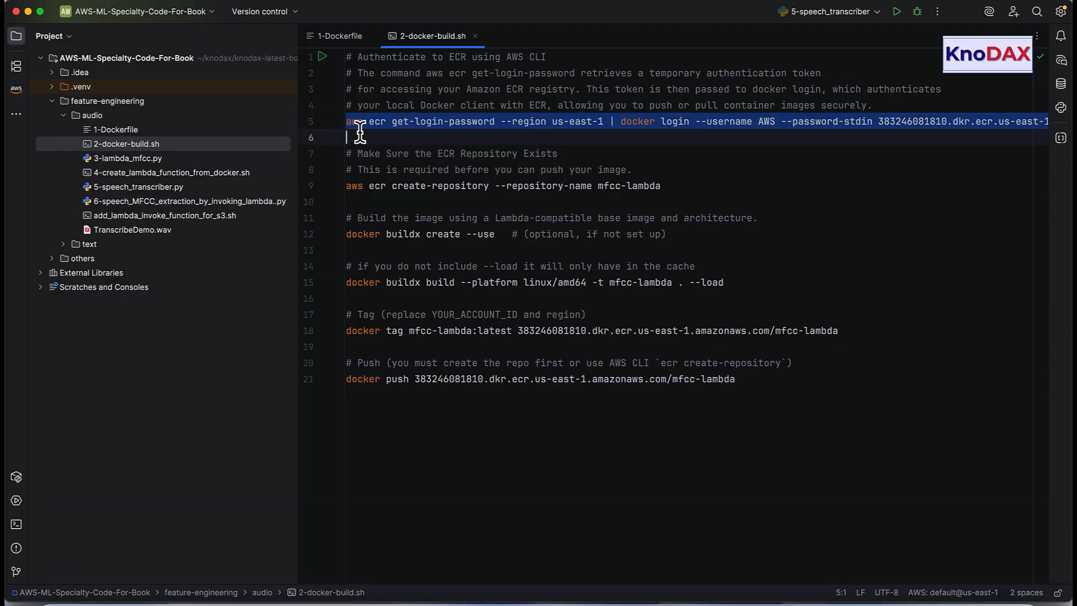
click(470, 137)
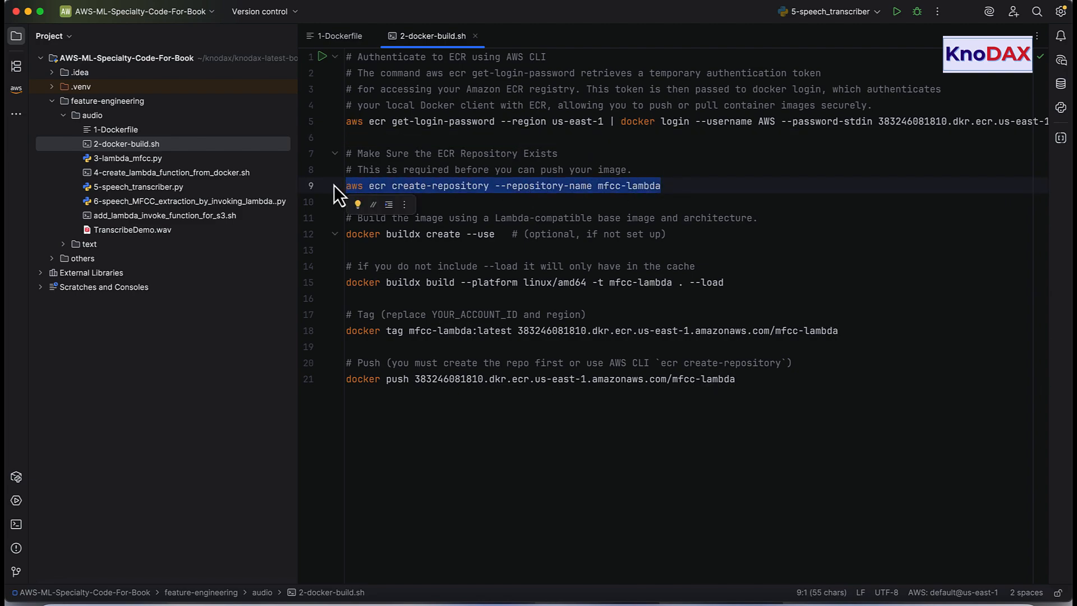
mouse_move(553, 194)
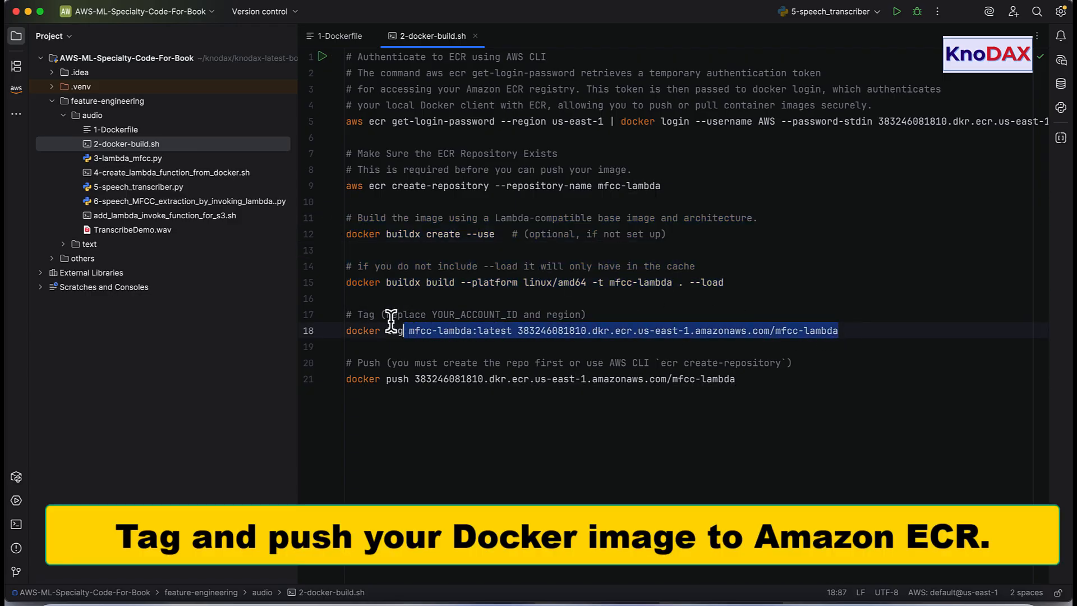
click(347, 346)
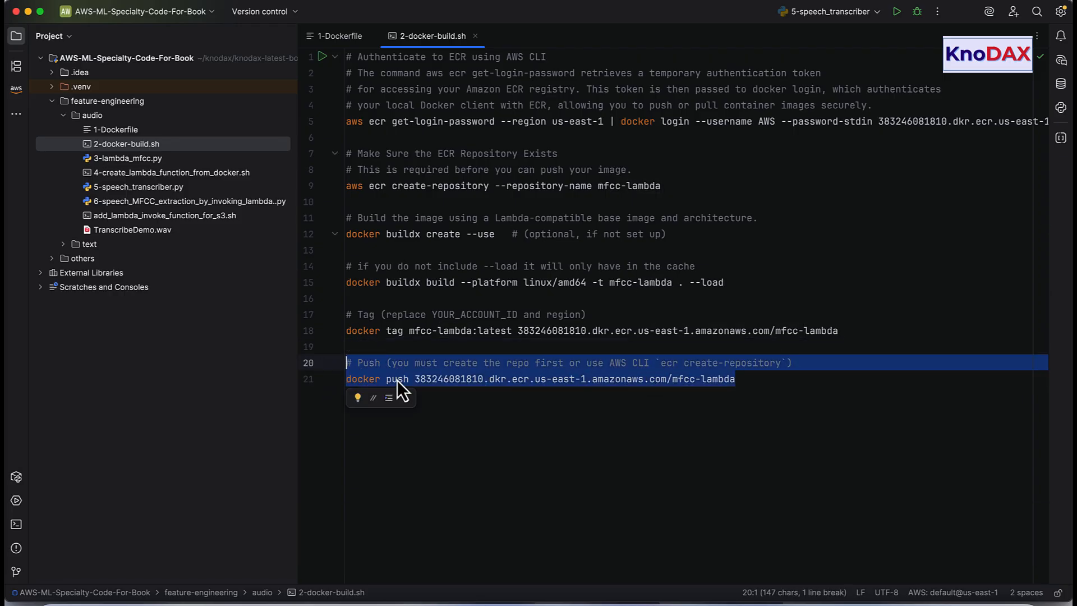
mouse_move(509, 401)
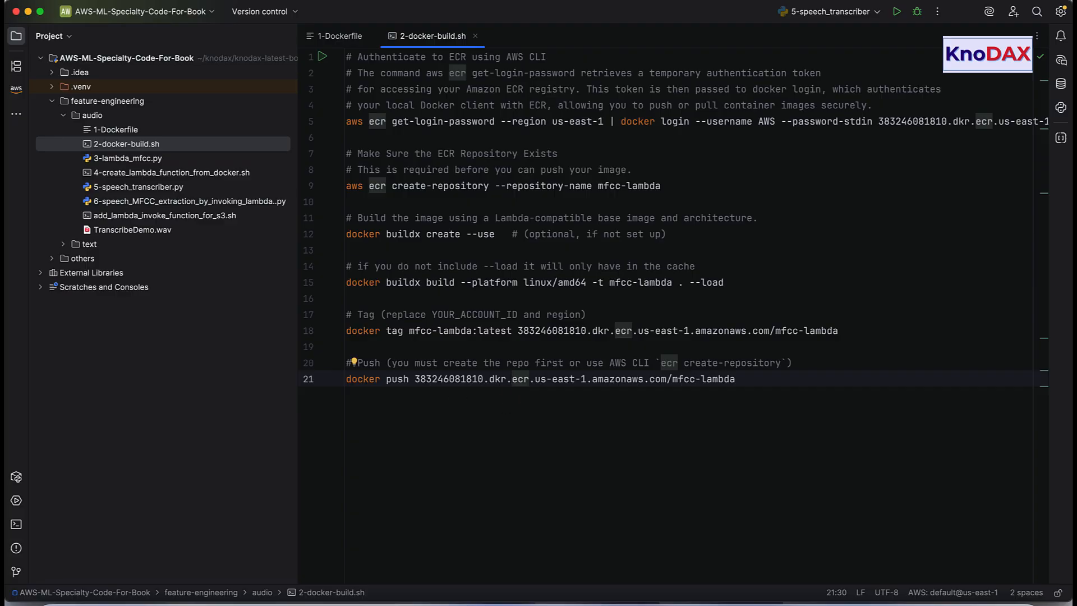
mouse_move(149, 175)
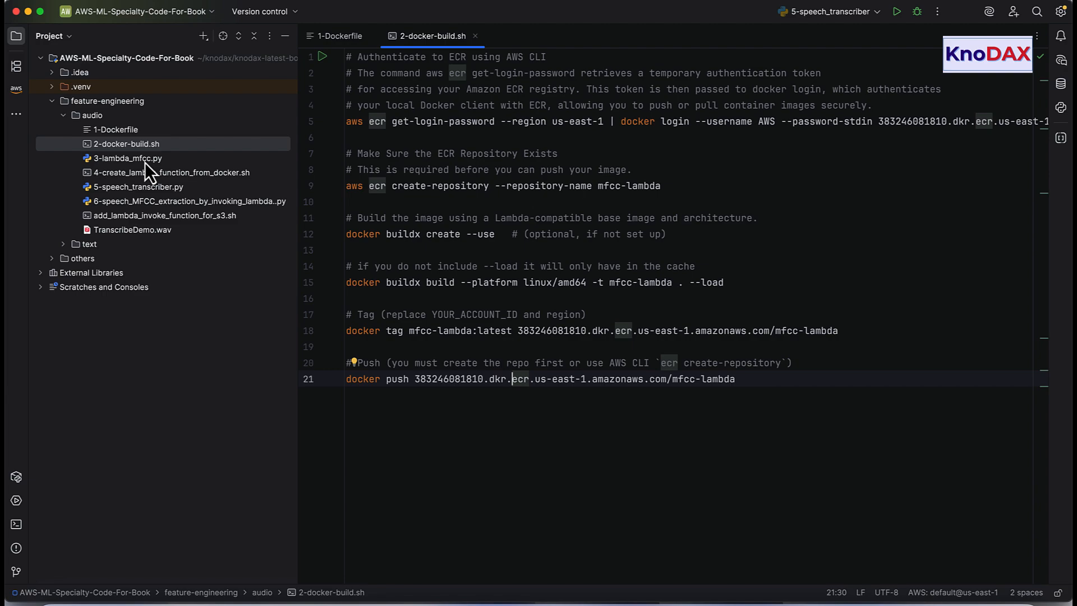
click(129, 158)
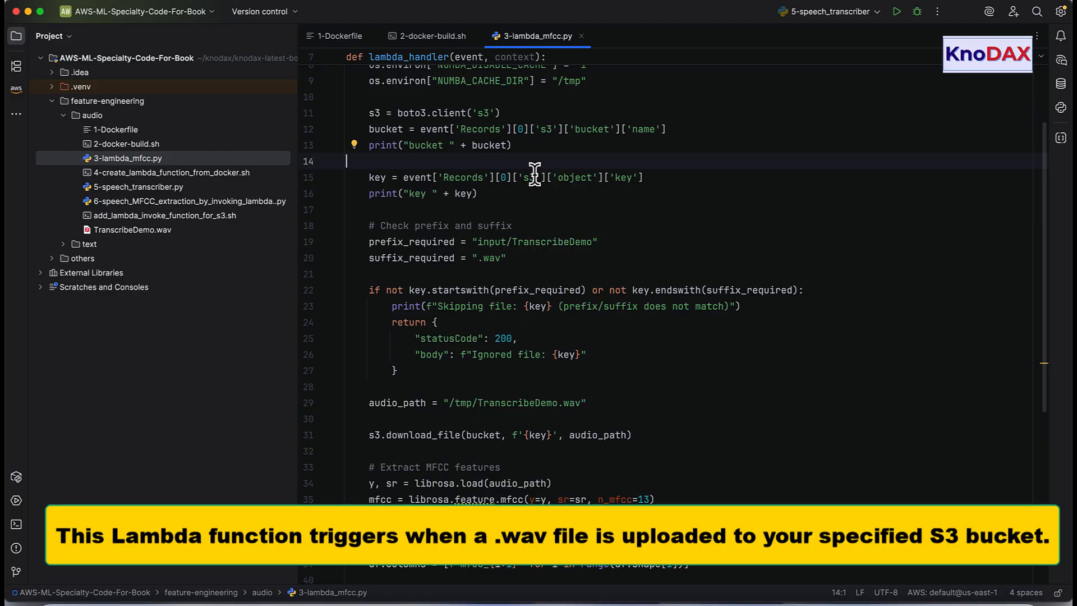
Scroll through the MFCC extraction and CSV-writing code in 3-lambda_mfcc.py.
scroll(up, 3)
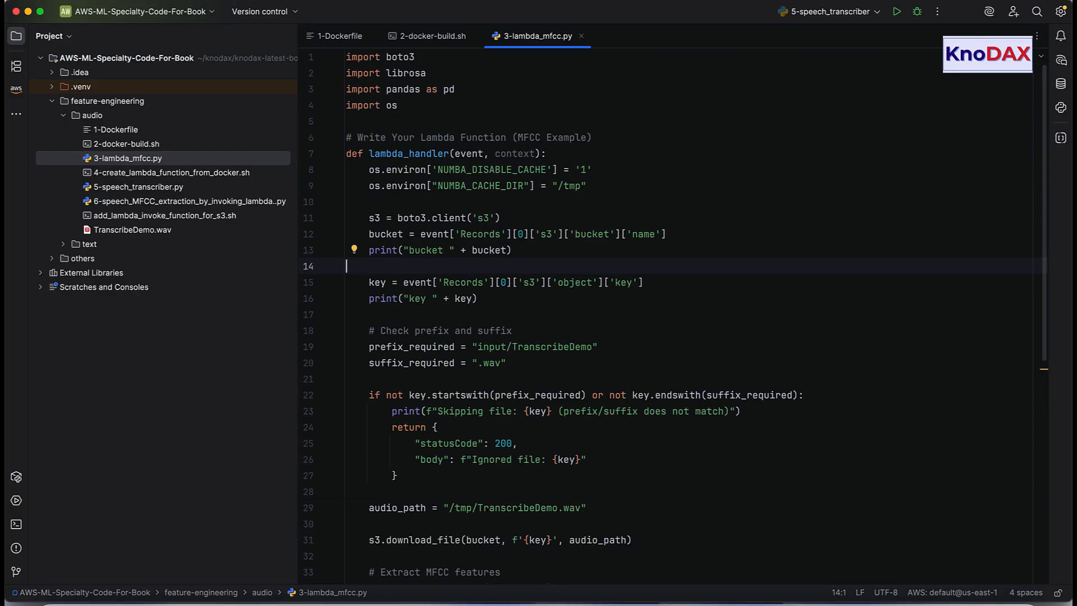
mouse_move(576, 168)
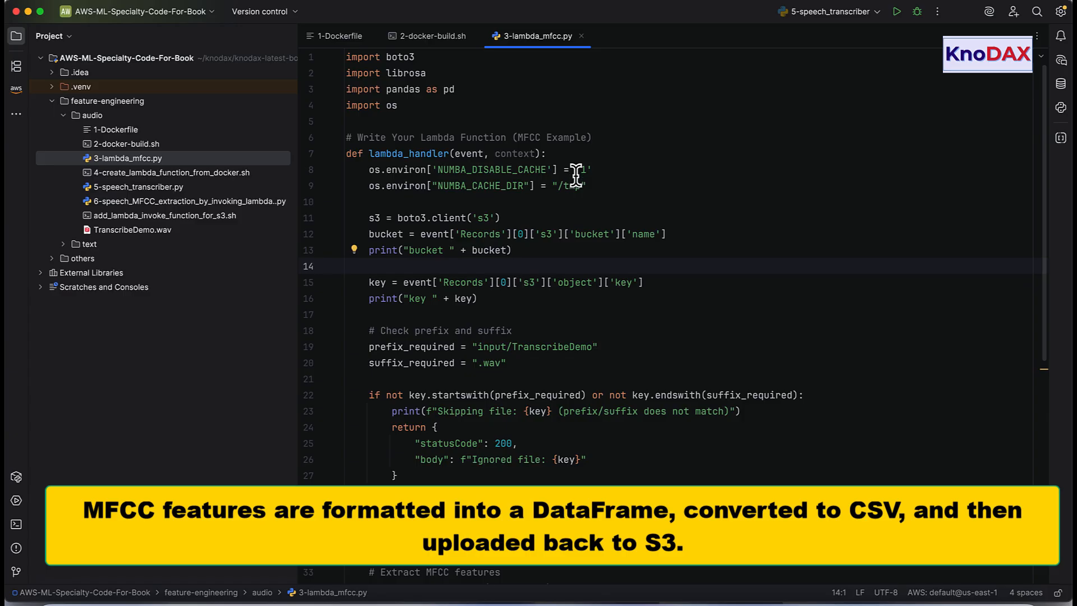
scroll(down, 3)
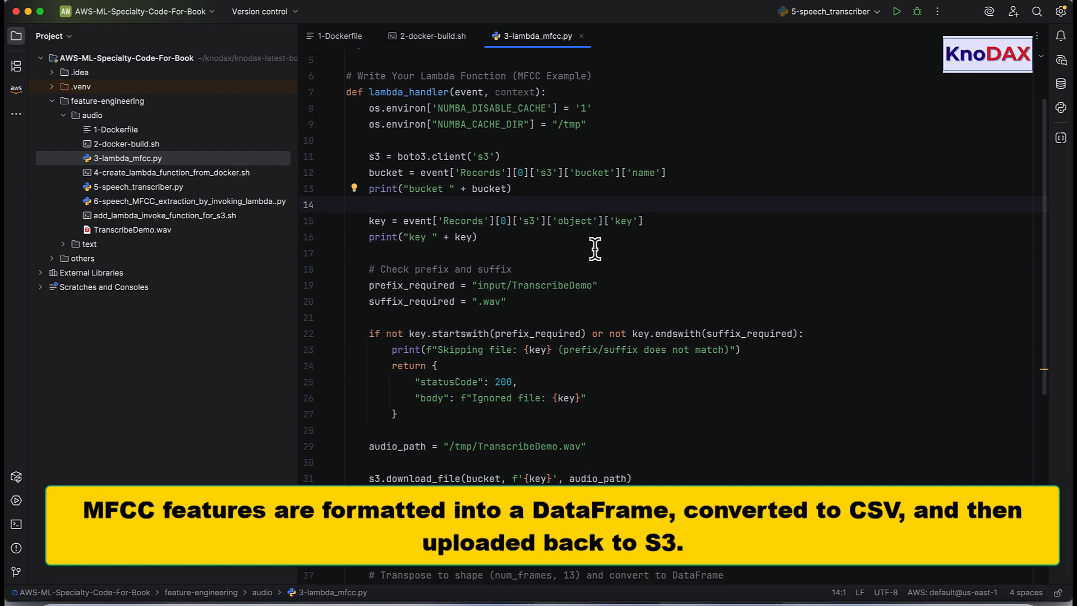
scroll(down, 3)
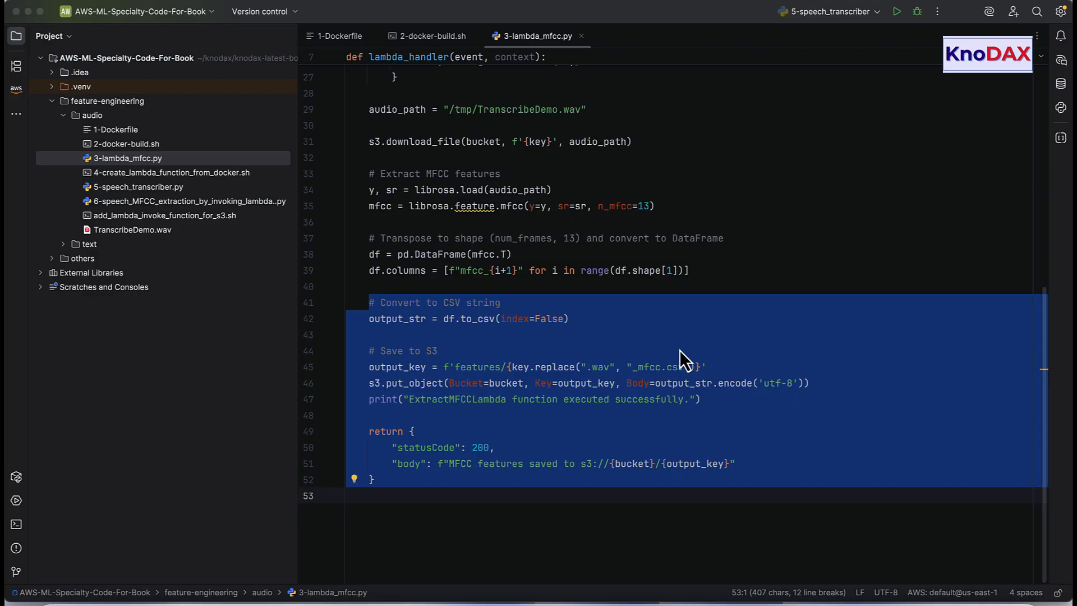
scroll(up, 3)
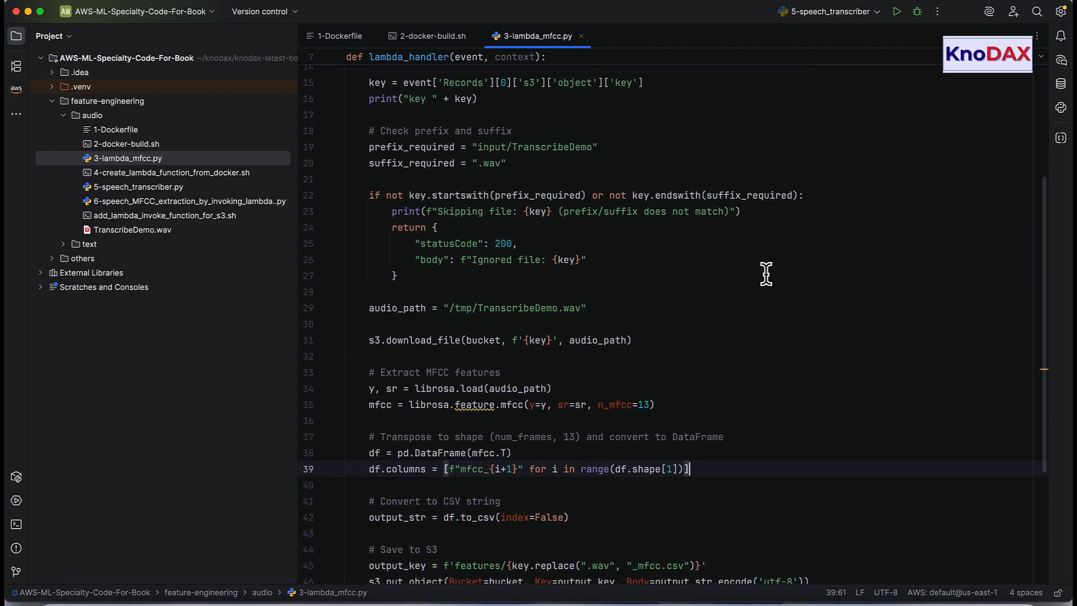
scroll(up, 3)
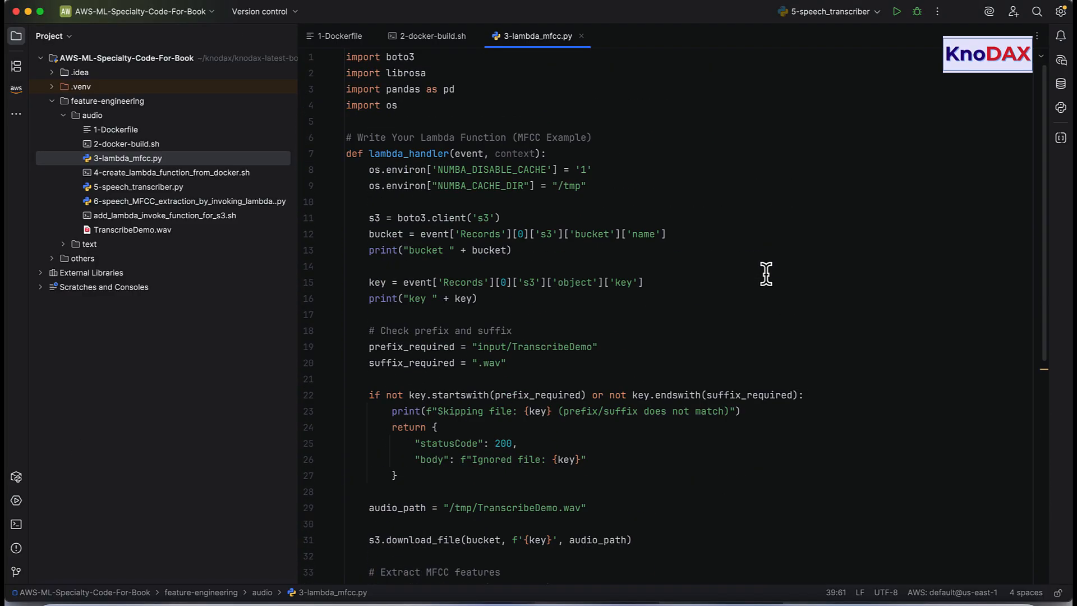
scroll(down, 3)
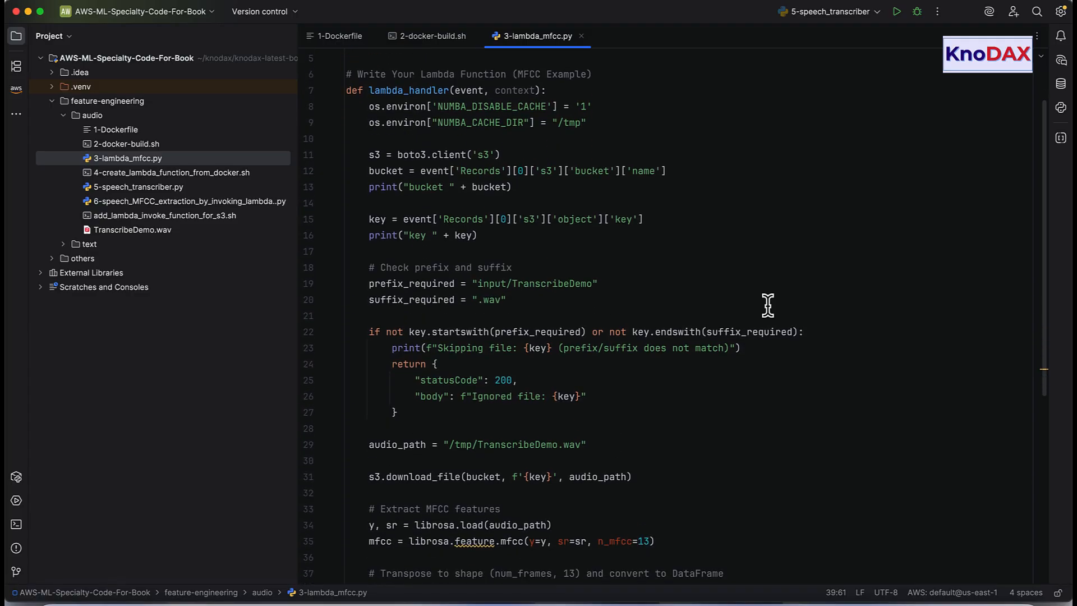
scroll(down, 3)
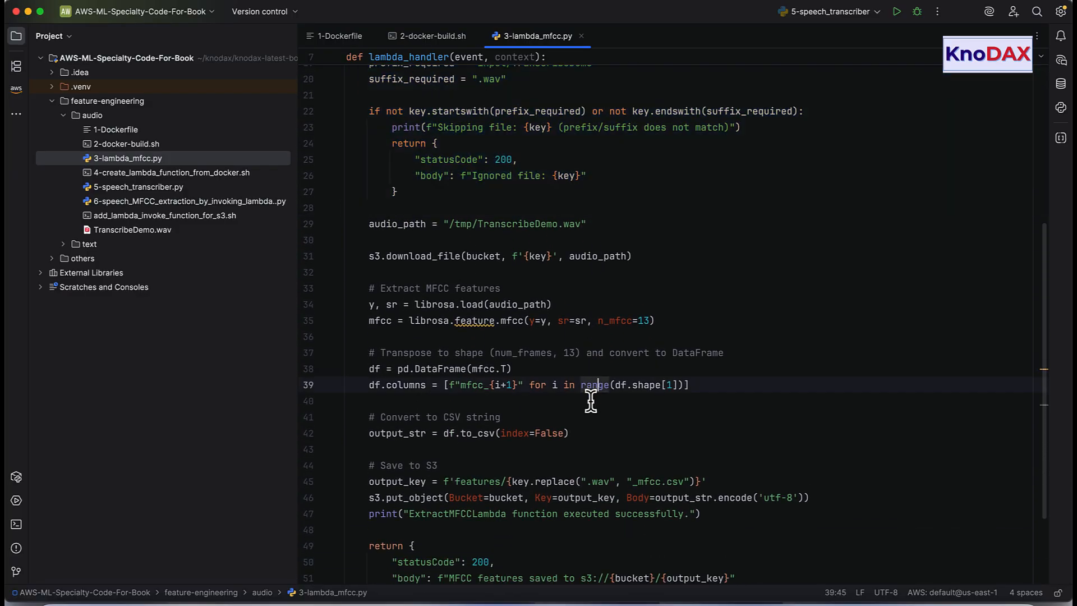
scroll(down, 3)
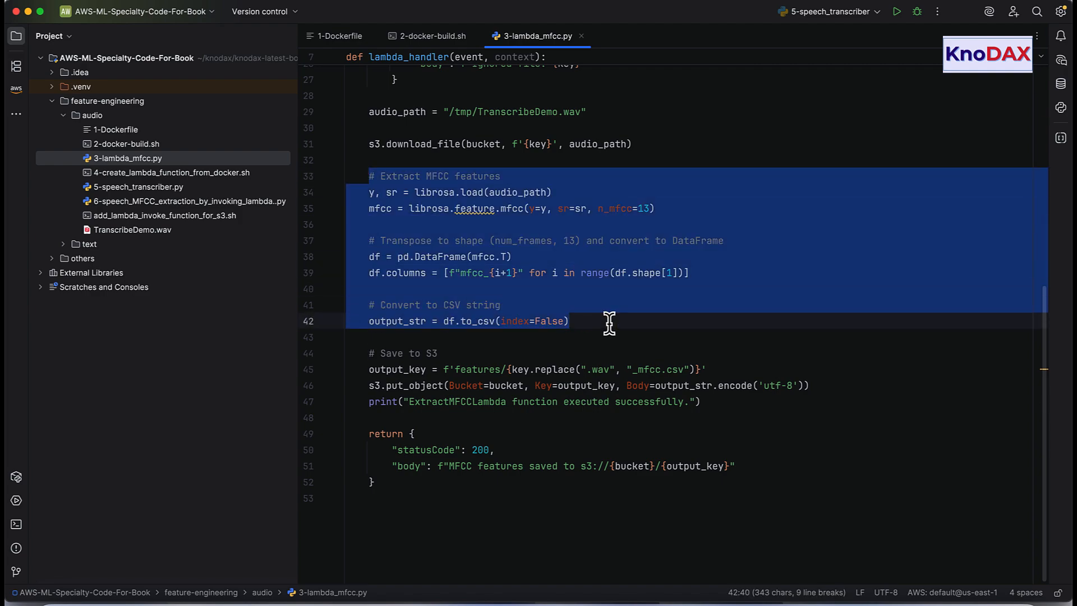
click(567, 443)
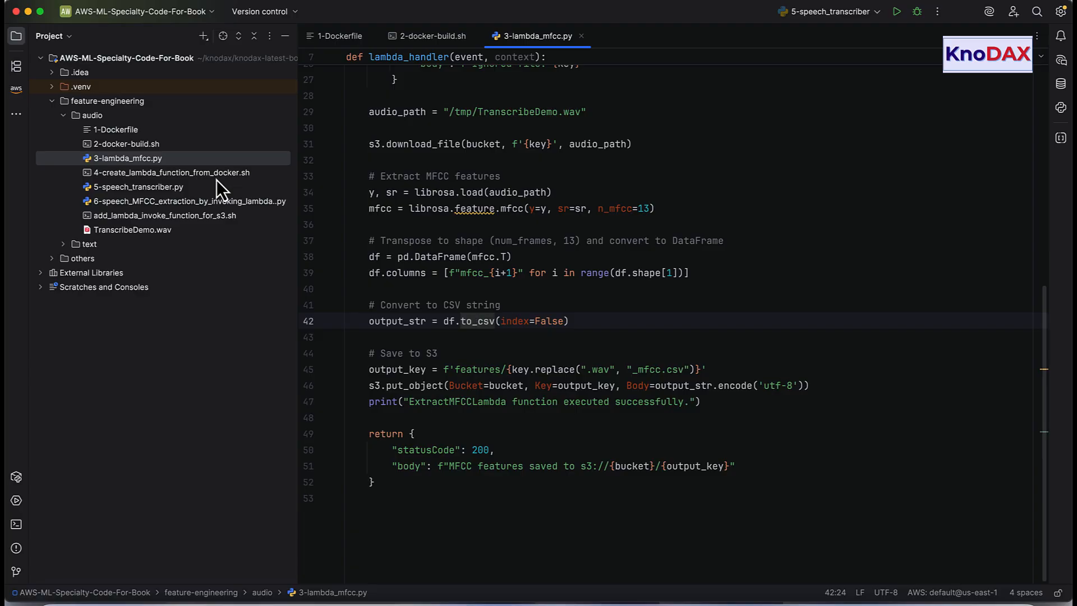
Open 4-create_lambda_function_from_docker.sh from the Project tree.
click(172, 173)
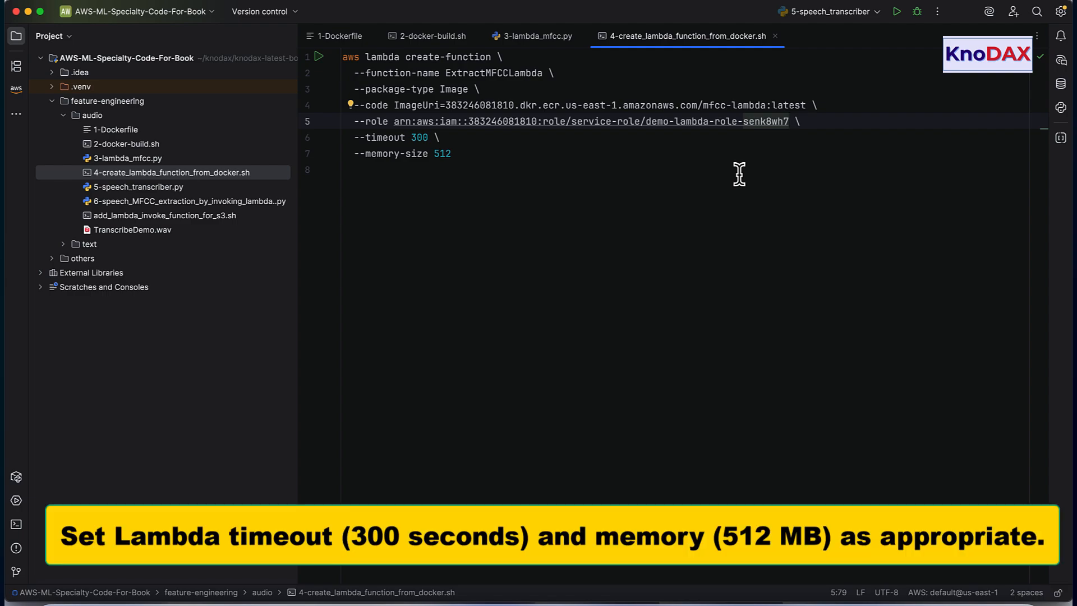
mouse_move(154, 204)
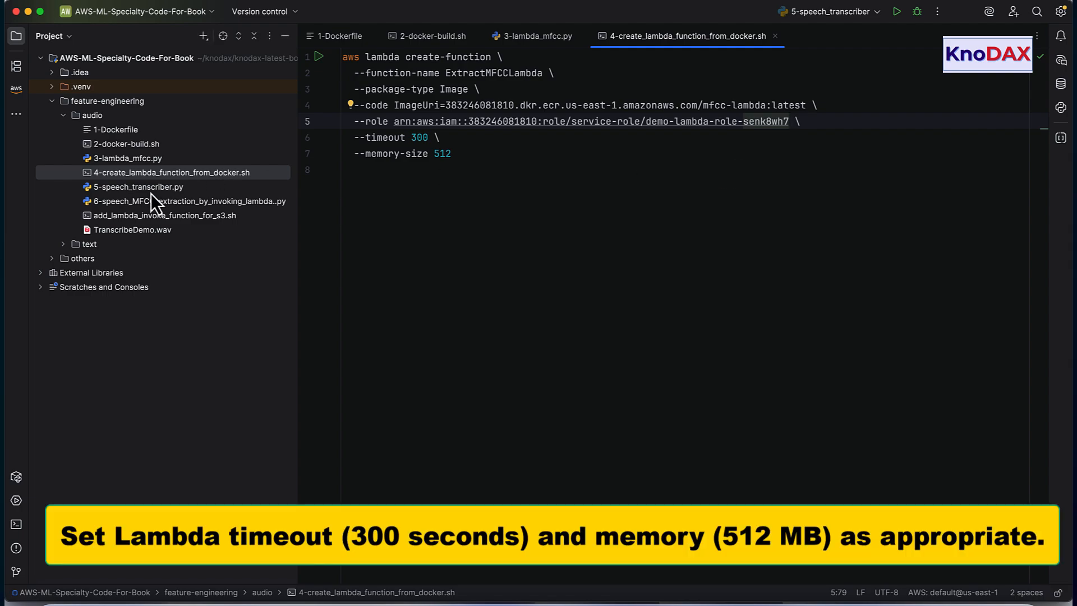
Open 5-speech_transcriber.py from the Project tree.
click(135, 186)
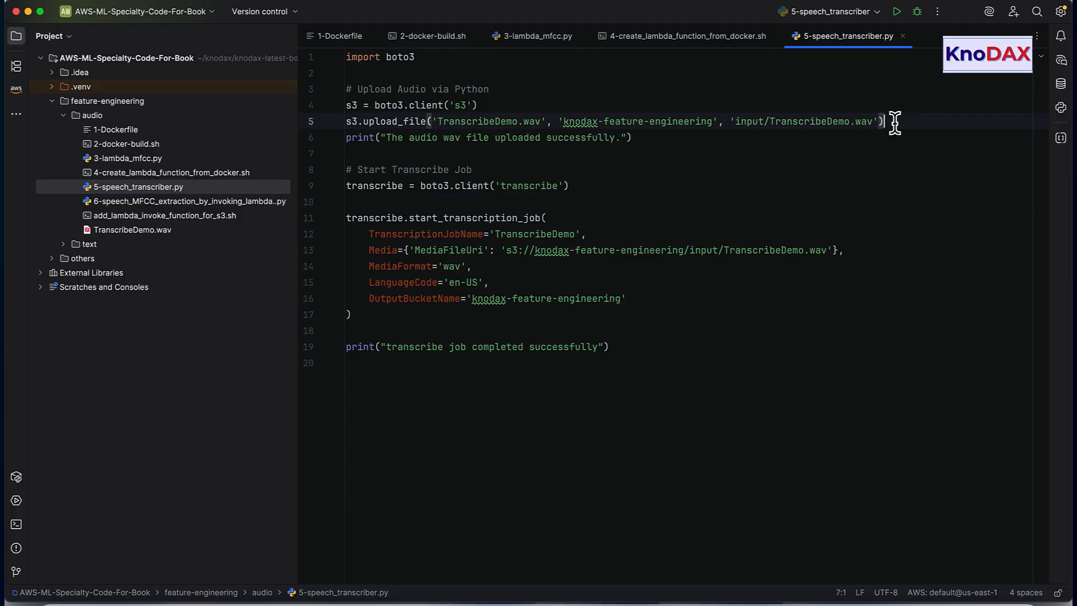
click(337, 105)
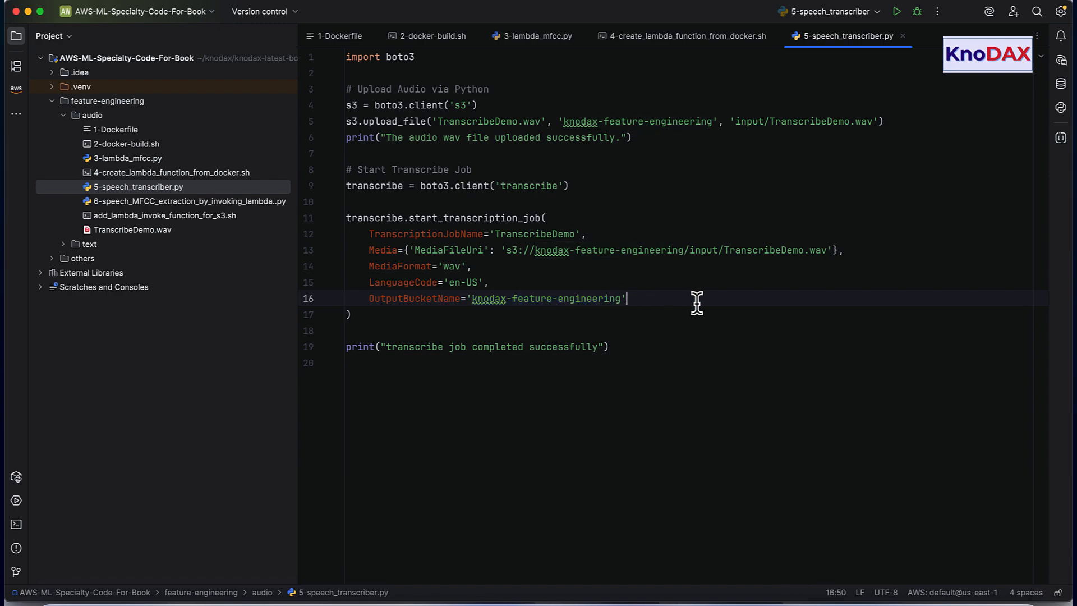
mouse_move(217, 216)
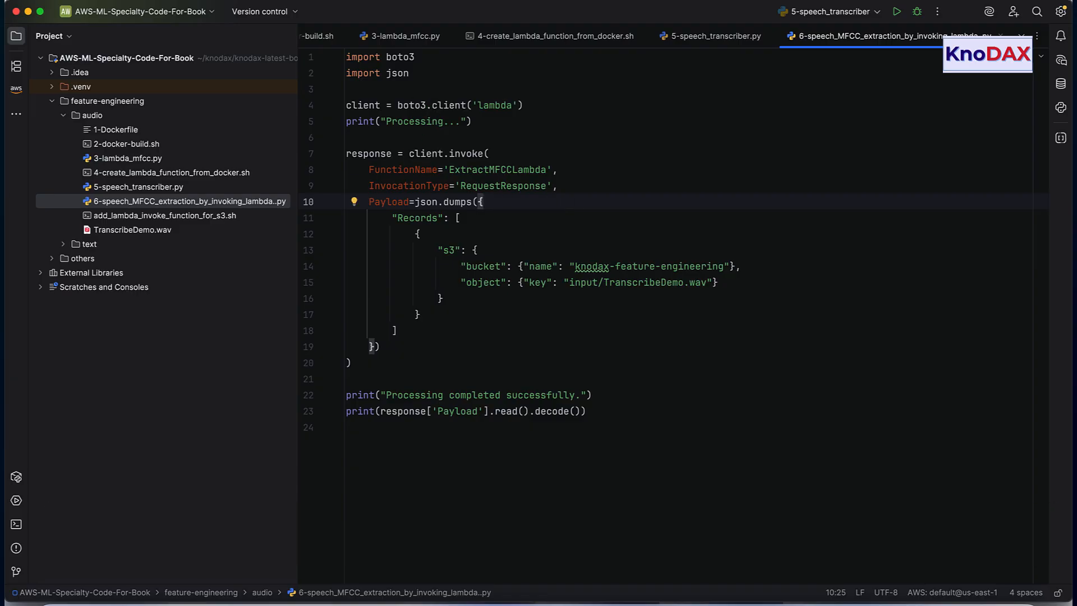
mouse_move(562, 323)
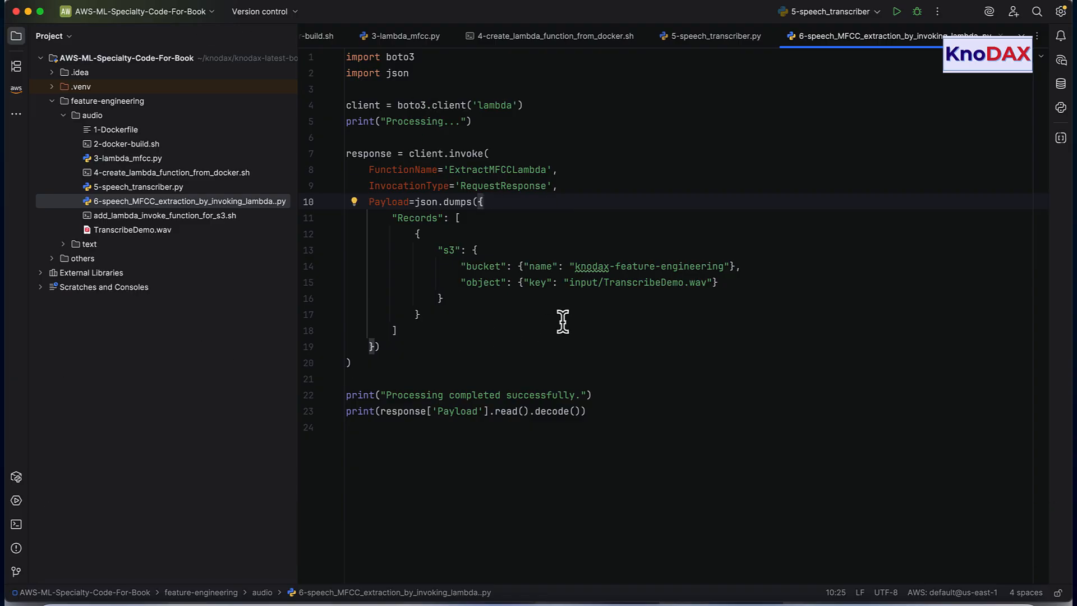
mouse_move(589, 313)
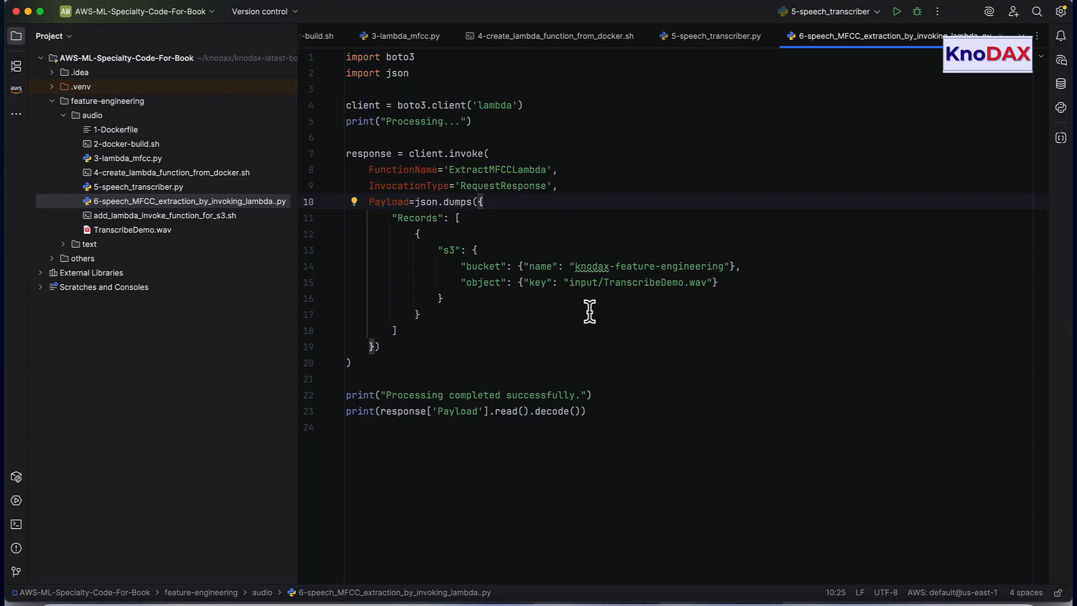
click(417, 314)
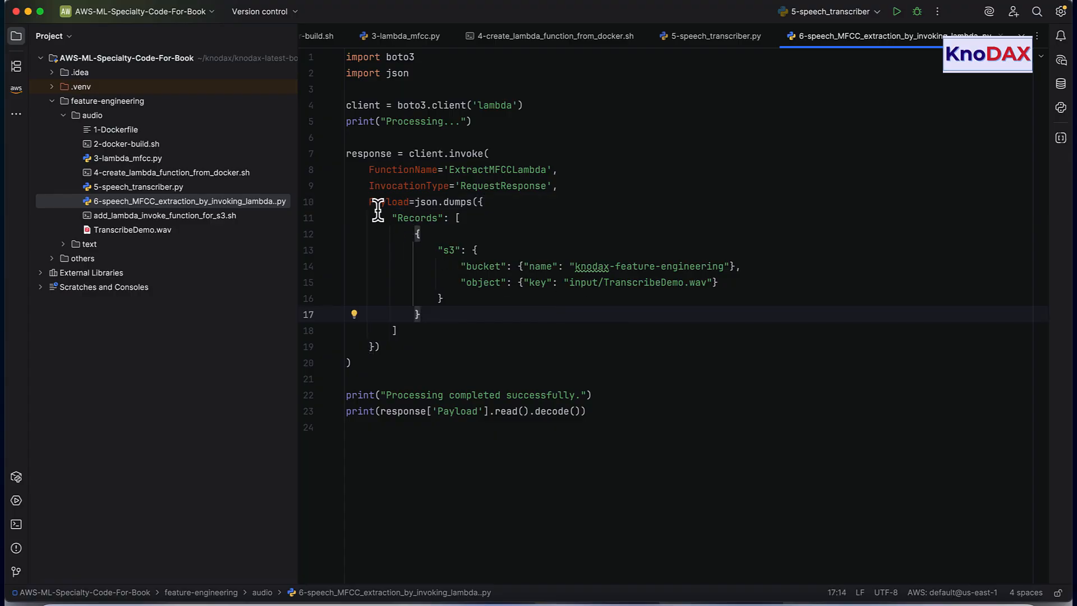
double_click(497, 170)
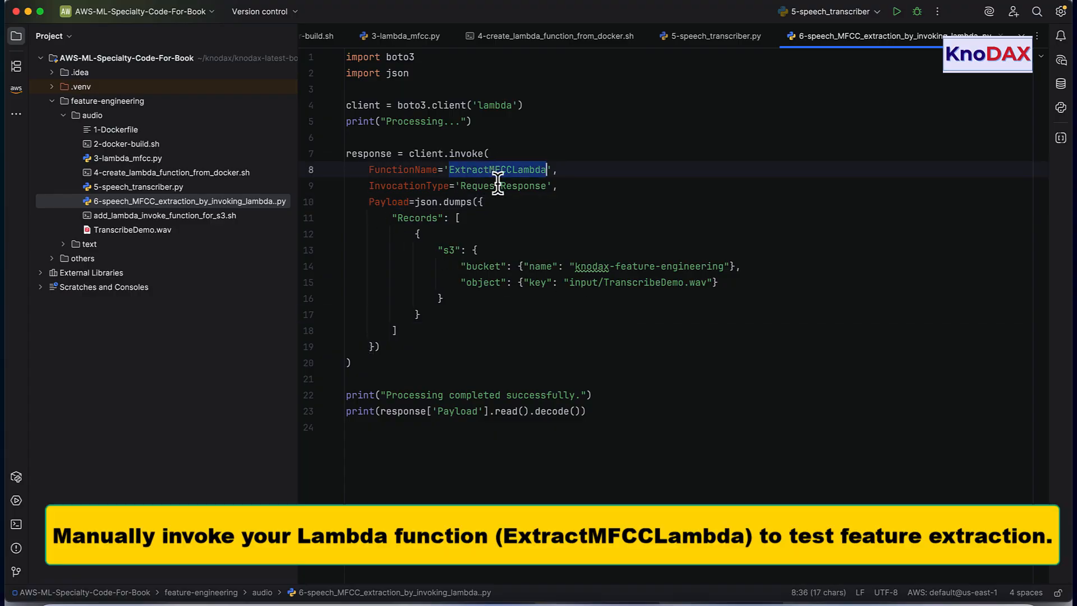
click(372, 202)
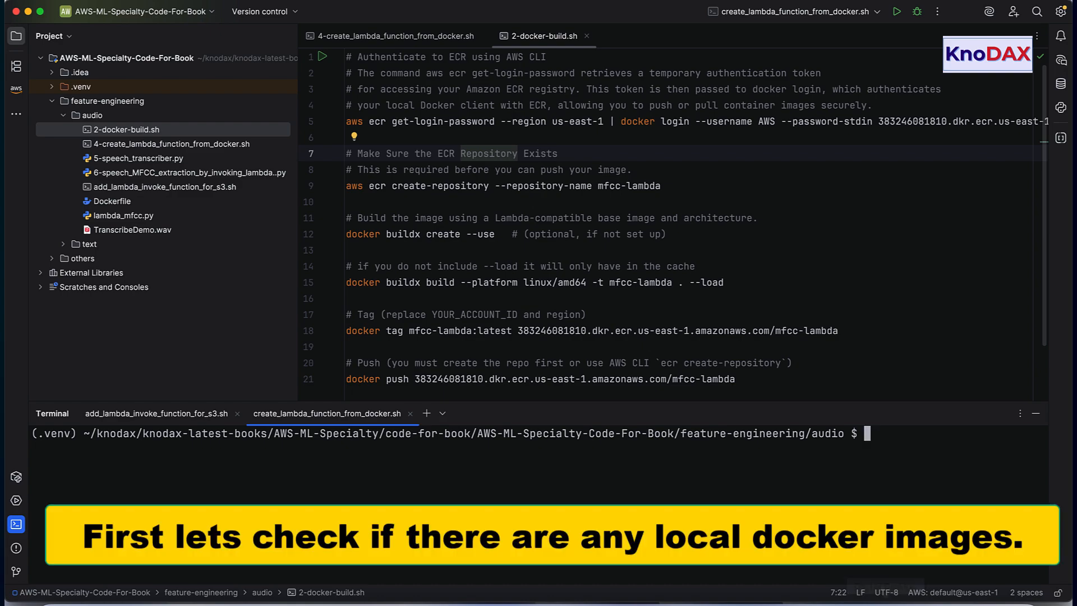
Enter 'docker images' in the Terminal to list local Docker images.
text(docker images)
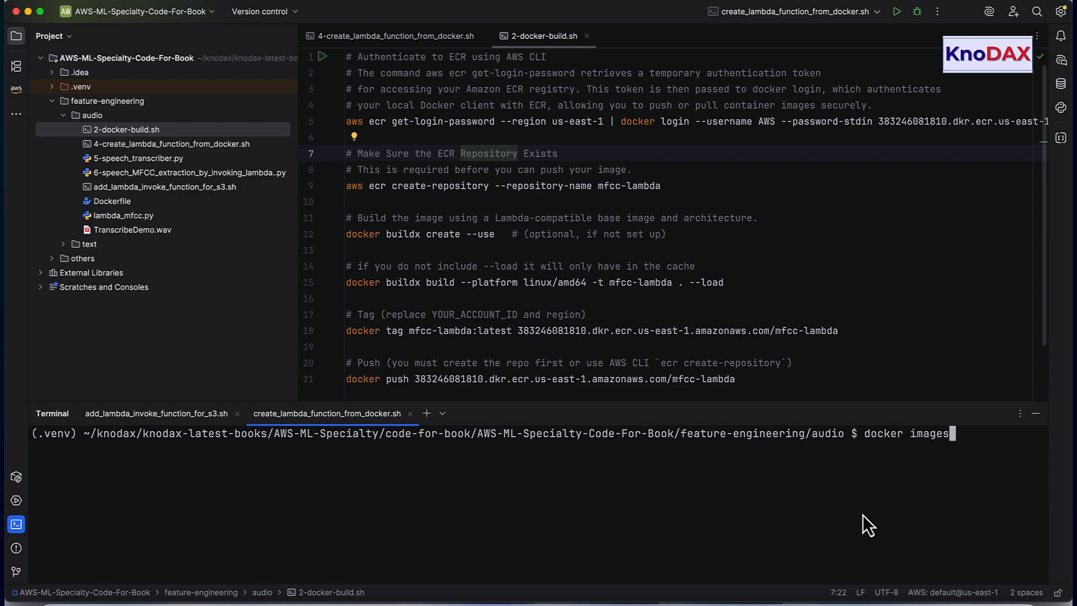
right_click(537, 234)
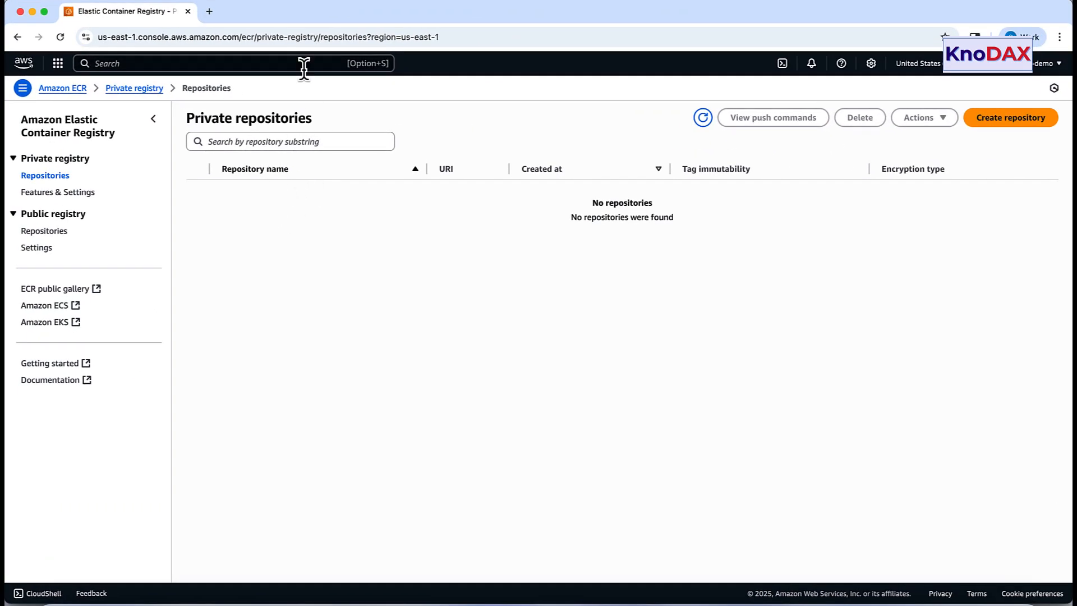
mouse_move(332, 13)
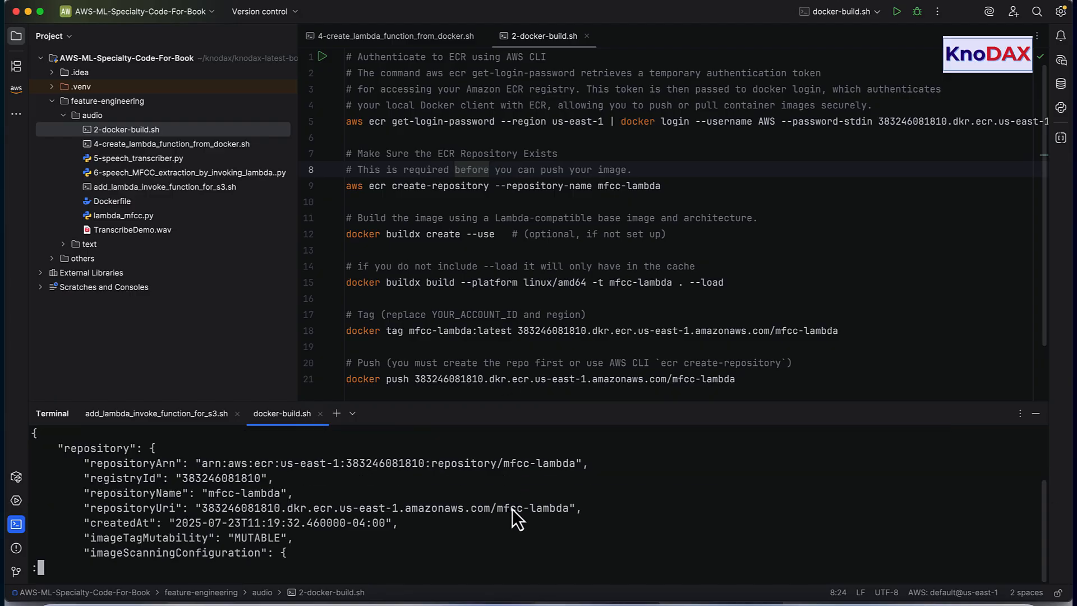
mouse_move(504, 553)
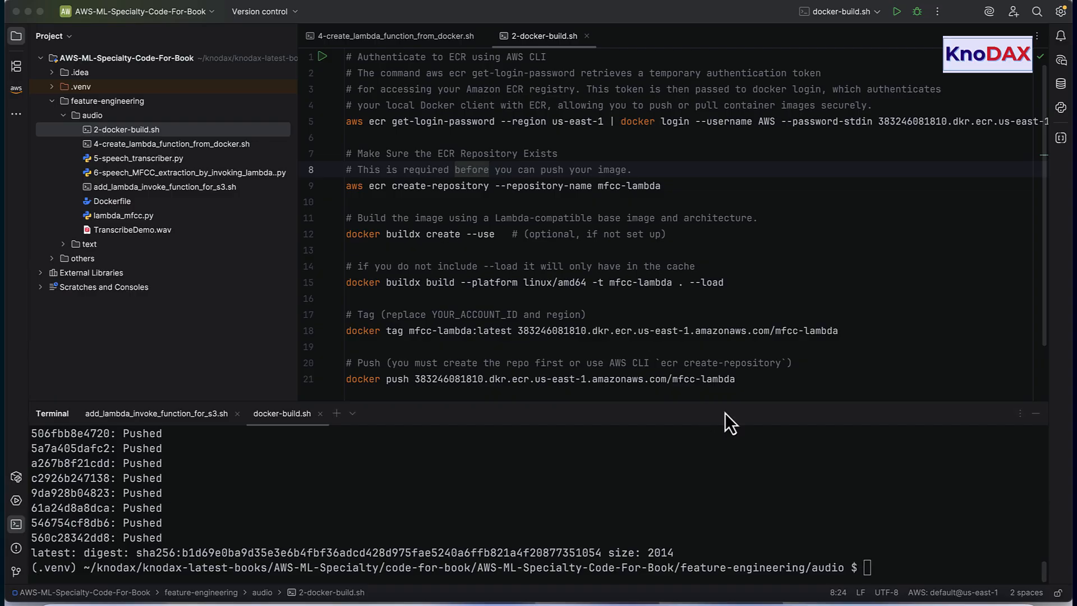
Run 'docker images' in the Terminal to list local images after the push.
text(docker image)
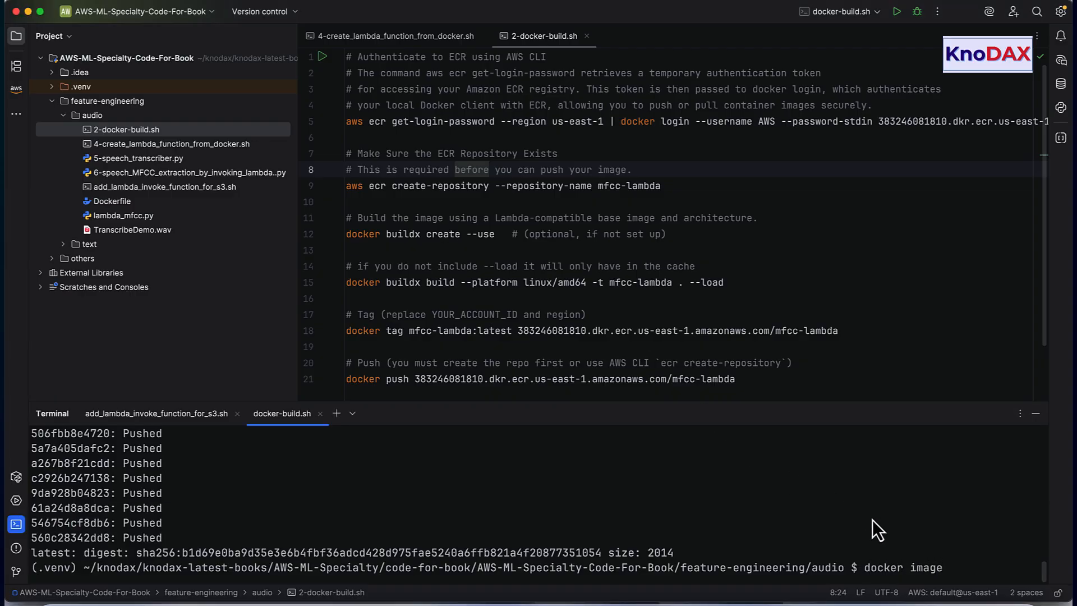
key(Return)
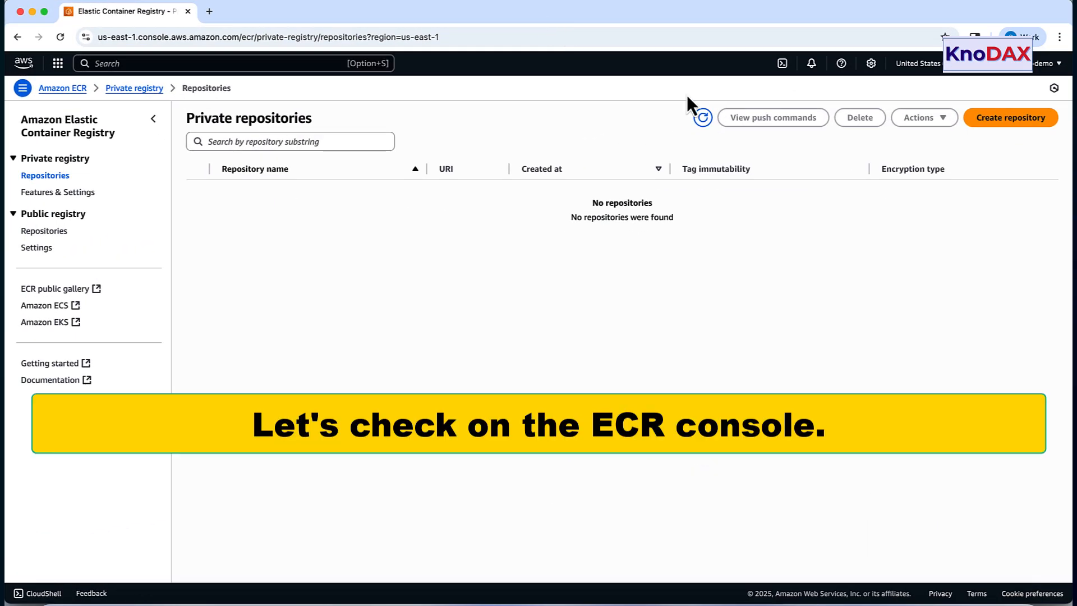
Refresh Private repositories, open mfcc-lambda and copy the latest image's URI.
click(703, 118)
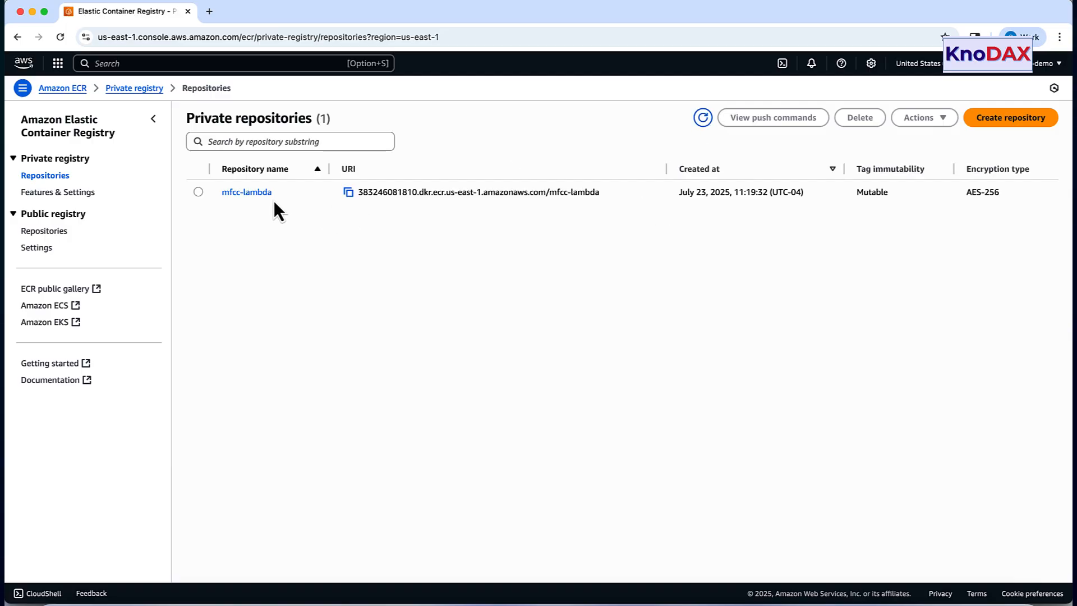
click(246, 192)
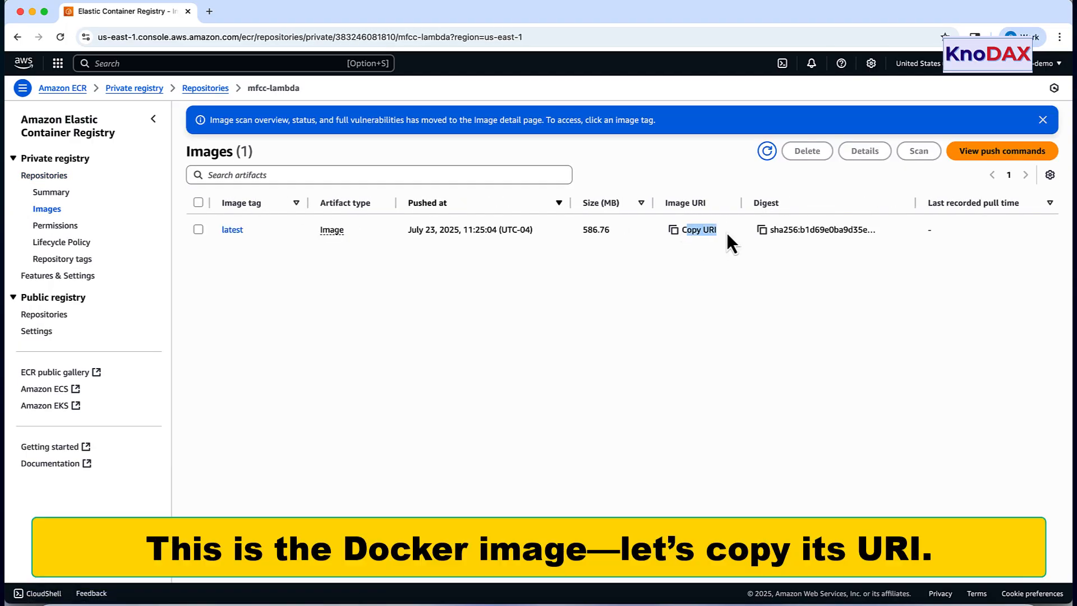
click(699, 229)
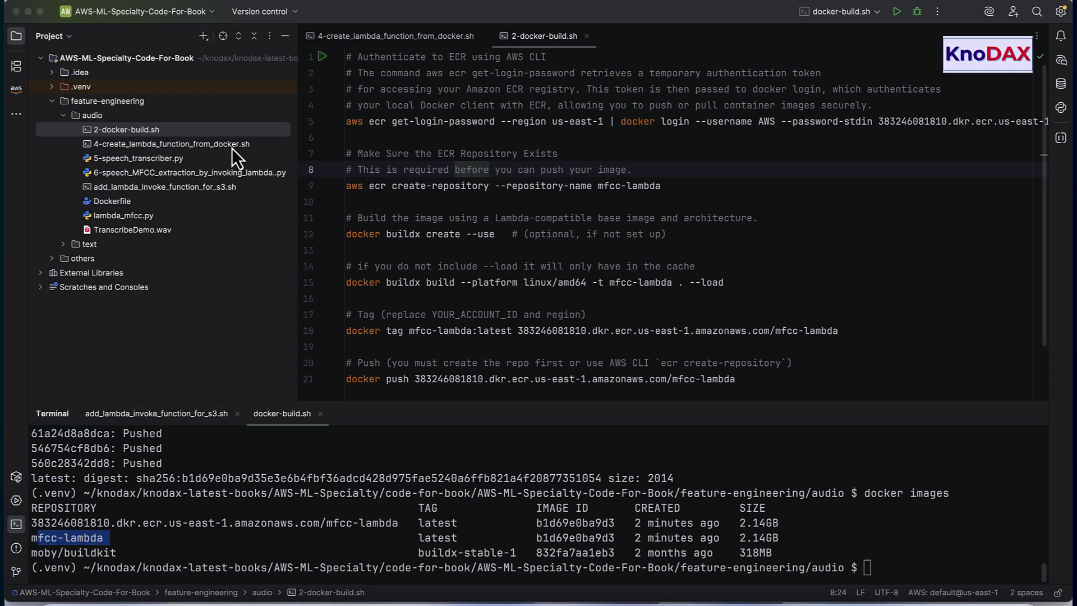
Run 4-create_lambda_function_from_docker.sh to create ExtractMFCCLambda from the mfcc-lambda image.
click(170, 144)
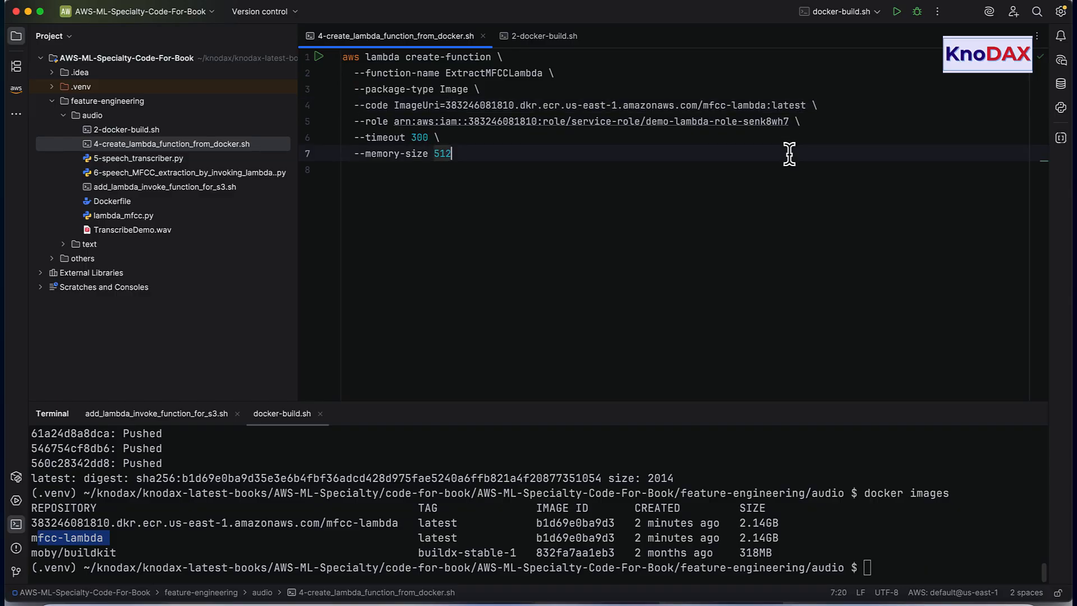
right_click(437, 267)
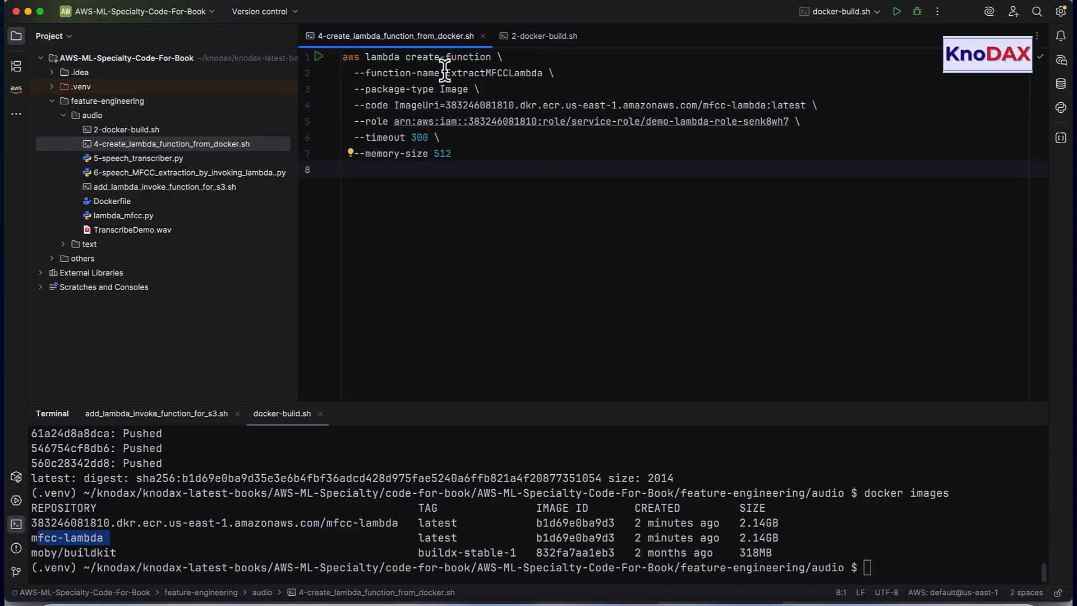
double_click(494, 73)
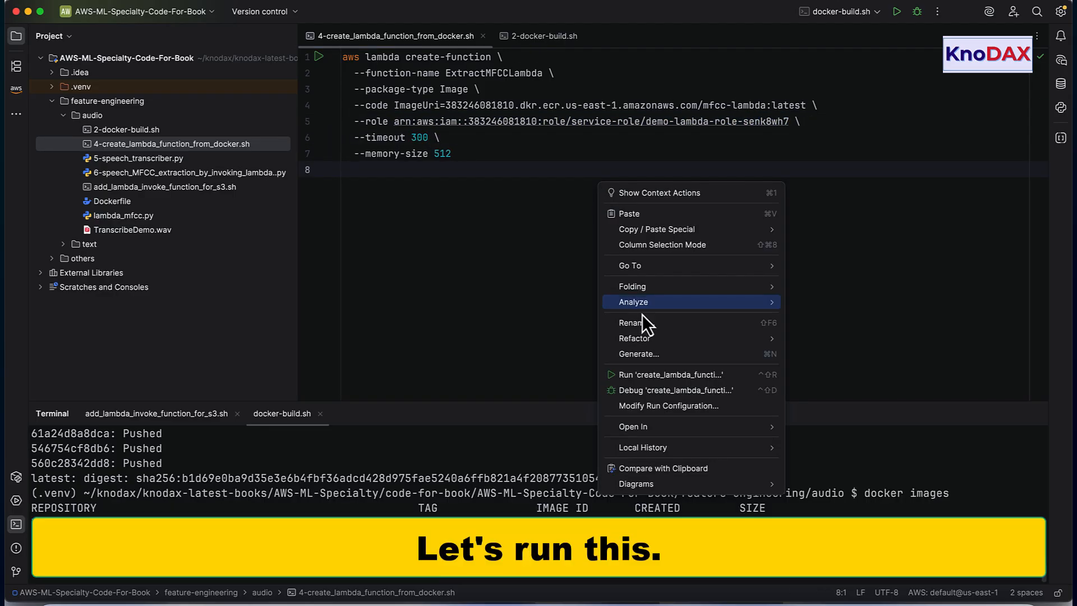
click(671, 374)
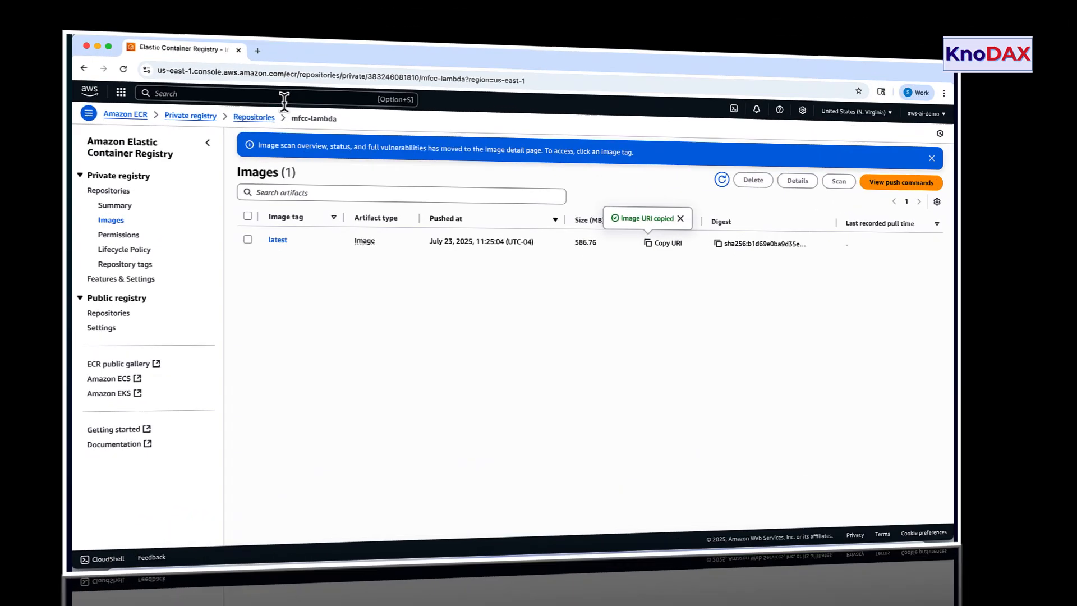
Find the Lambda service and open the ExtractMFCCLambda function.
text(lambda)
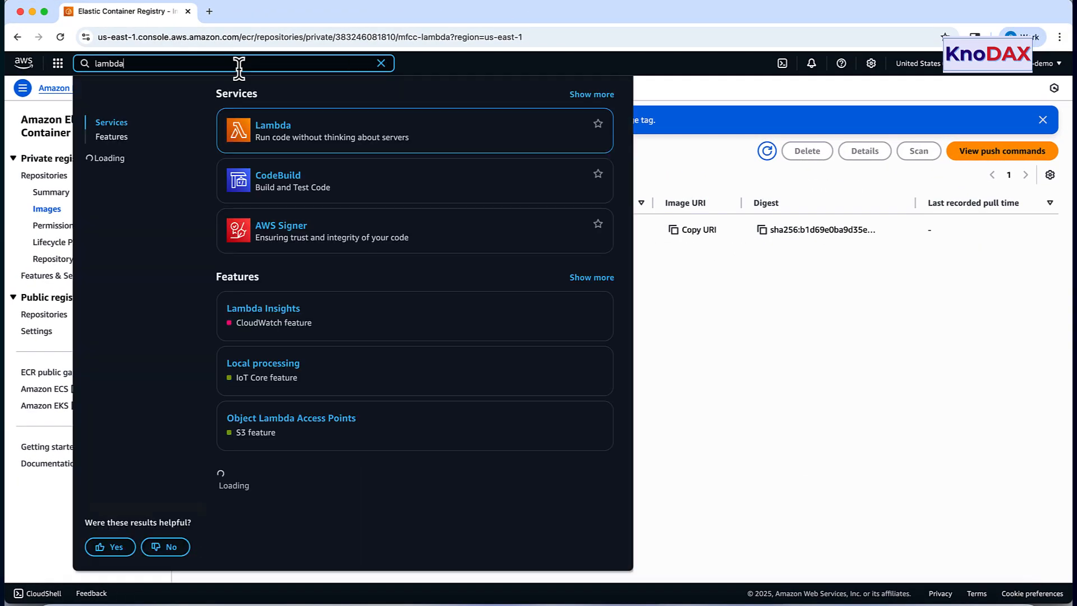
click(272, 130)
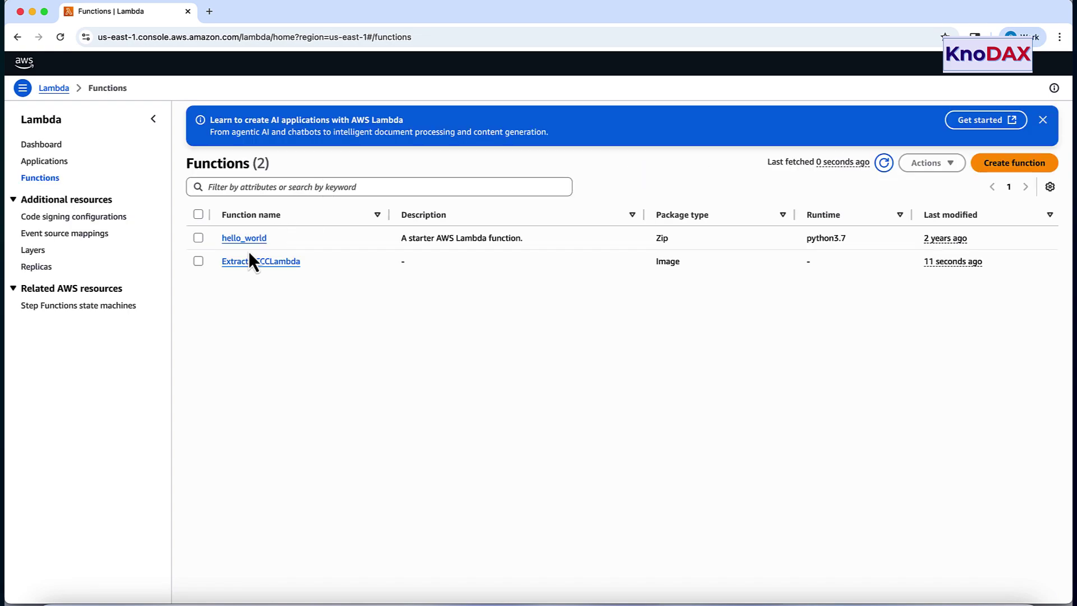
click(260, 262)
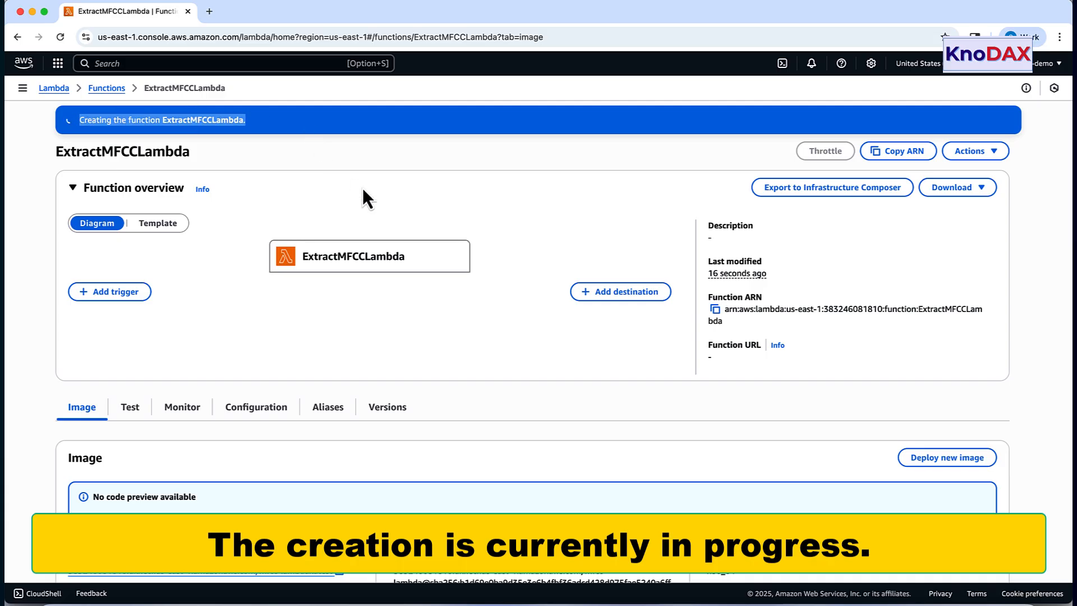
scroll(down, 3)
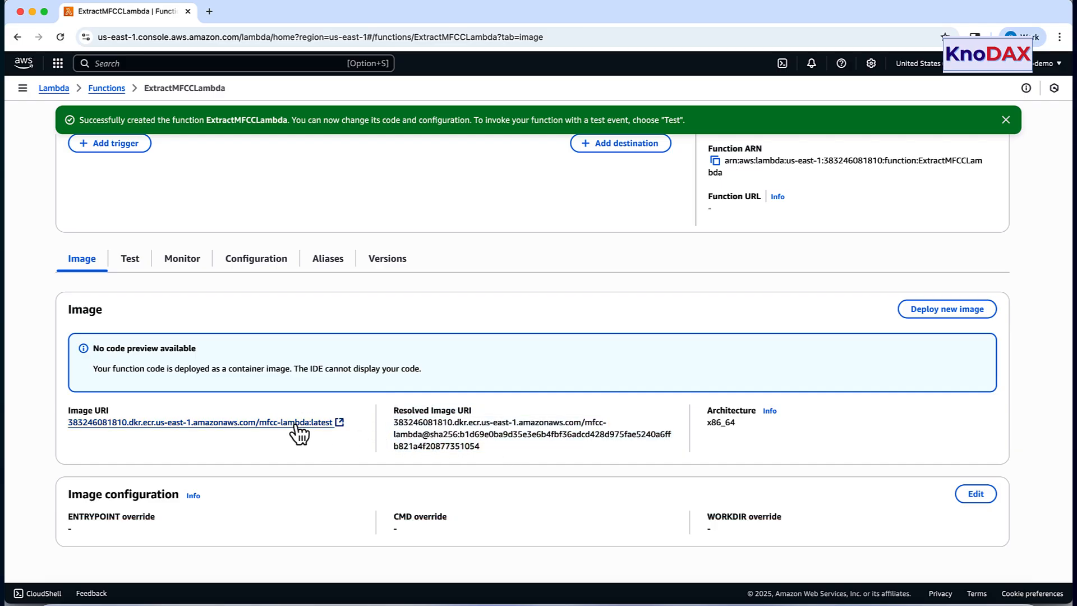
Review ExtractMFCCLambda's Configuration and Permissions, then open its execution role.
click(256, 258)
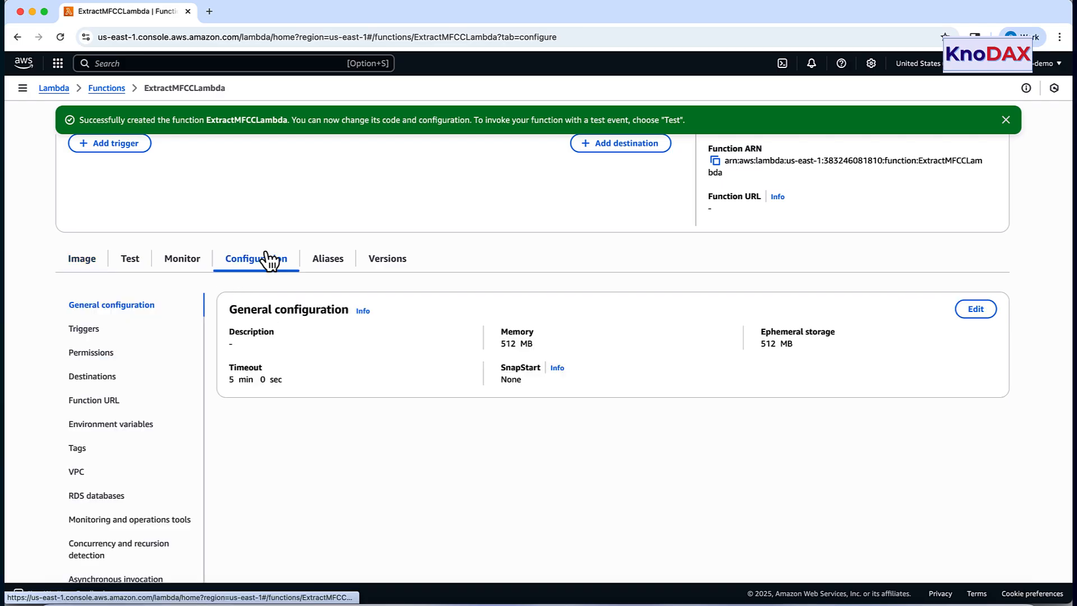
scroll(down, 3)
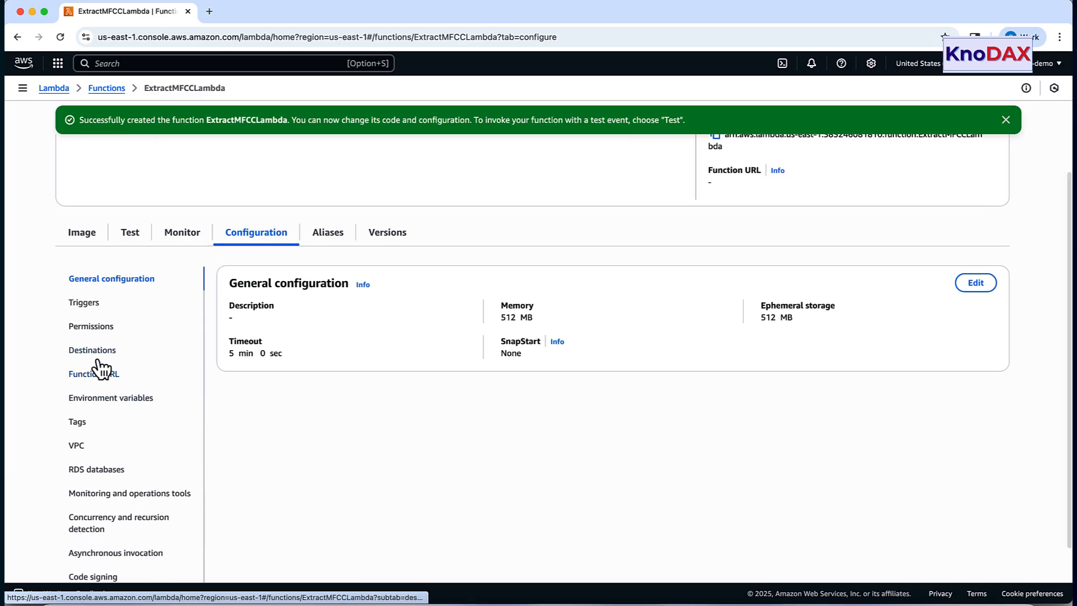
click(90, 326)
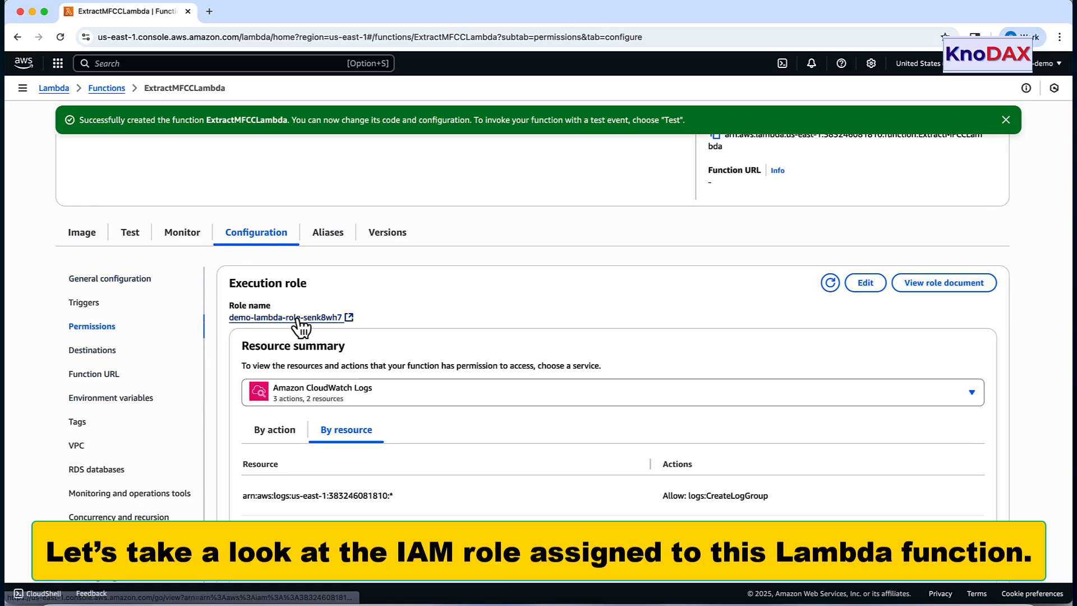
click(284, 318)
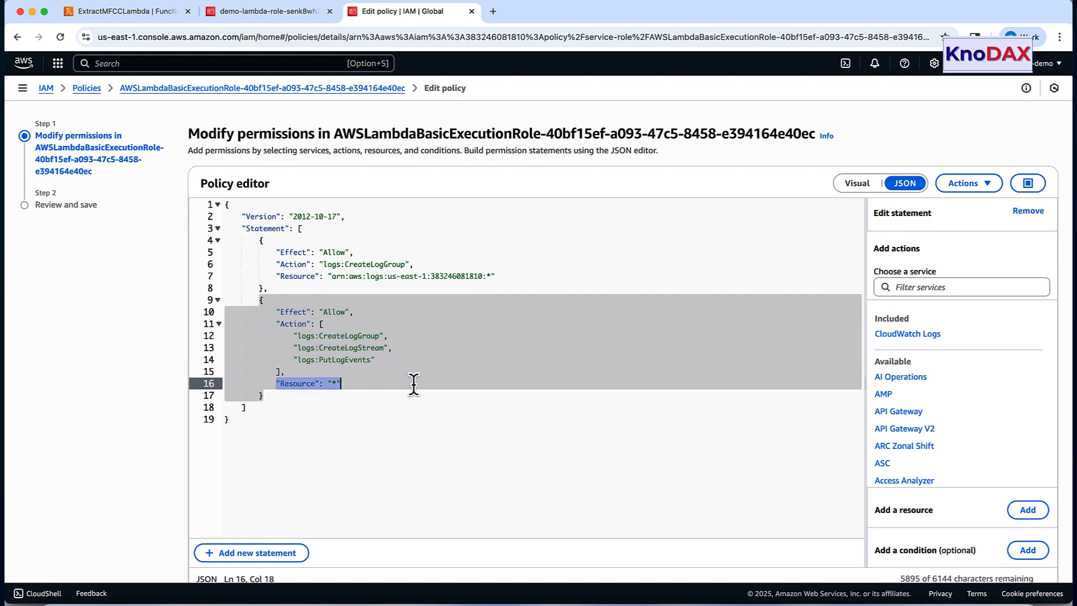
mouse_move(86, 88)
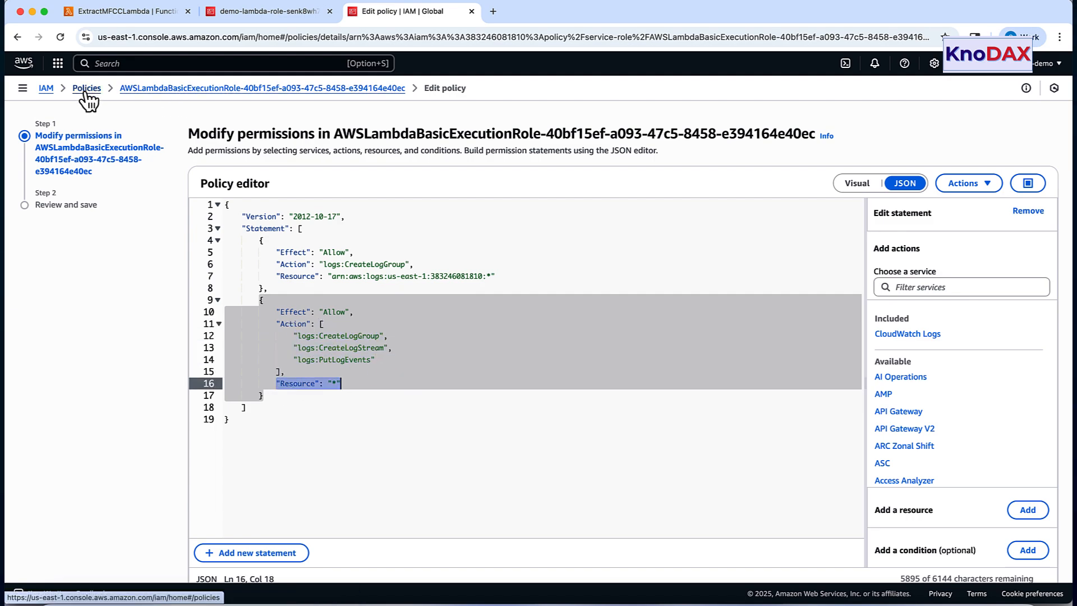
Leave the policy editor unsaved and open the role's S3AccessToLambda policy.
click(86, 88)
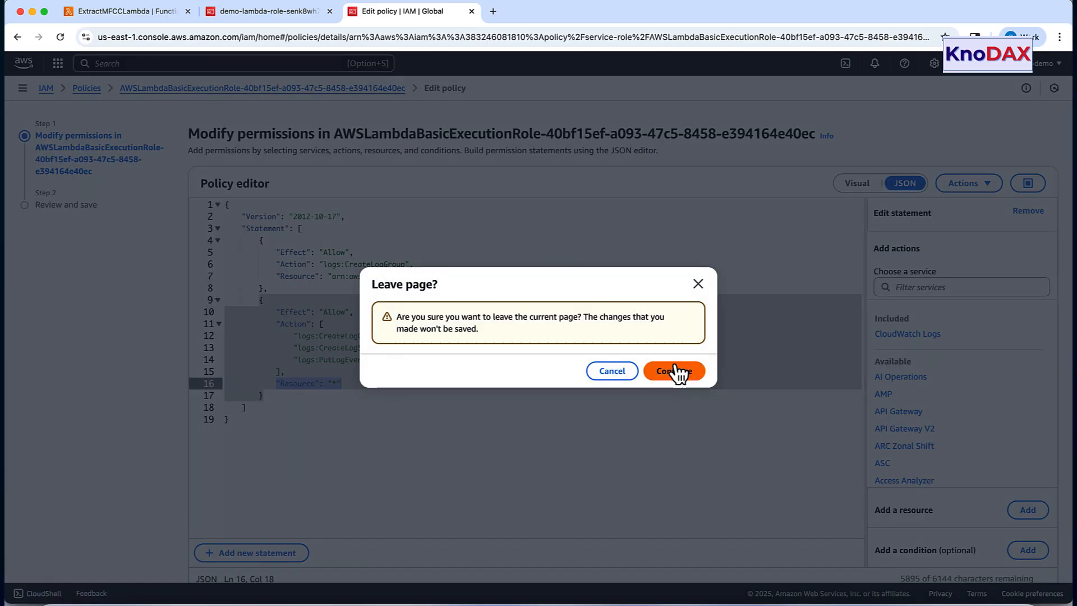
click(672, 370)
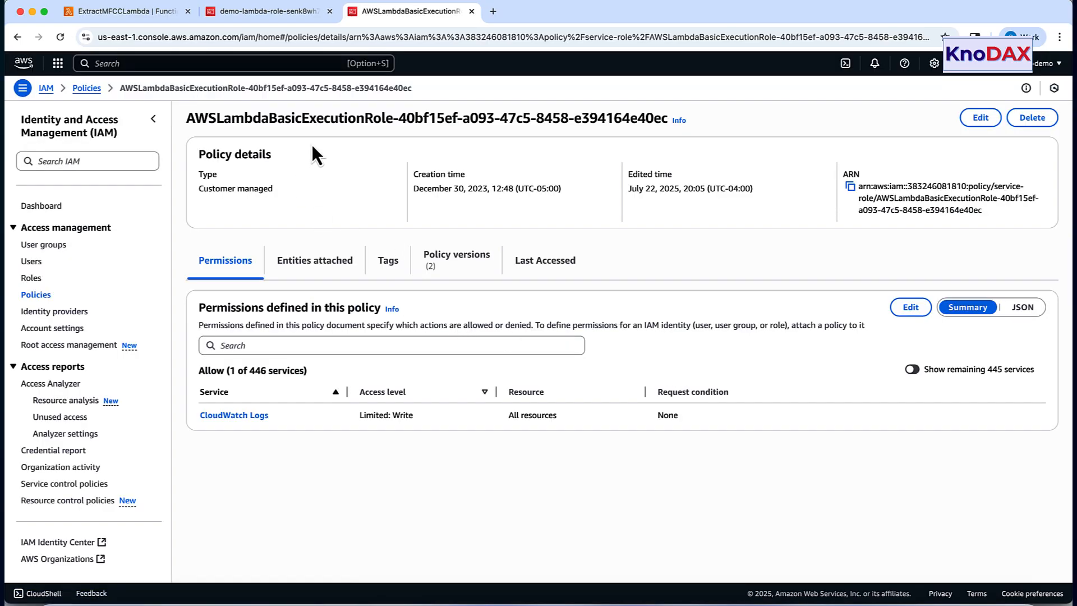
mouse_move(39, 281)
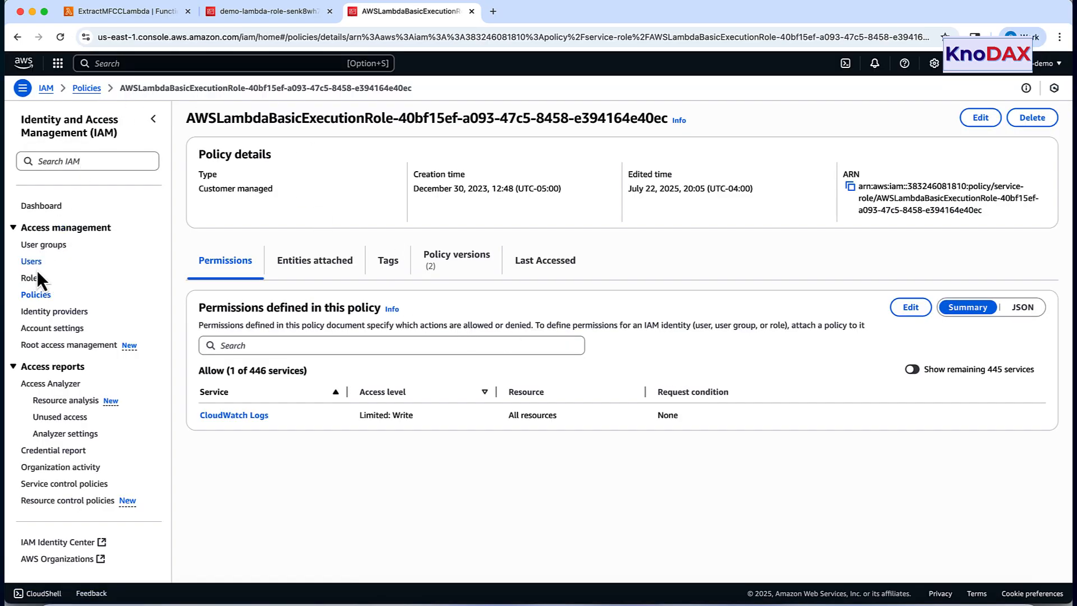
click(267, 12)
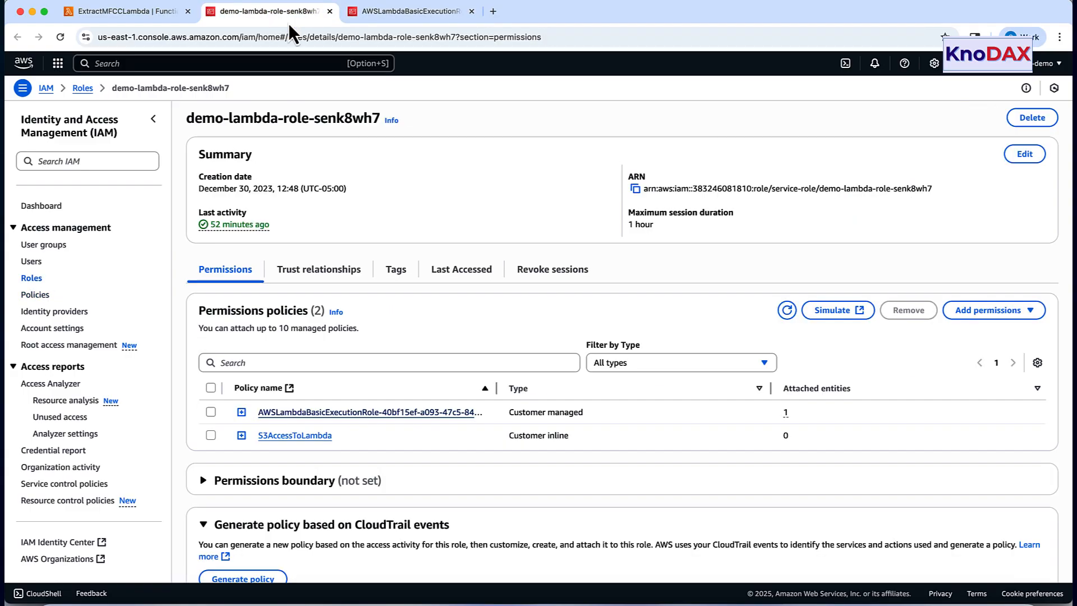
click(294, 436)
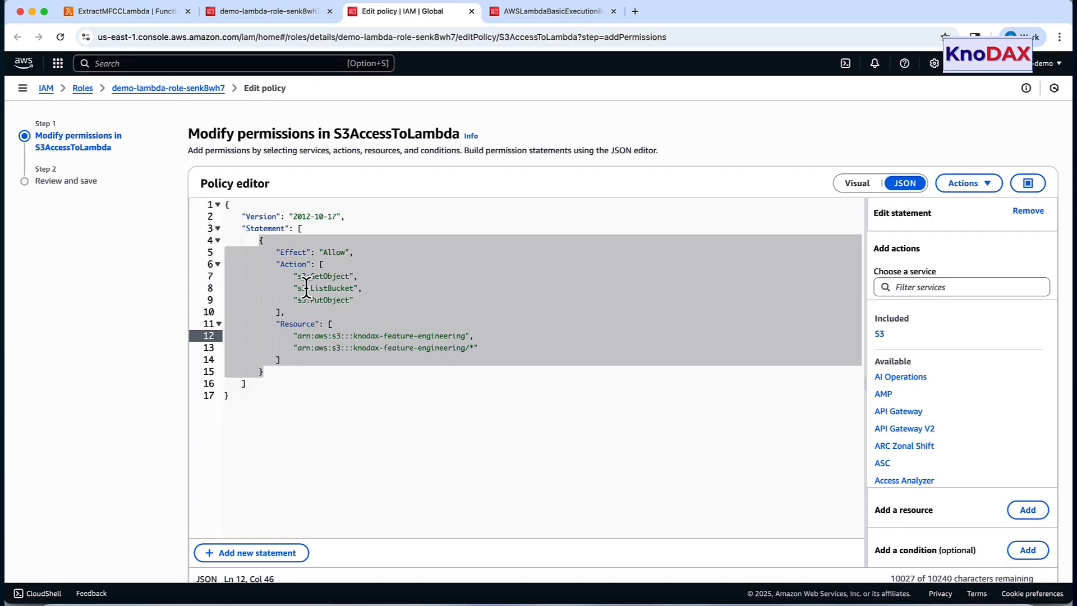
Return from the S3AccessToLambda policy to the ExtractMFCCLambda function page.
click(353, 299)
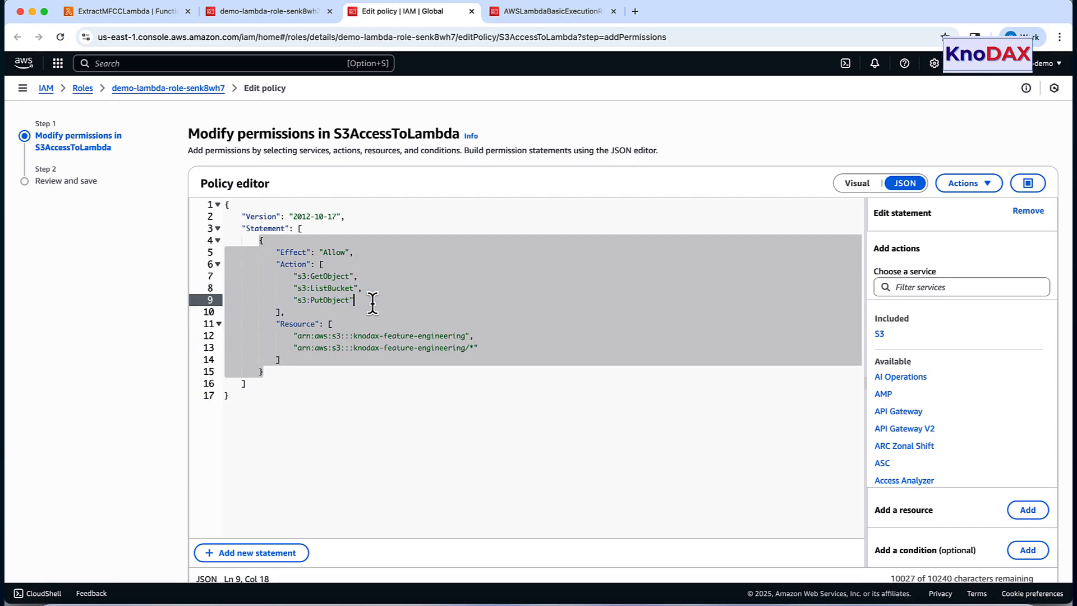
click(120, 11)
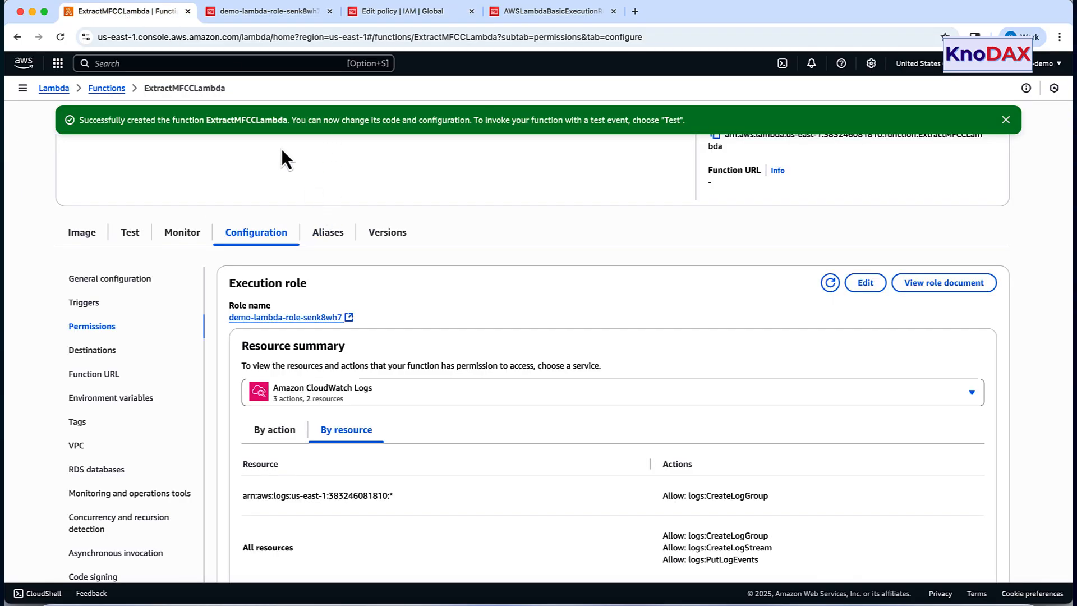
click(107, 87)
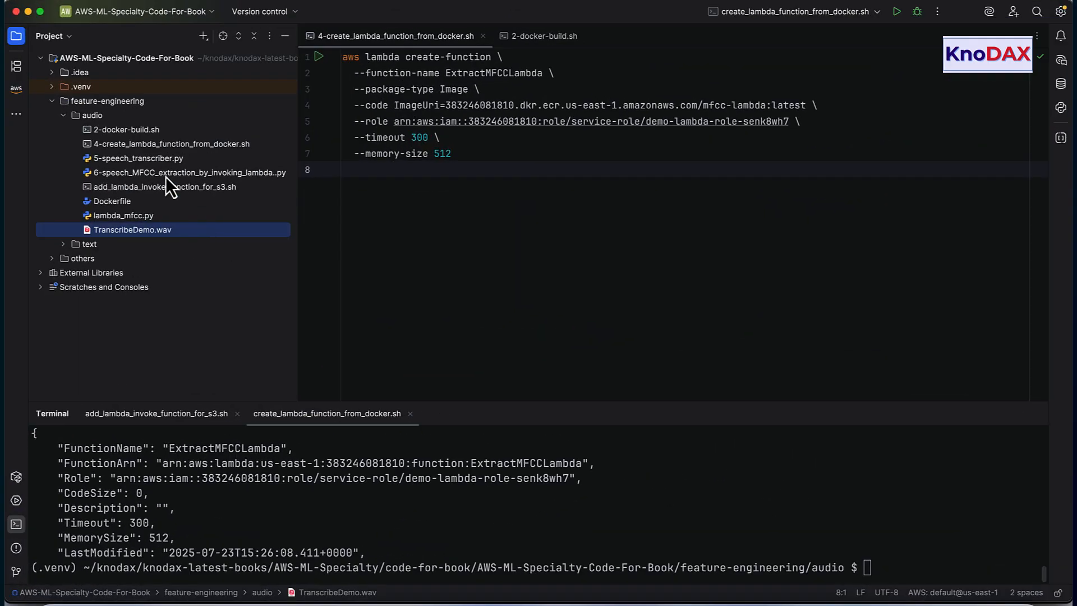
Review 5-speech_transcriber.py's start_transcription_job block, then switch to Google Chrome.
click(137, 159)
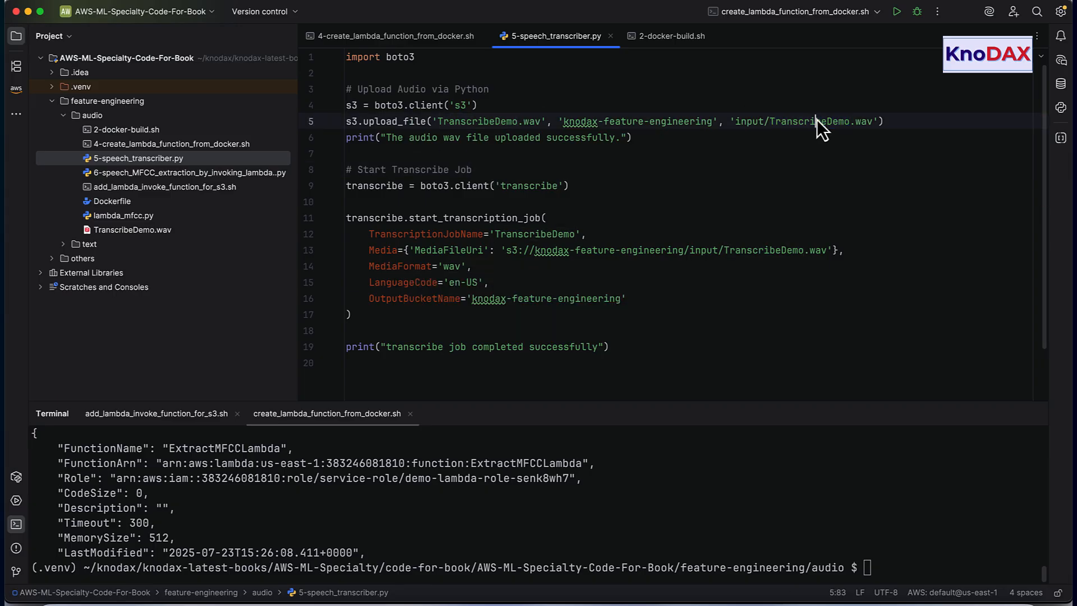
mouse_move(126, 244)
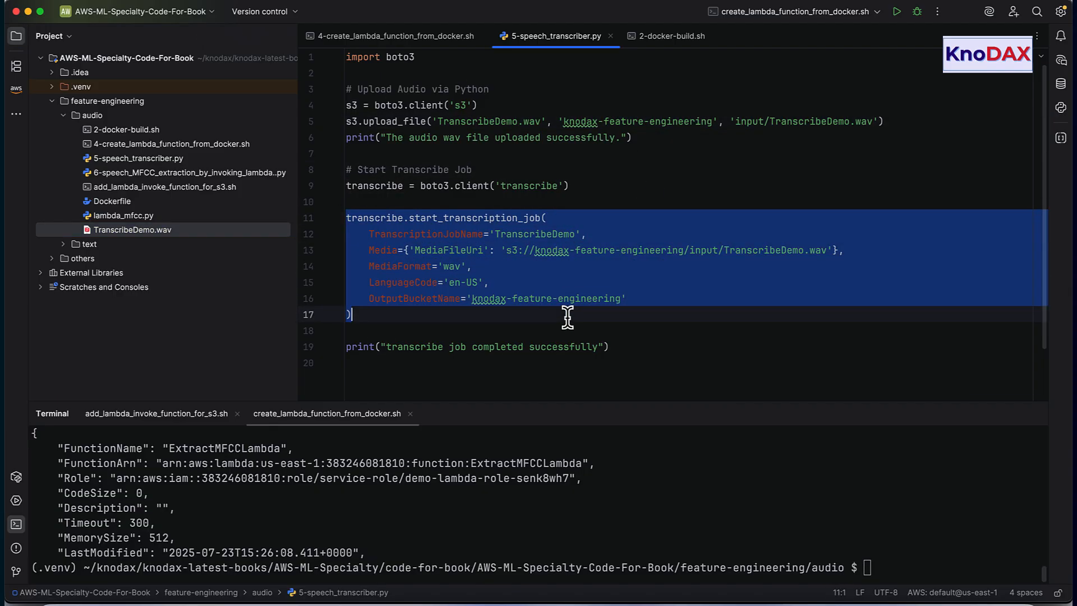
click(670, 314)
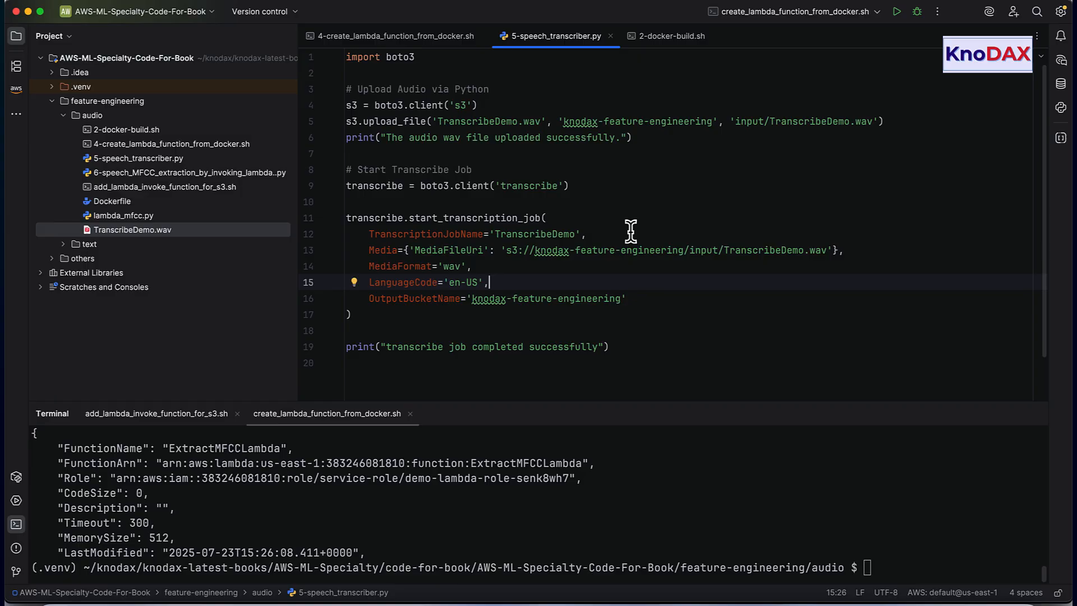
mouse_move(175, 593)
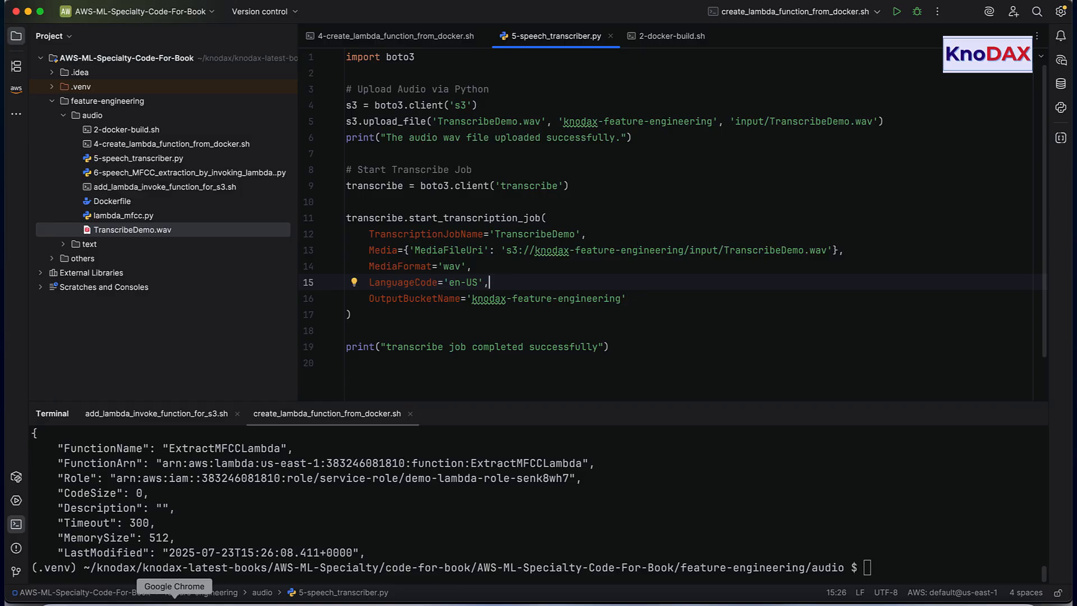
click(175, 592)
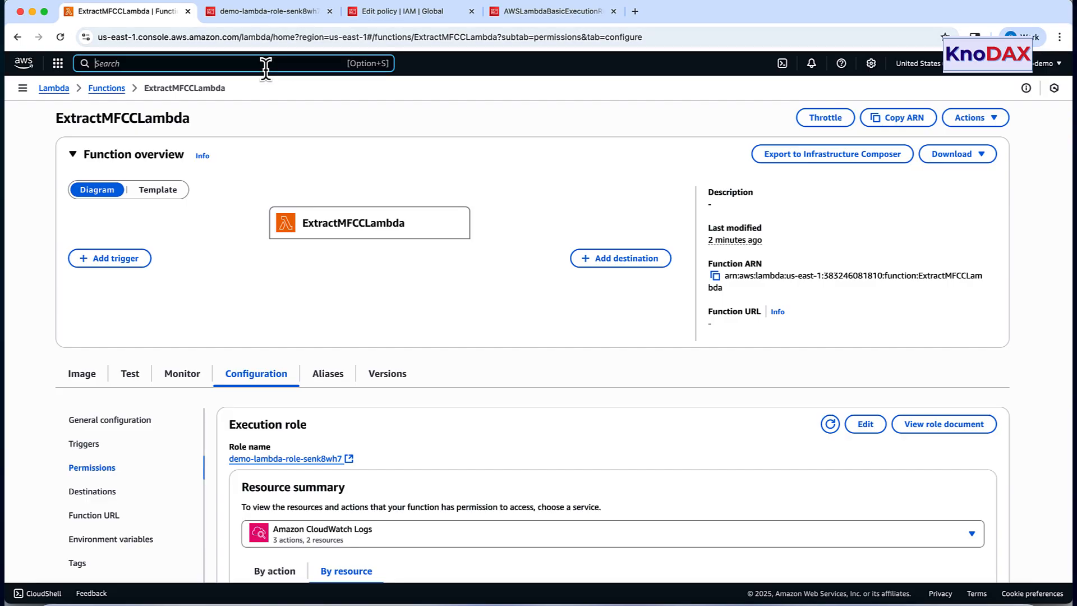
Search the console for Transcribe then S3, and open the knodax-feature-engineering bucket.
text(transformers)
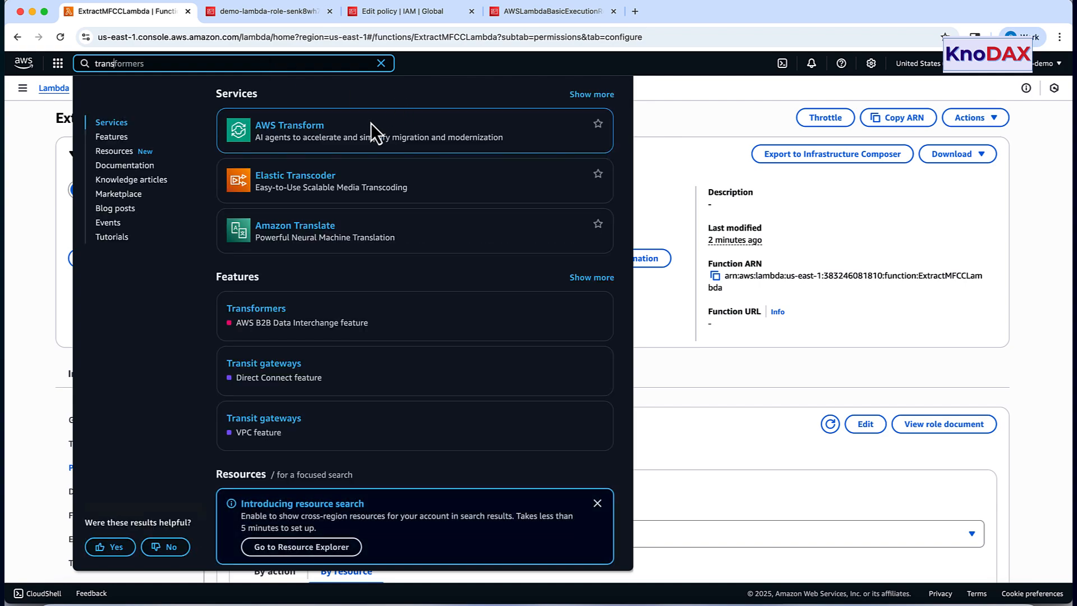
text(transc)
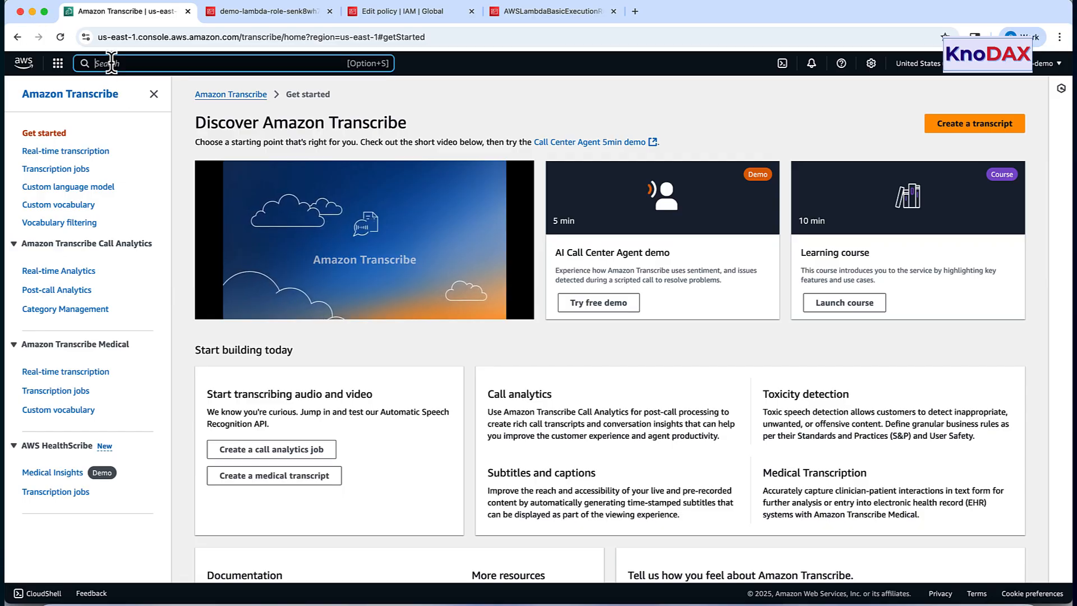
text(s3)
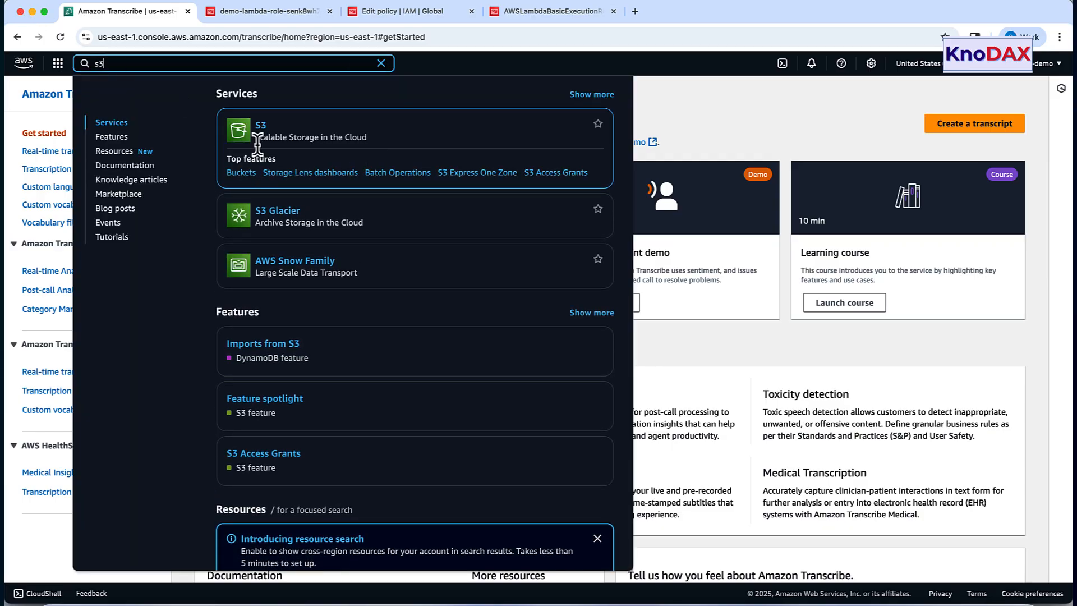
click(259, 125)
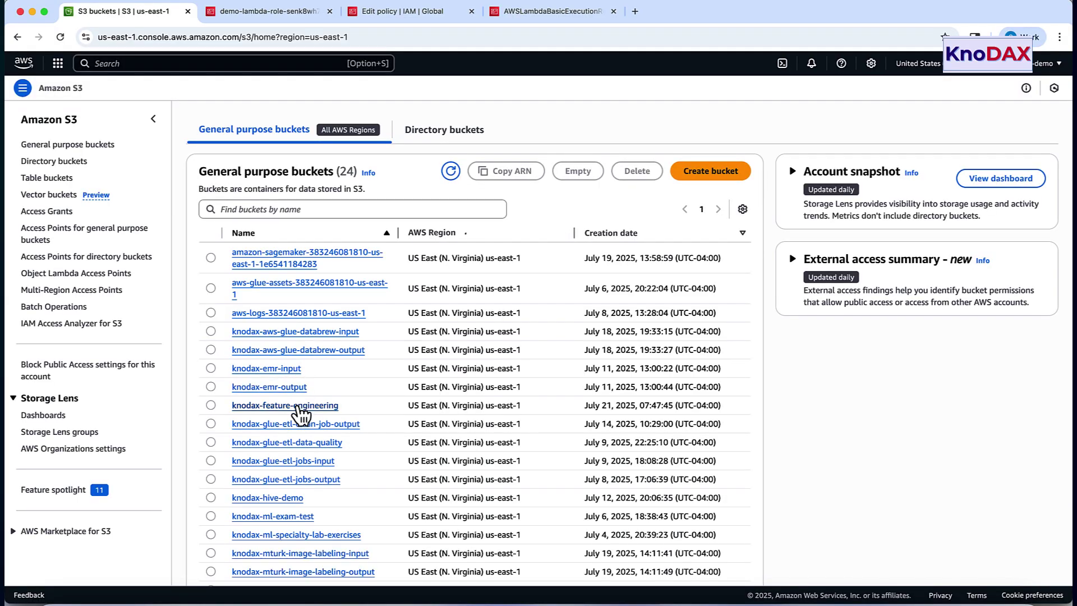
click(284, 405)
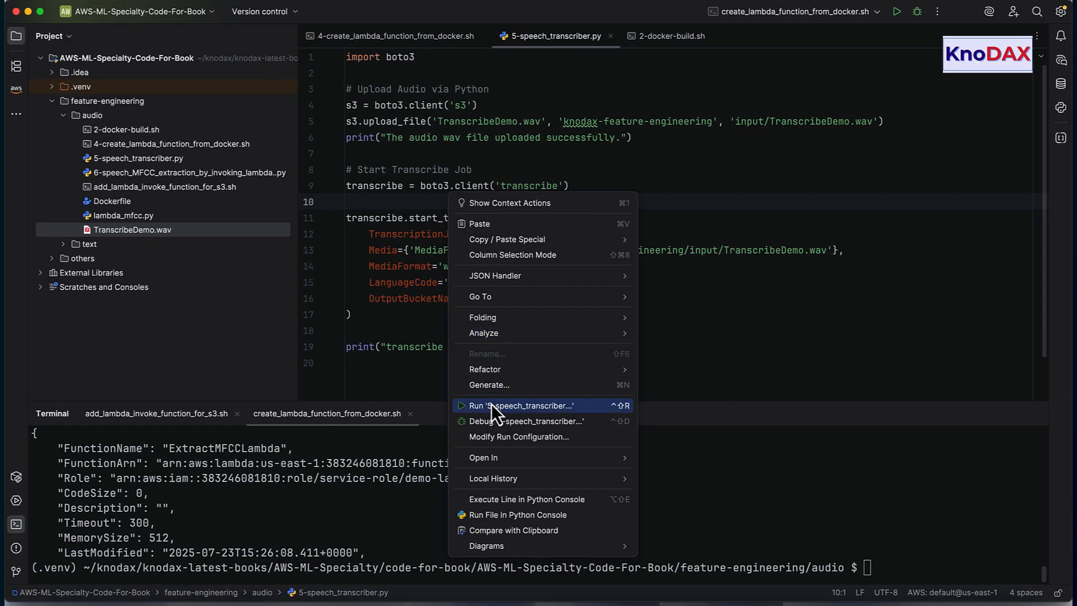
Run '5-speech_transcriber' to upload the audio and start the transcription job.
click(521, 405)
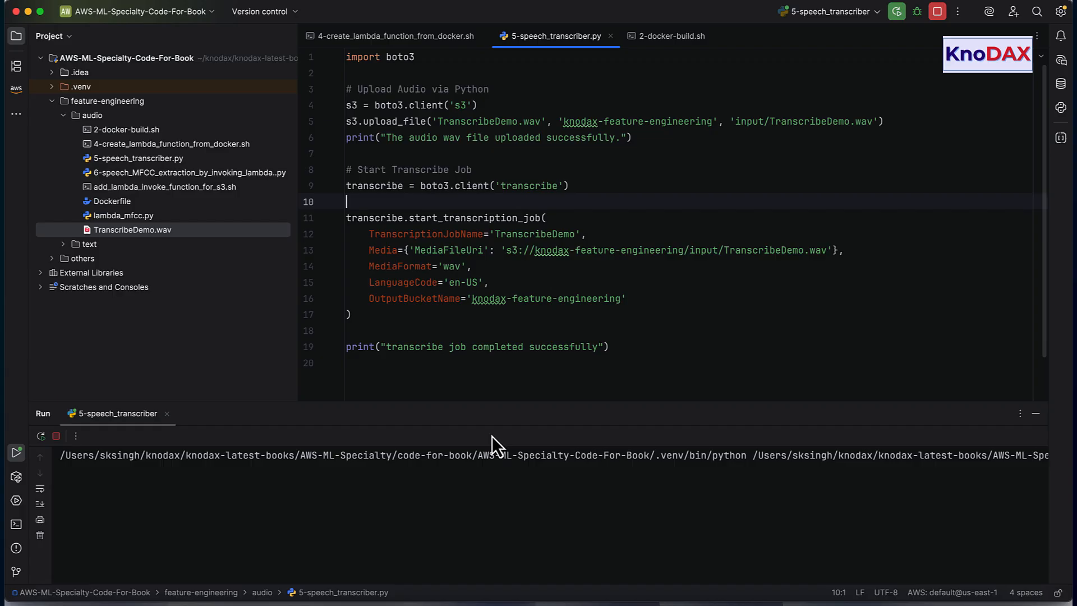
mouse_move(481, 275)
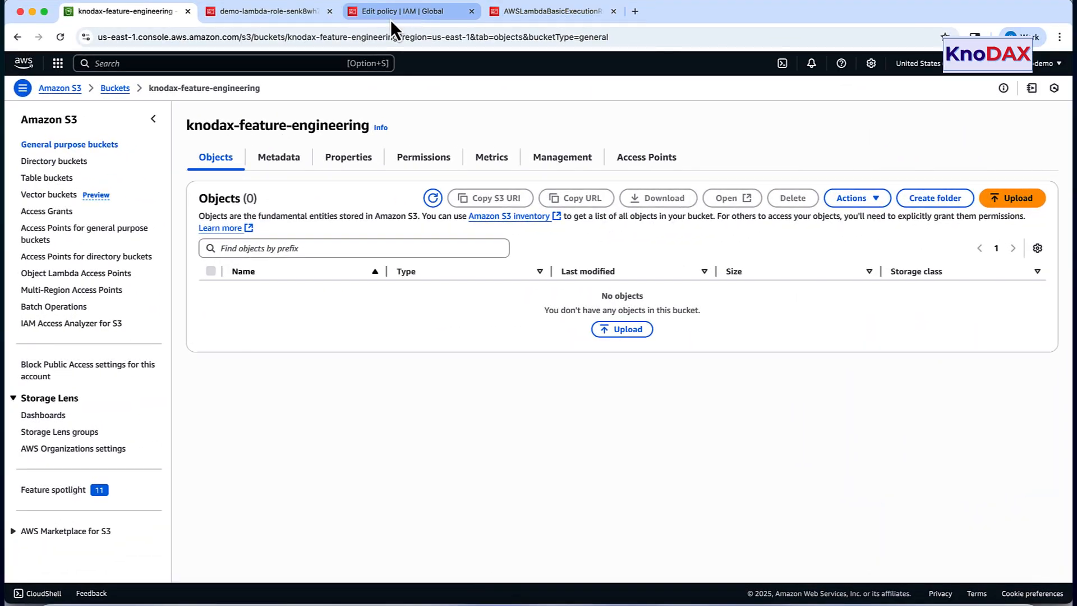
Refresh the knodax-feature-engineering bucket and open input/ to see TranscribeDemo.wav.
click(267, 12)
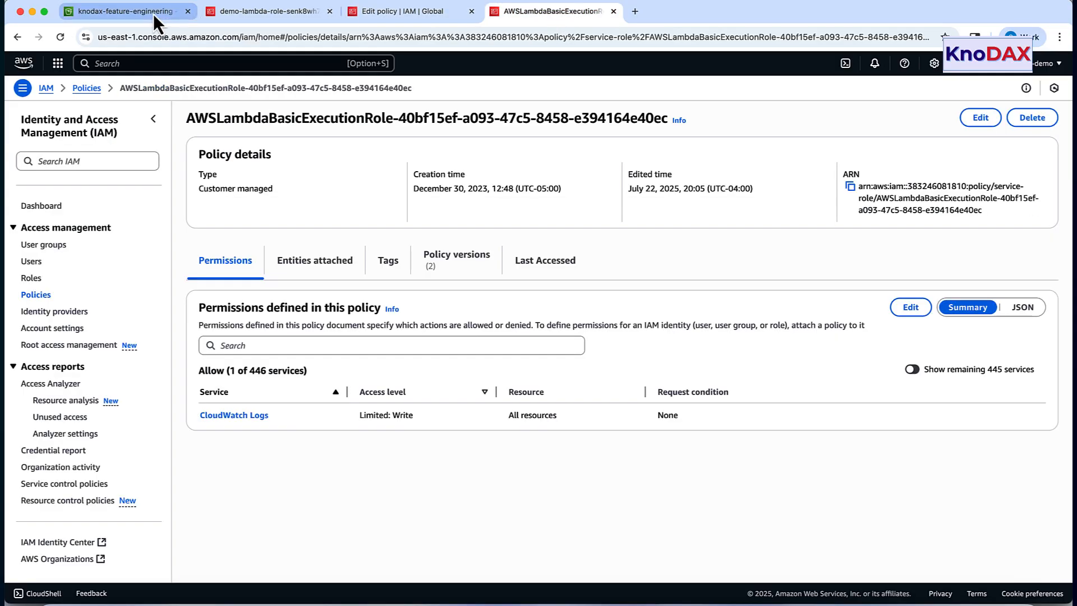
click(124, 12)
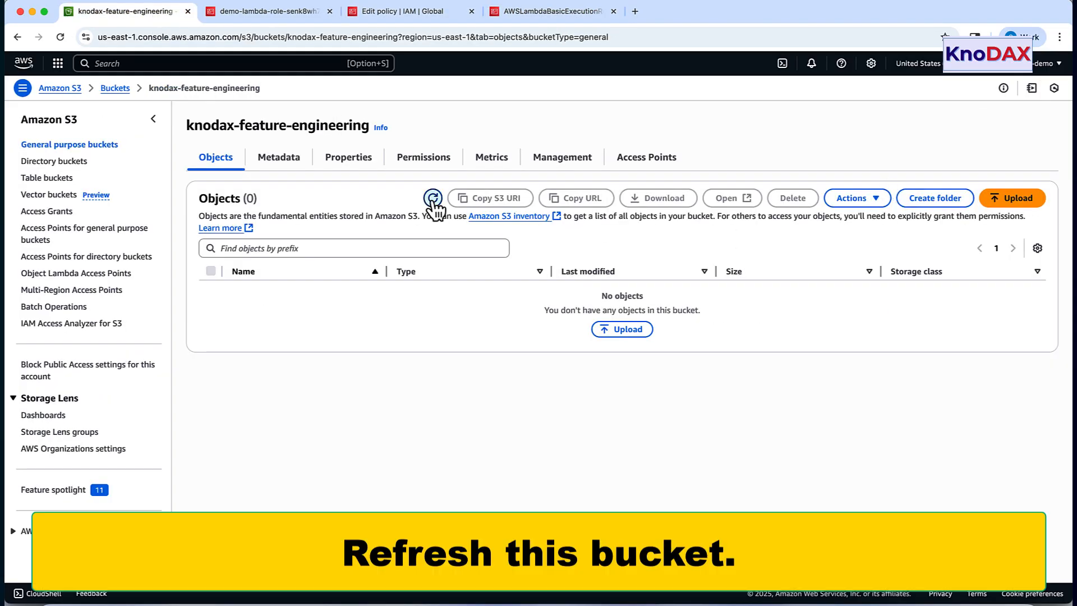
click(432, 197)
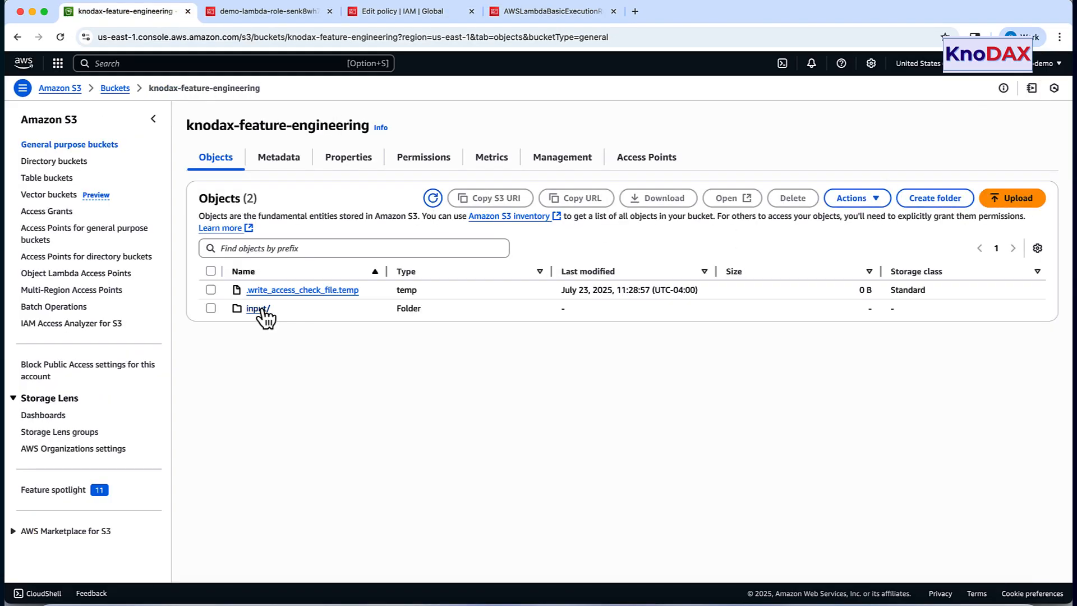
click(258, 309)
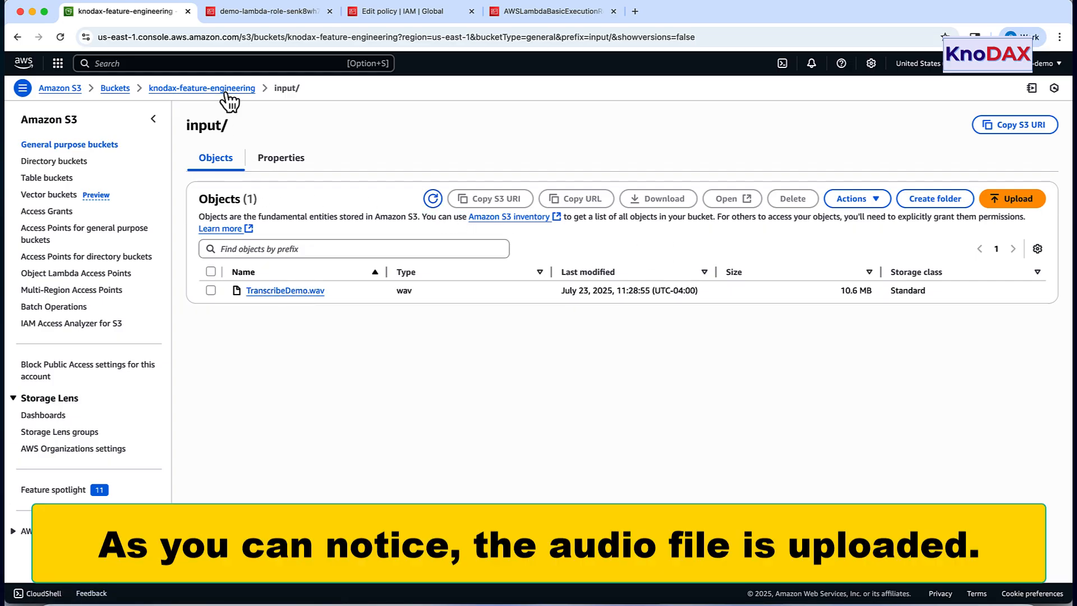
Check in Amazon Transcribe that the TranscribeDemo job shows Complete.
click(550, 11)
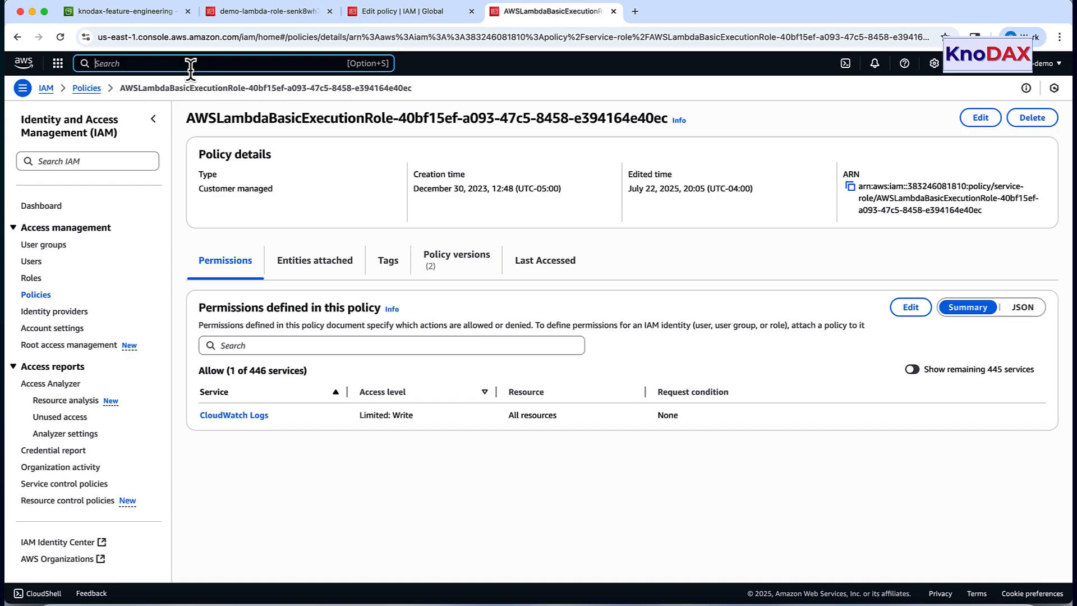
text(transformers)
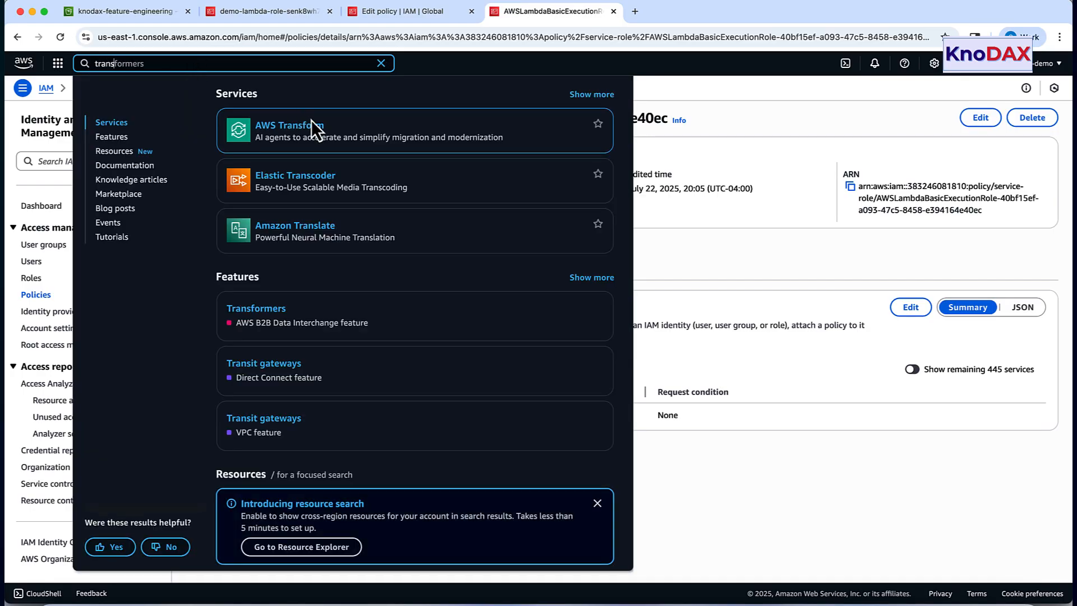
text(transcribe)
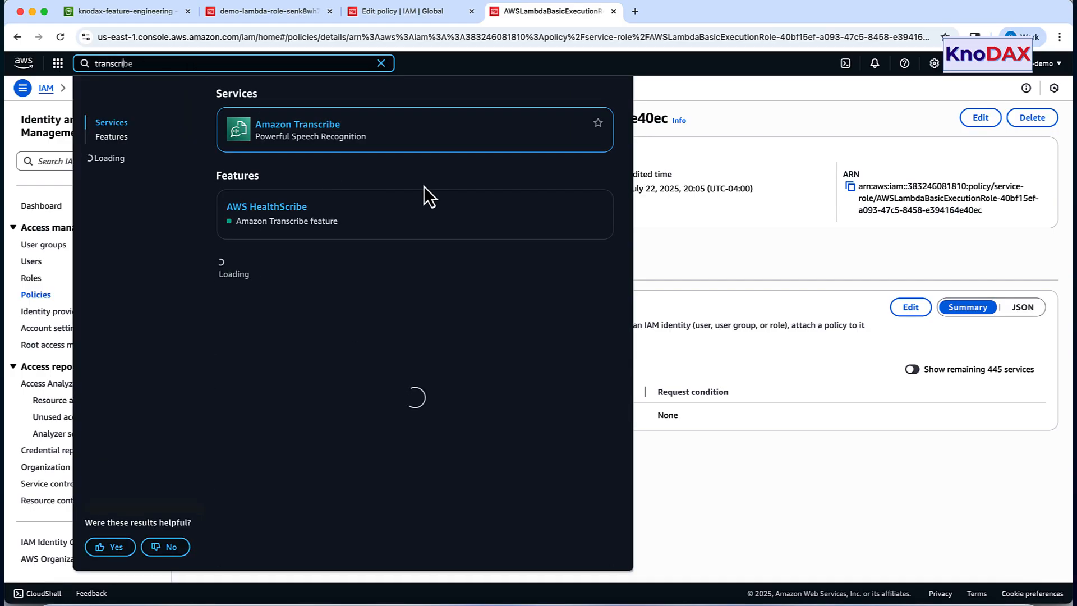
click(297, 125)
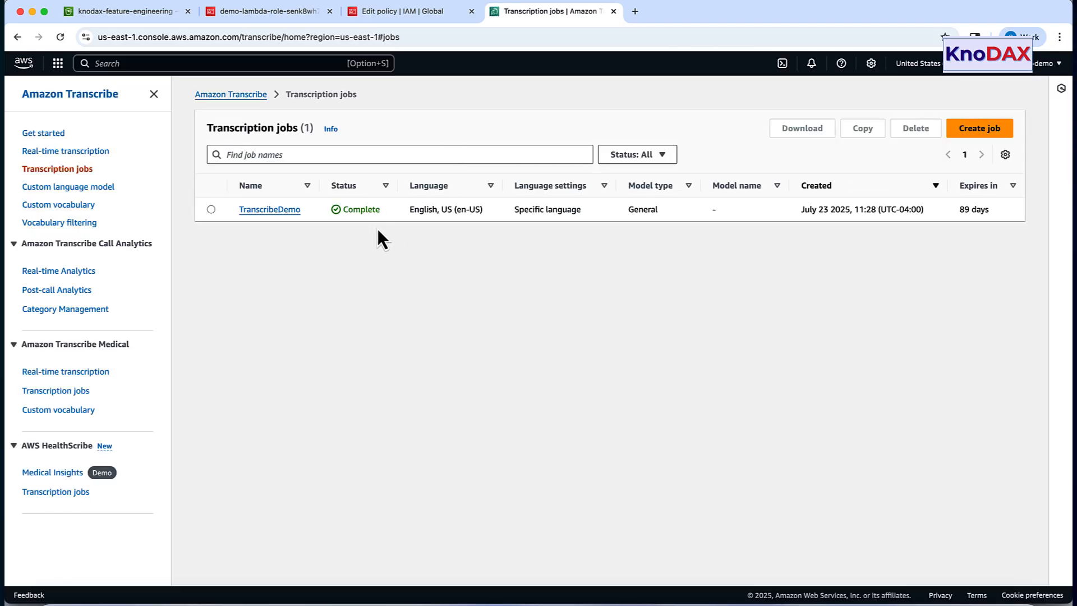
click(269, 209)
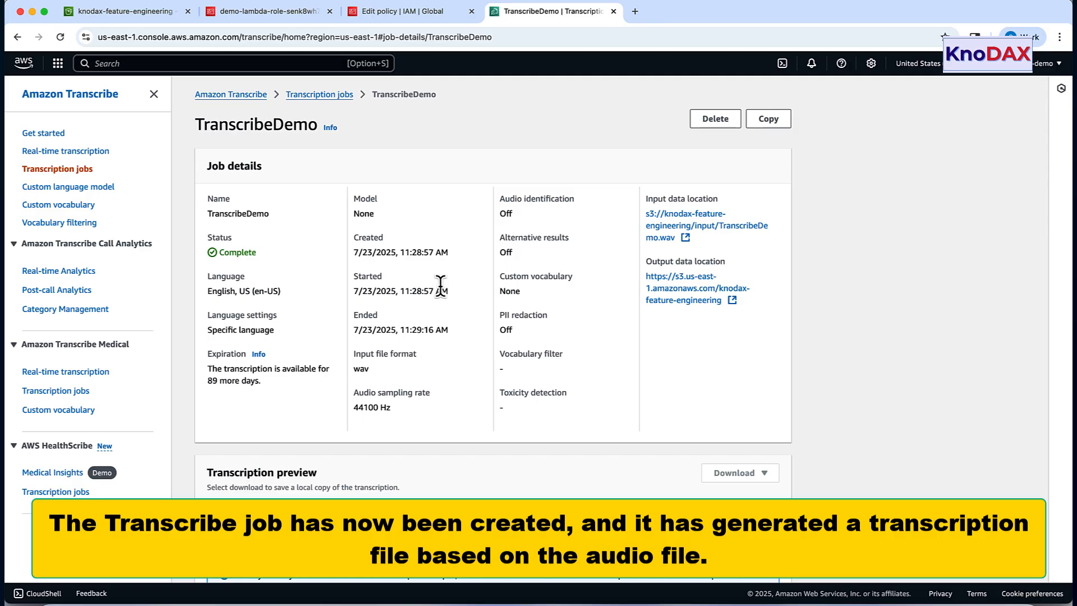
click(319, 94)
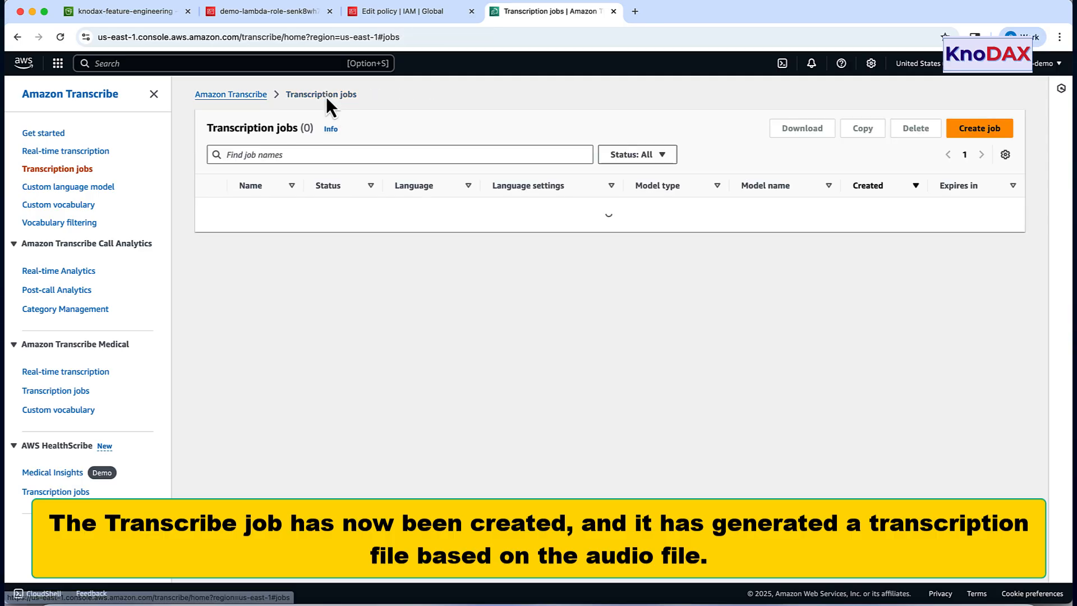
Return to the bucket's input/ folder to find TranscribeDemo.json.
click(123, 12)
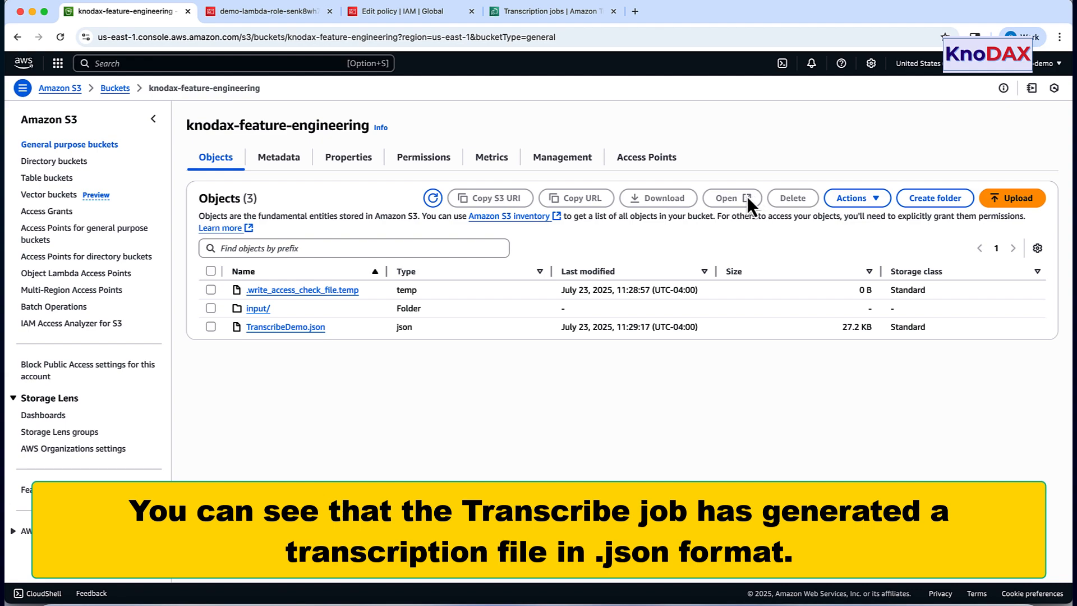
mouse_move(244, 277)
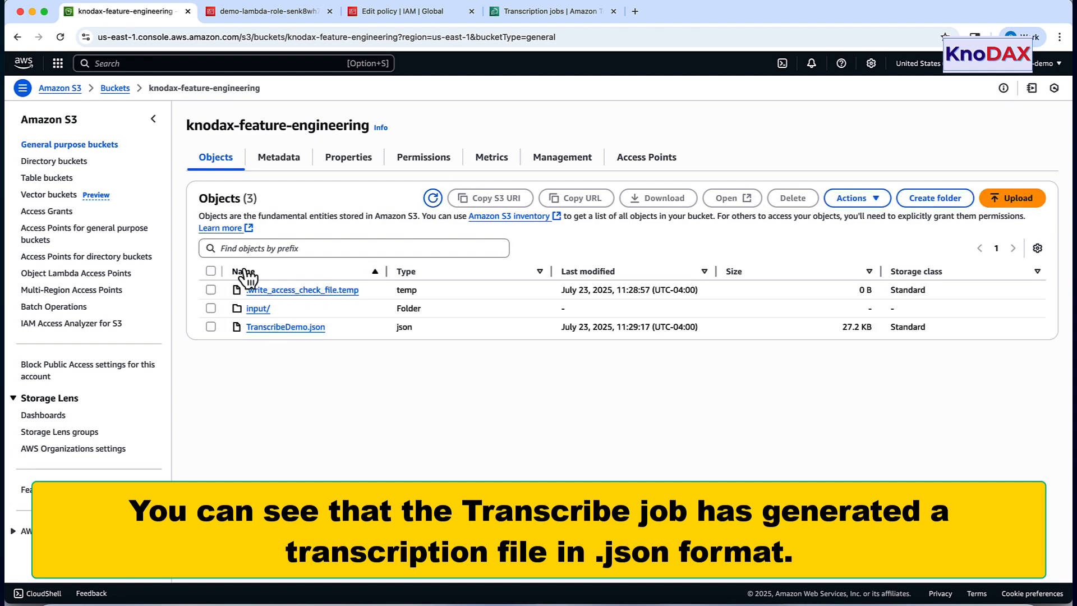
click(258, 307)
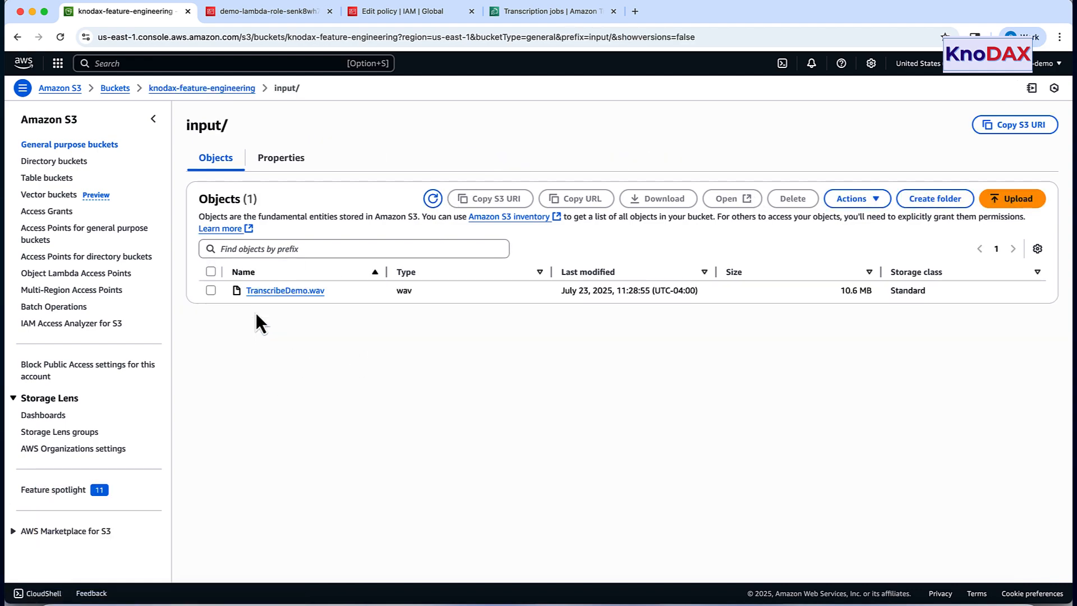
mouse_move(234, 107)
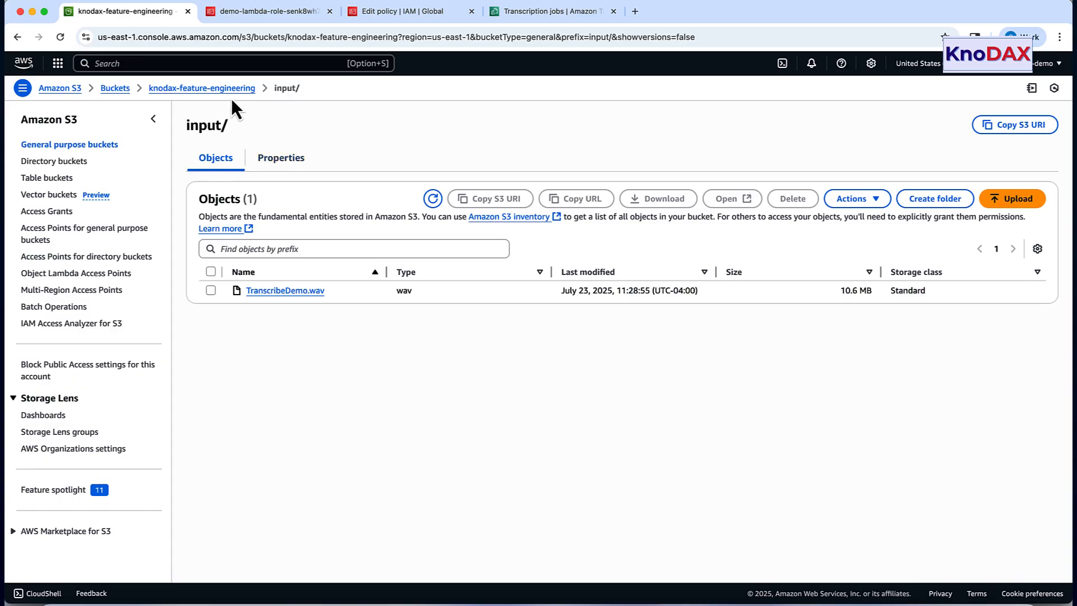
click(200, 88)
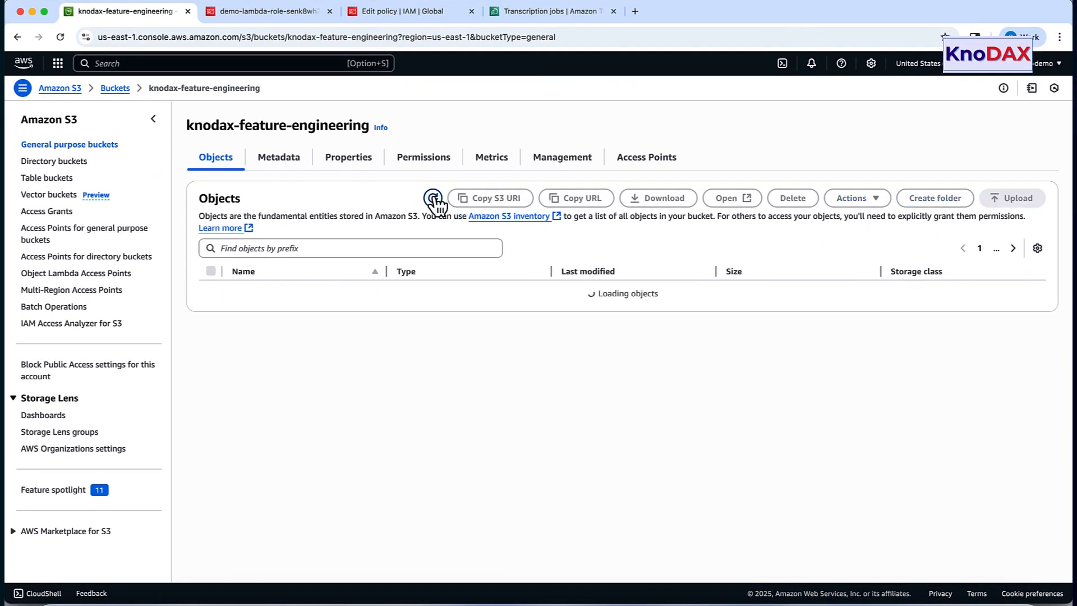
Refresh the bucket, locate features/input/TranscribeDemo_mfcc.csv and open it for viewing.
click(433, 198)
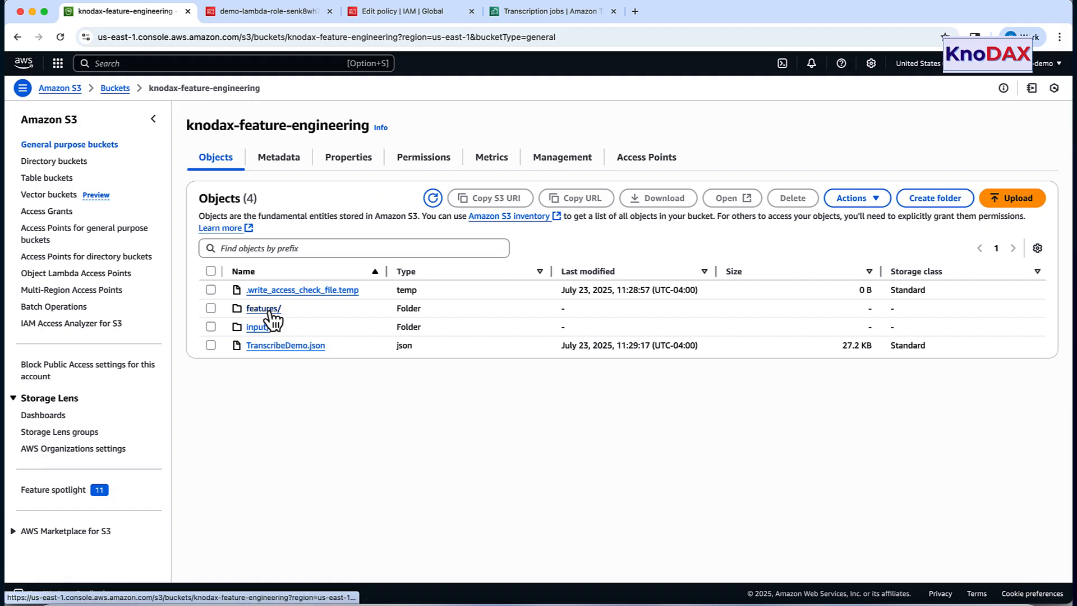
click(257, 326)
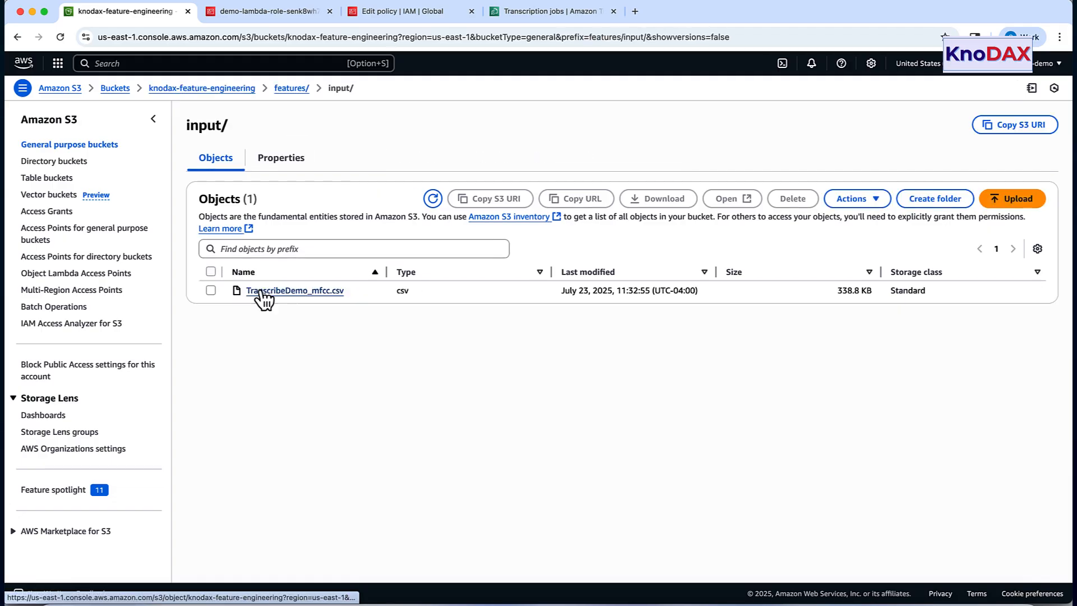
click(295, 289)
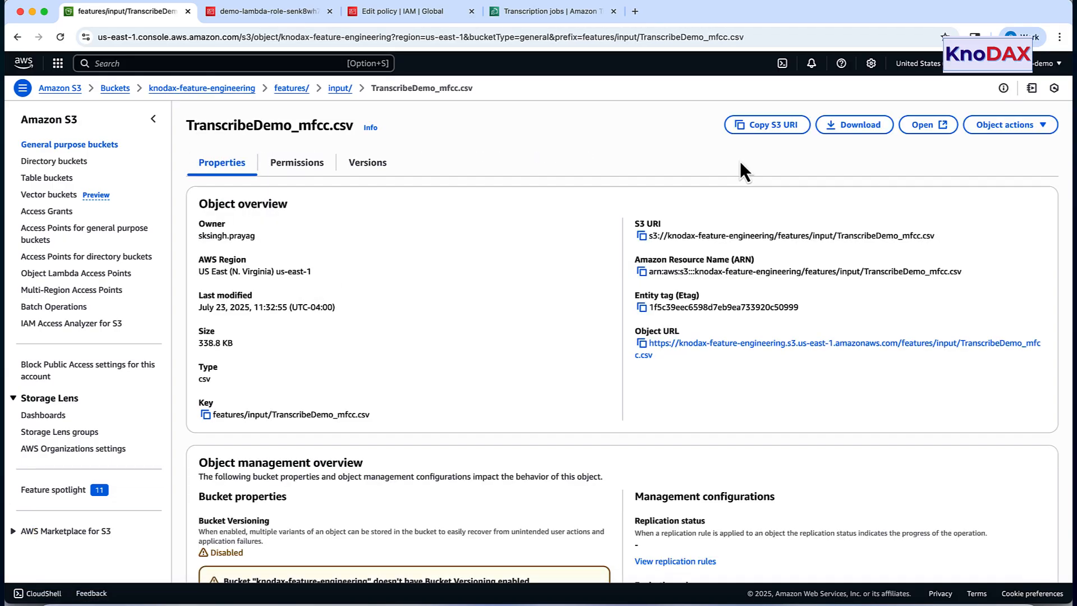
click(854, 125)
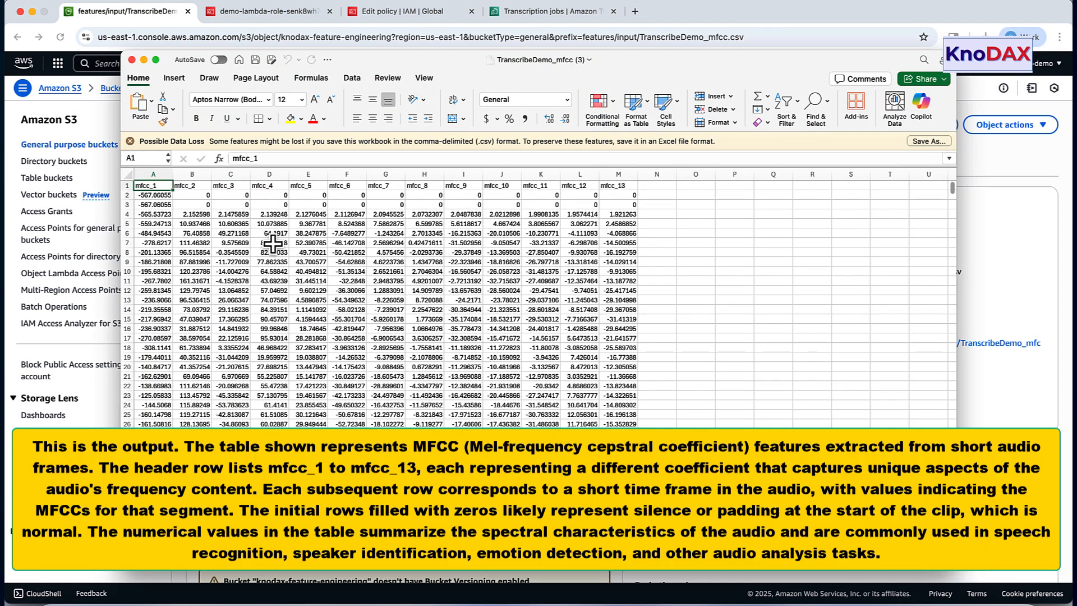
Set the whole MFCC table's font size to 16 pt.
click(269, 242)
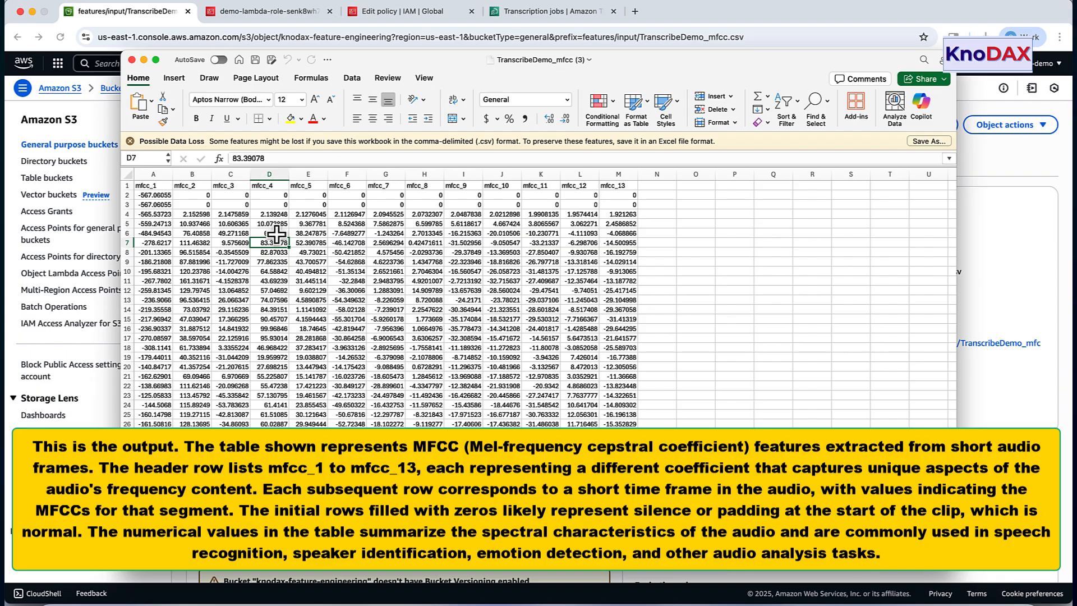
click(301, 100)
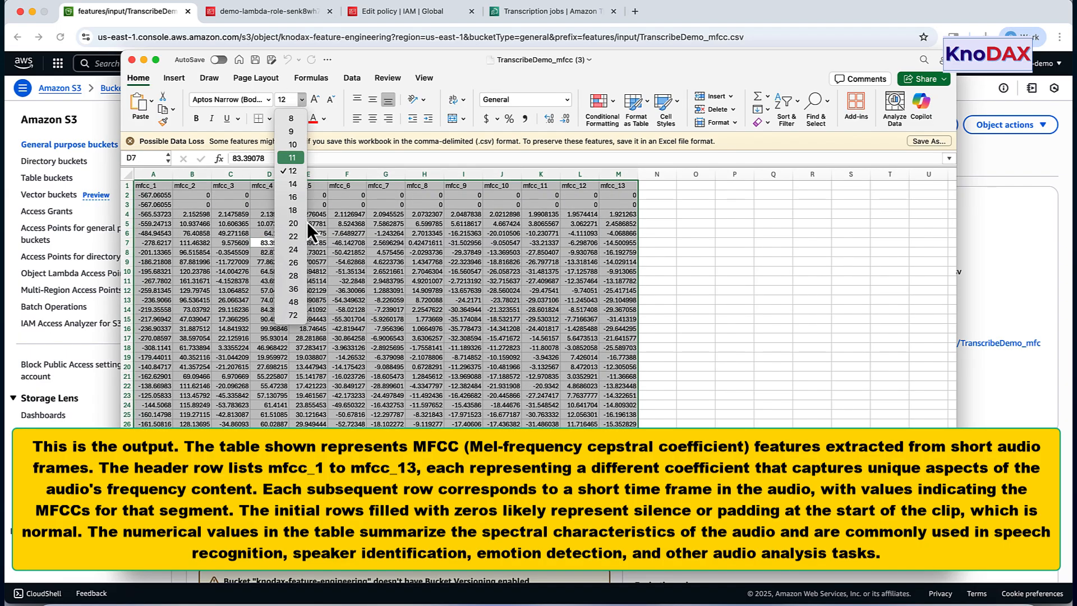
mouse_move(292, 197)
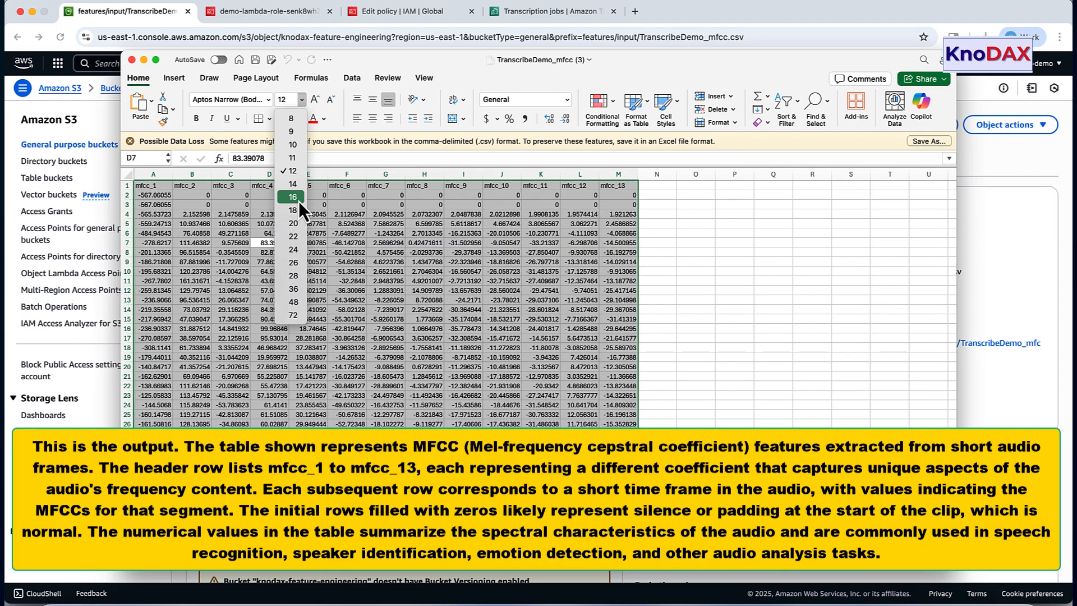
click(292, 196)
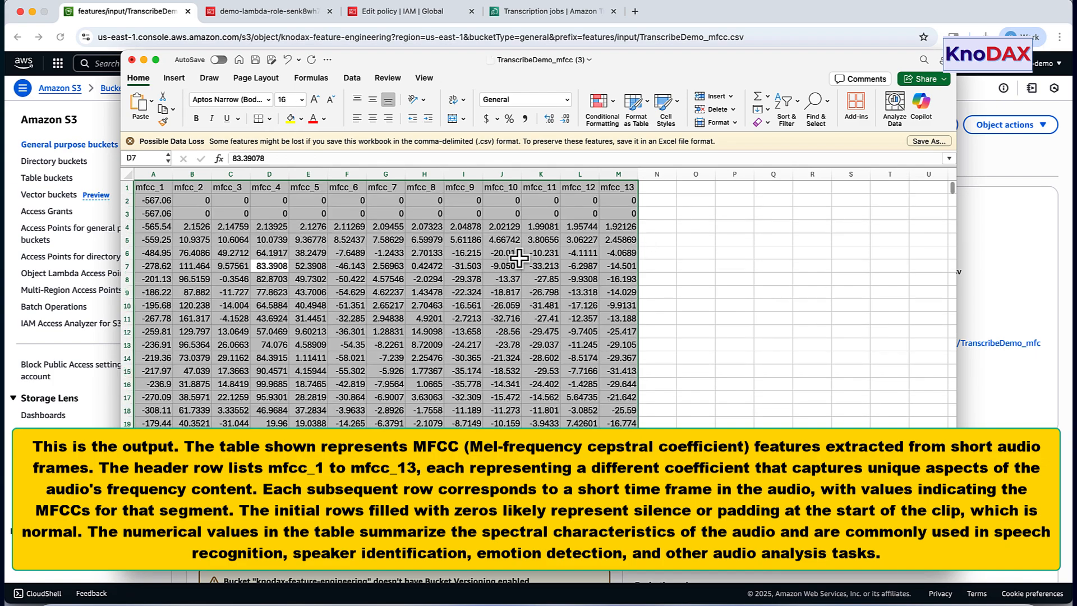
click(463, 252)
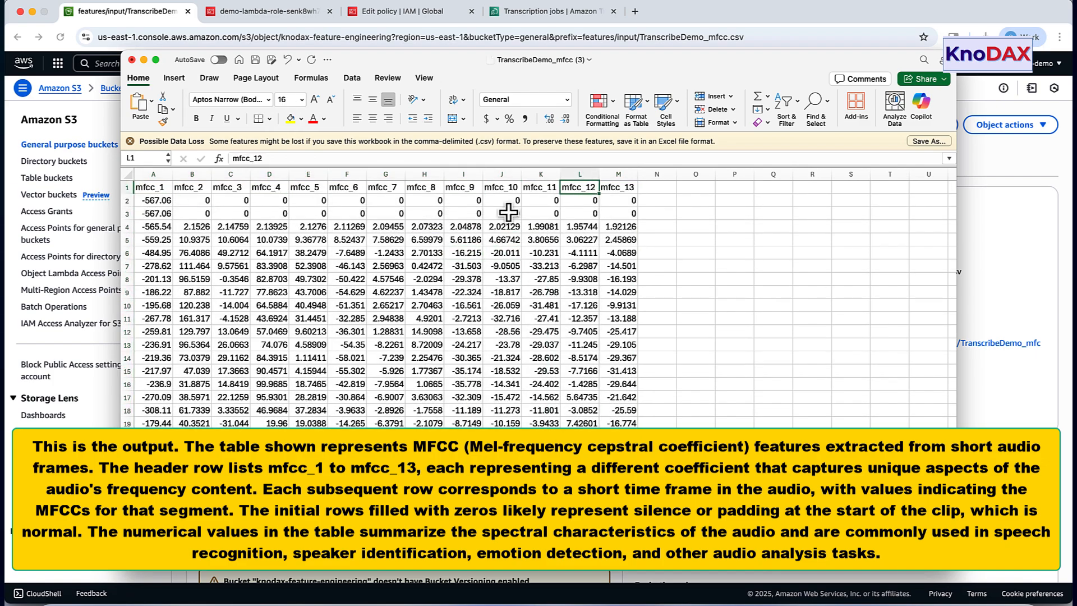
Scroll to the table's final zero-filled rows and select them for review.
scroll(down, 3)
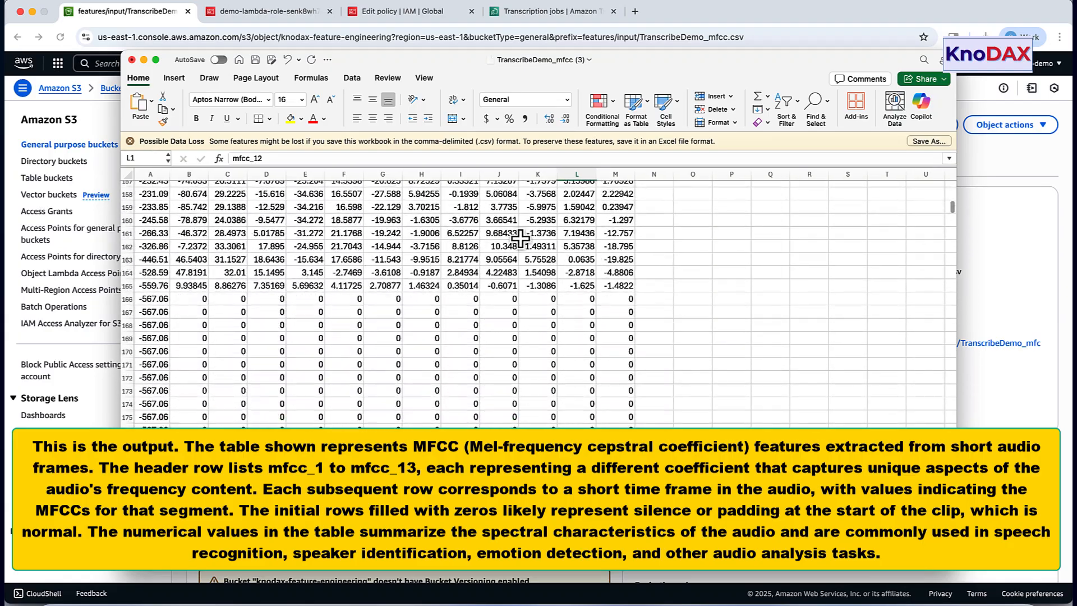
scroll(down, 3)
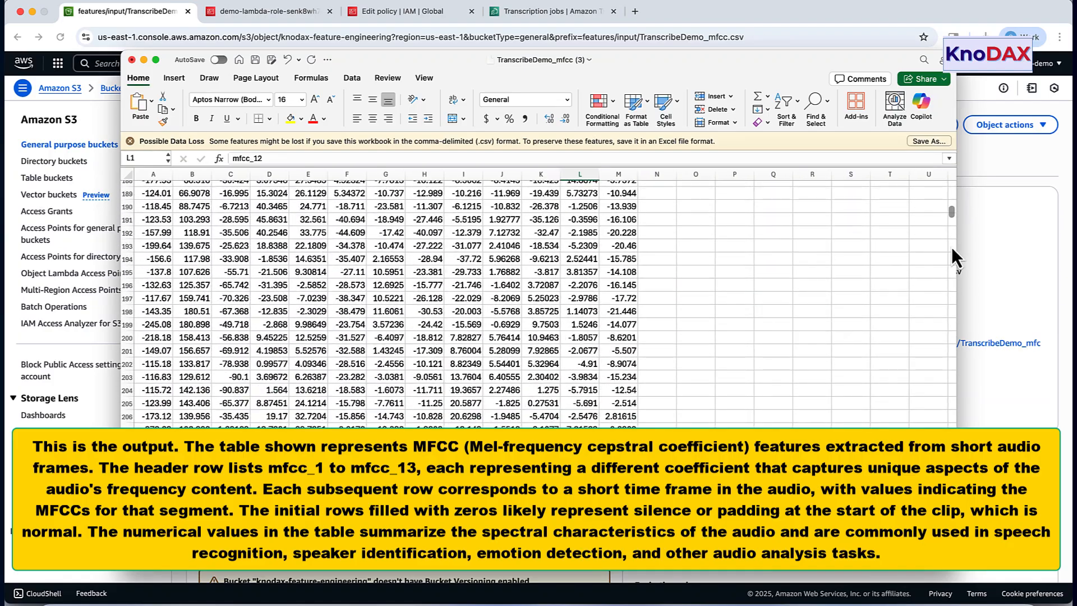
scroll(down, 3)
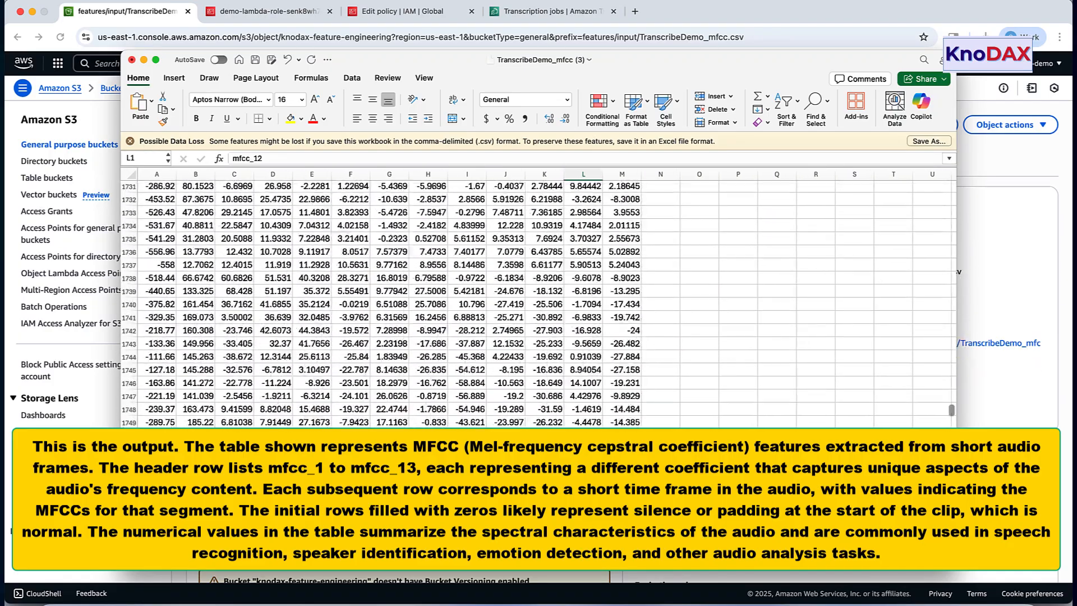
scroll(down, 3)
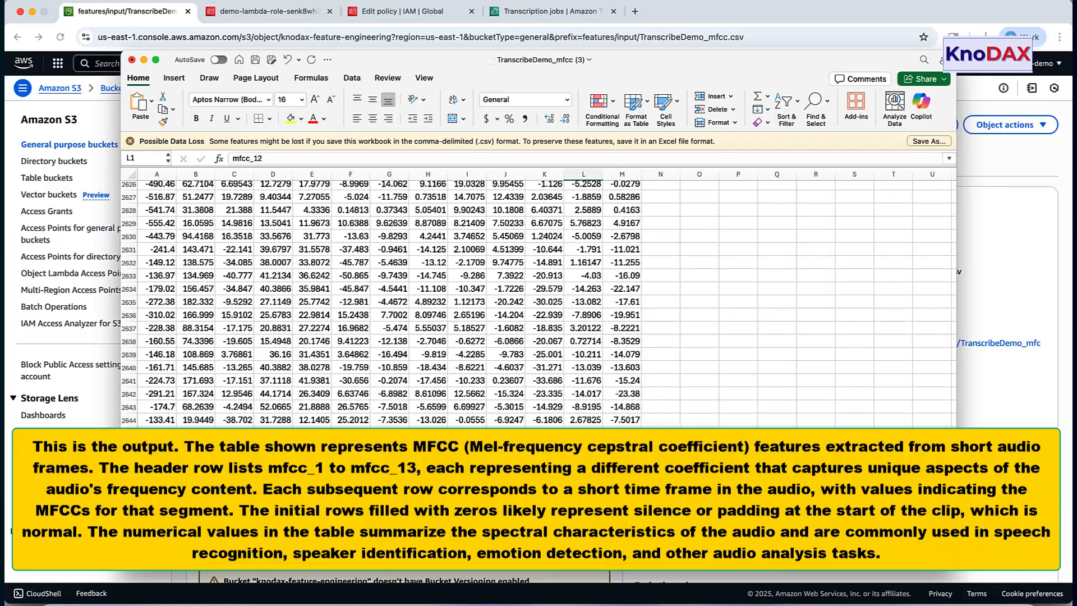
scroll(down, 3)
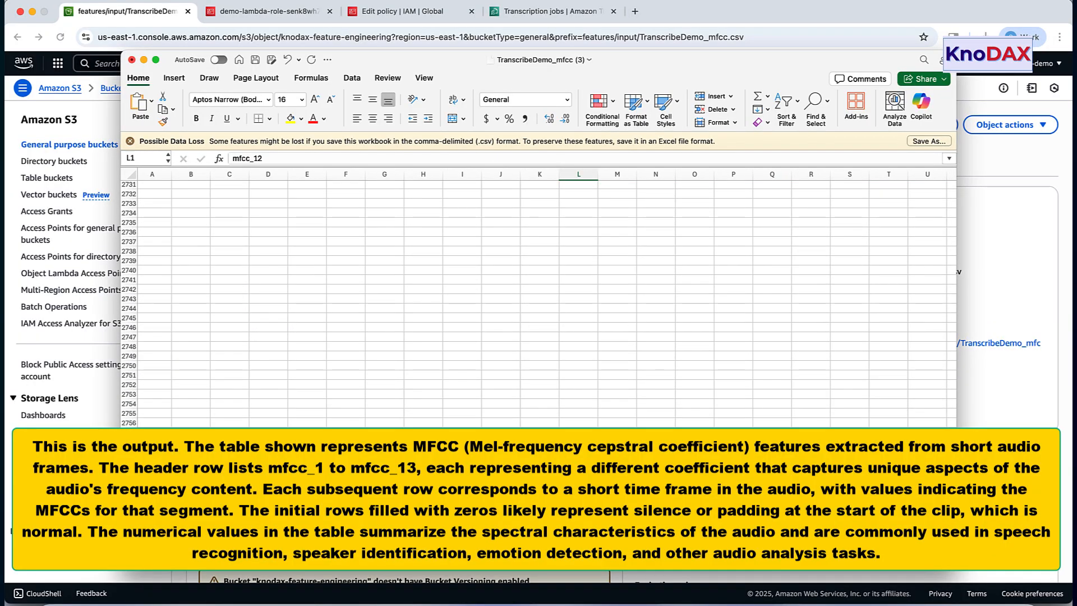
click(159, 416)
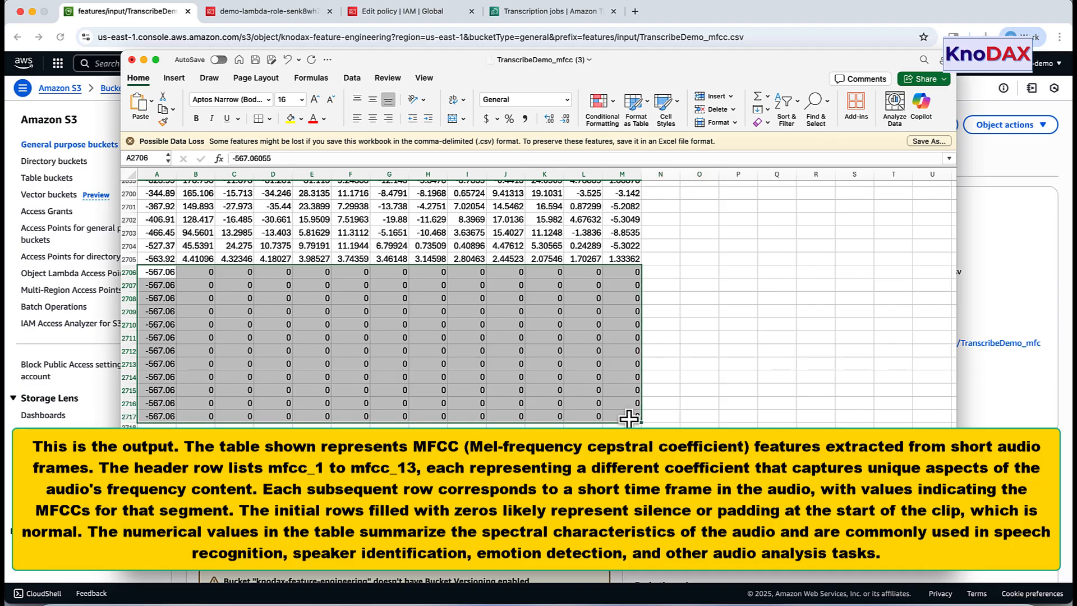
scroll(up, 3)
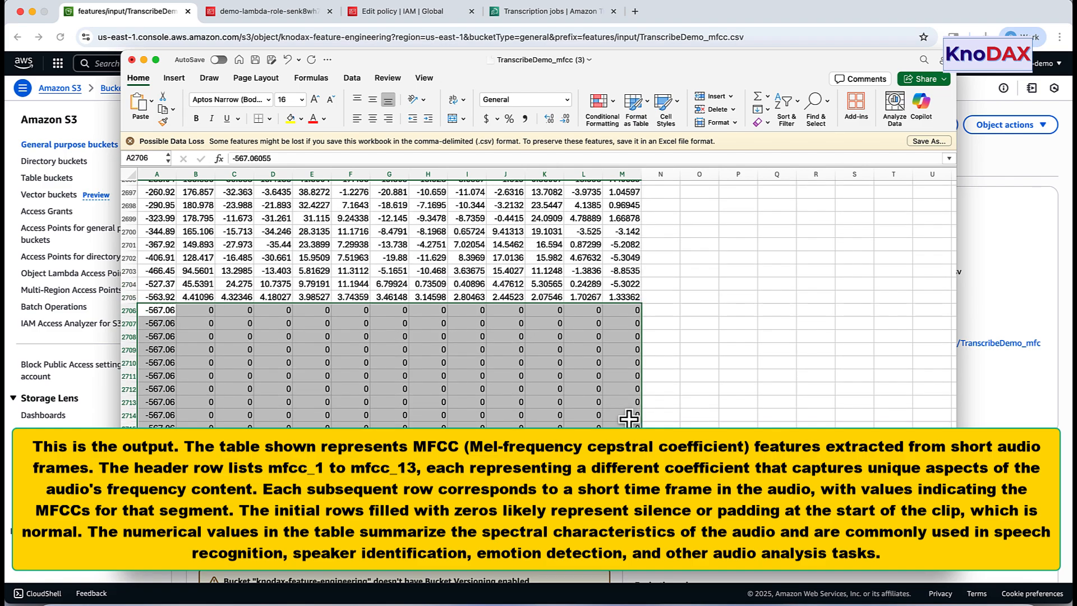
scroll(up, 3)
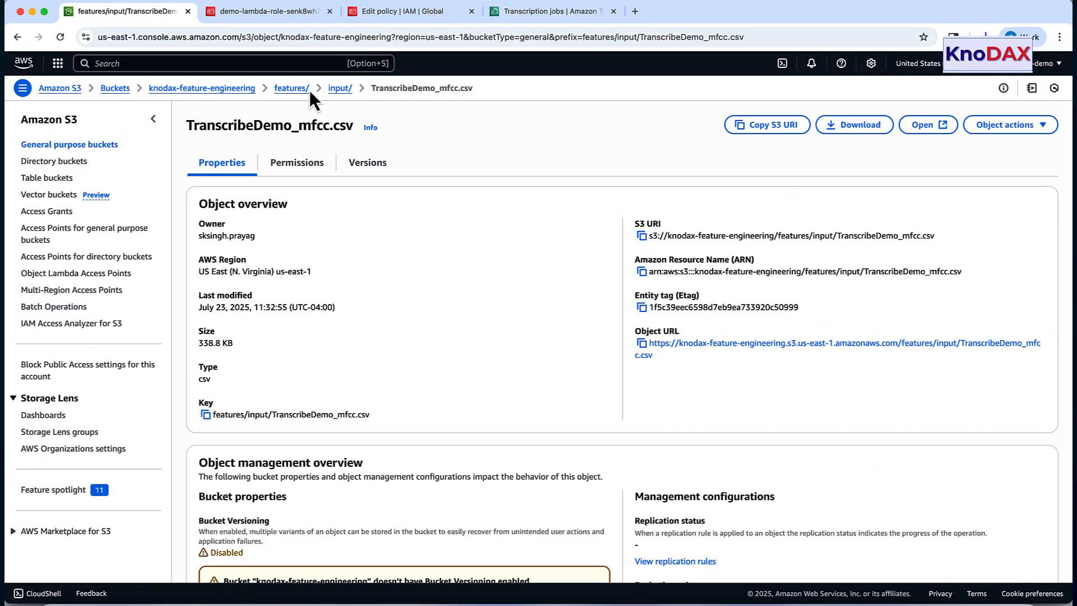
Create an event notification on the bucket triggering Lambda function ExtractMFCCLambda and save it.
click(288, 88)
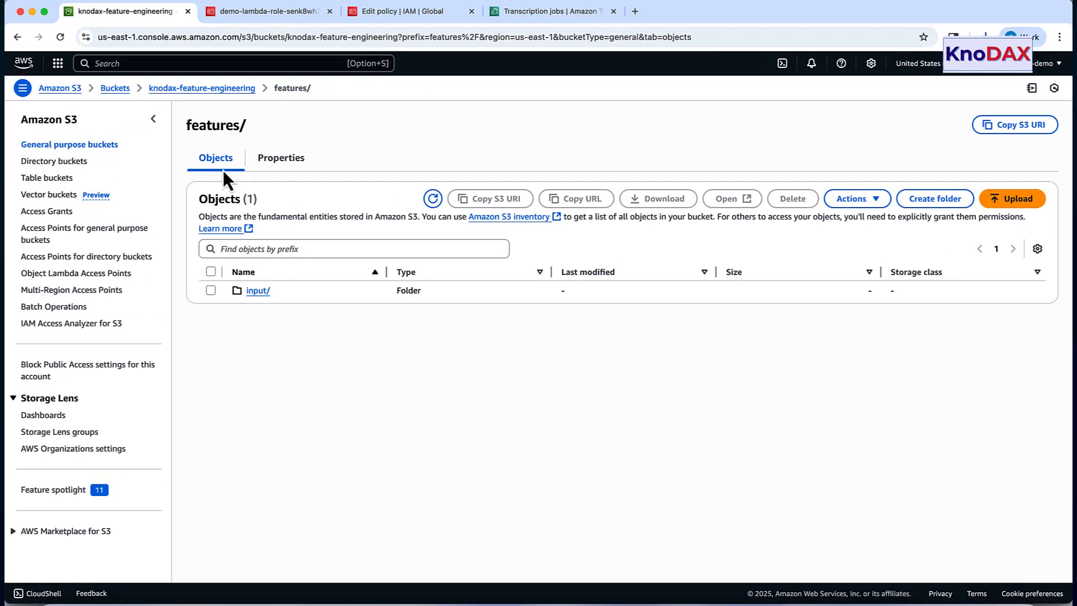
click(280, 157)
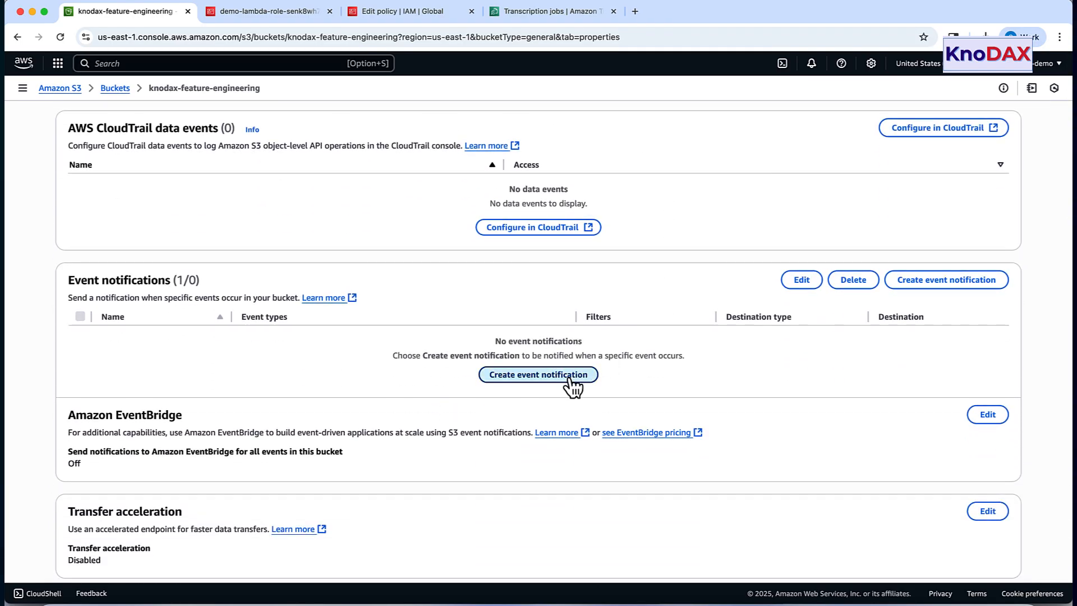
click(538, 375)
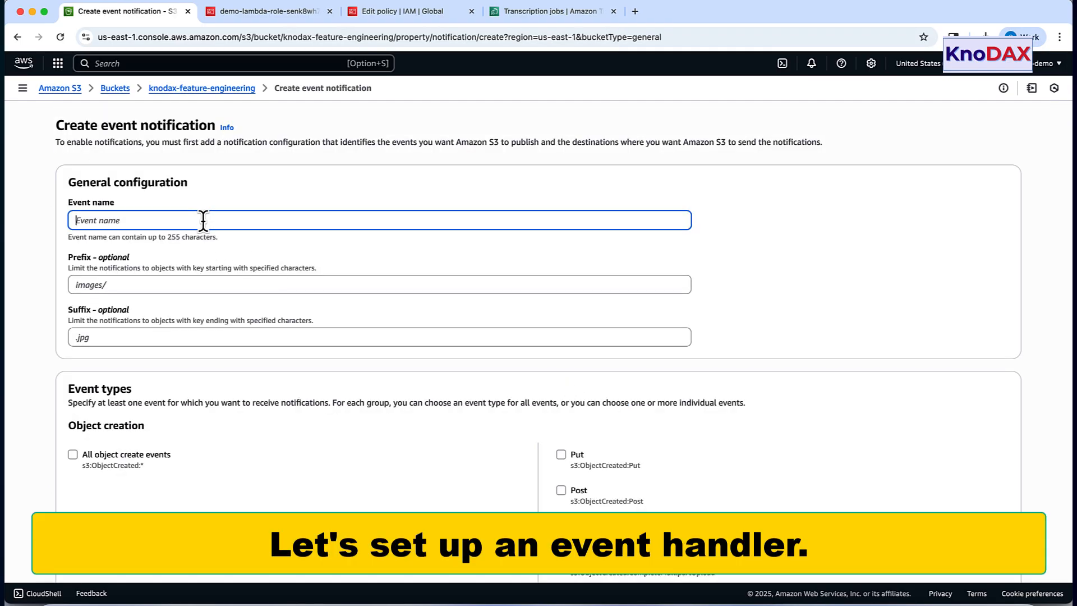
scroll(down, 3)
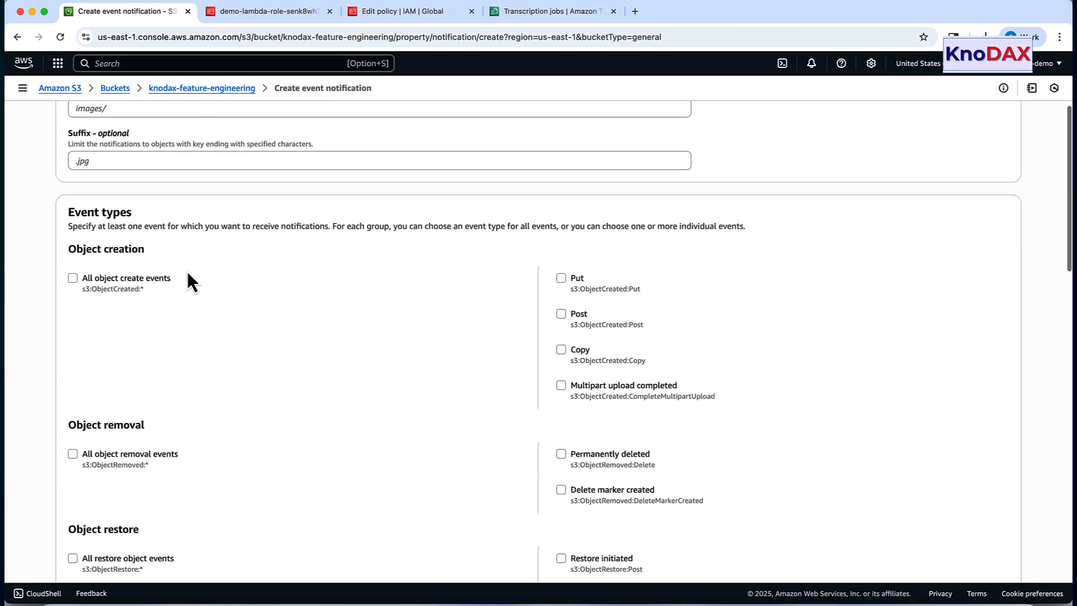
scroll(down, 3)
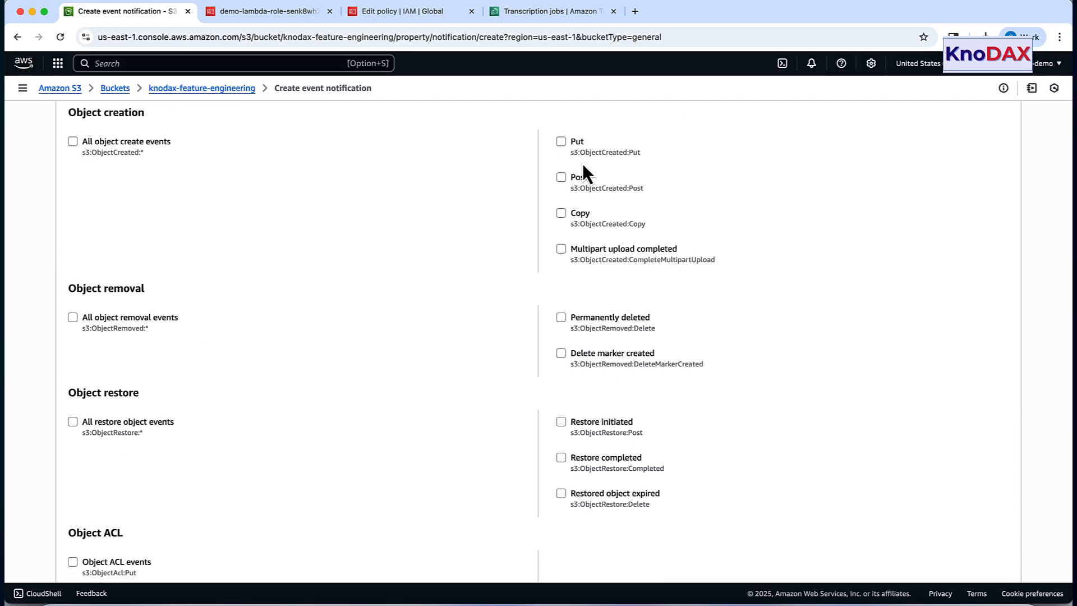
scroll(down, 3)
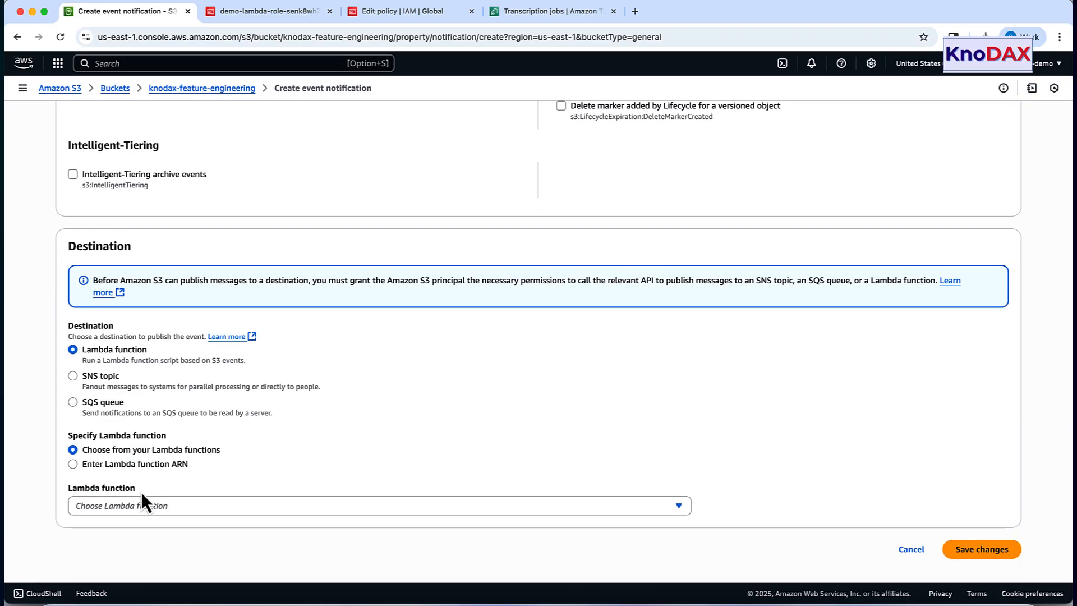
click(378, 506)
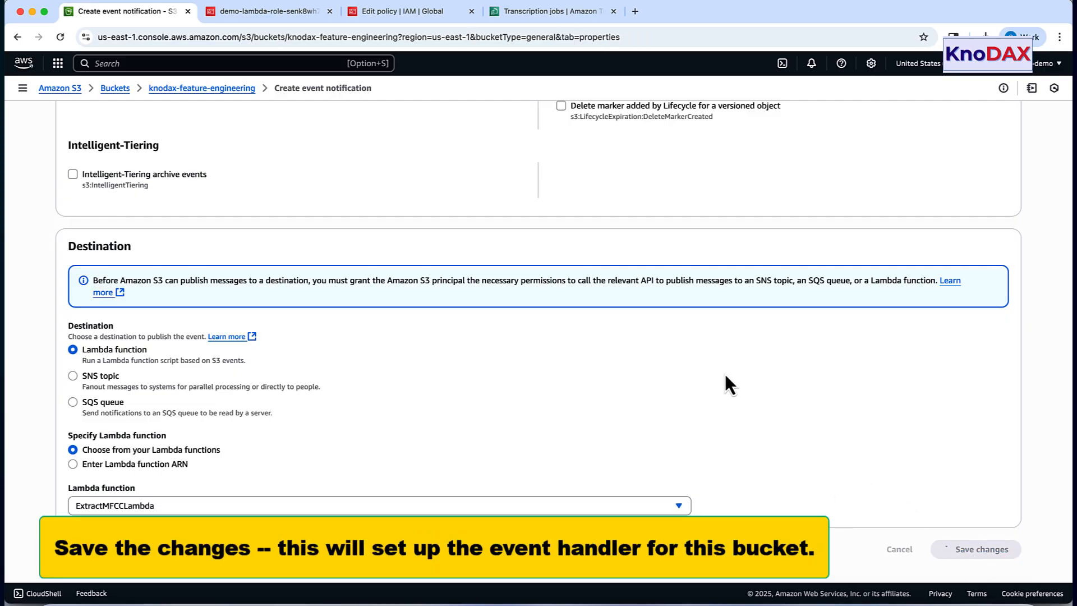
click(981, 549)
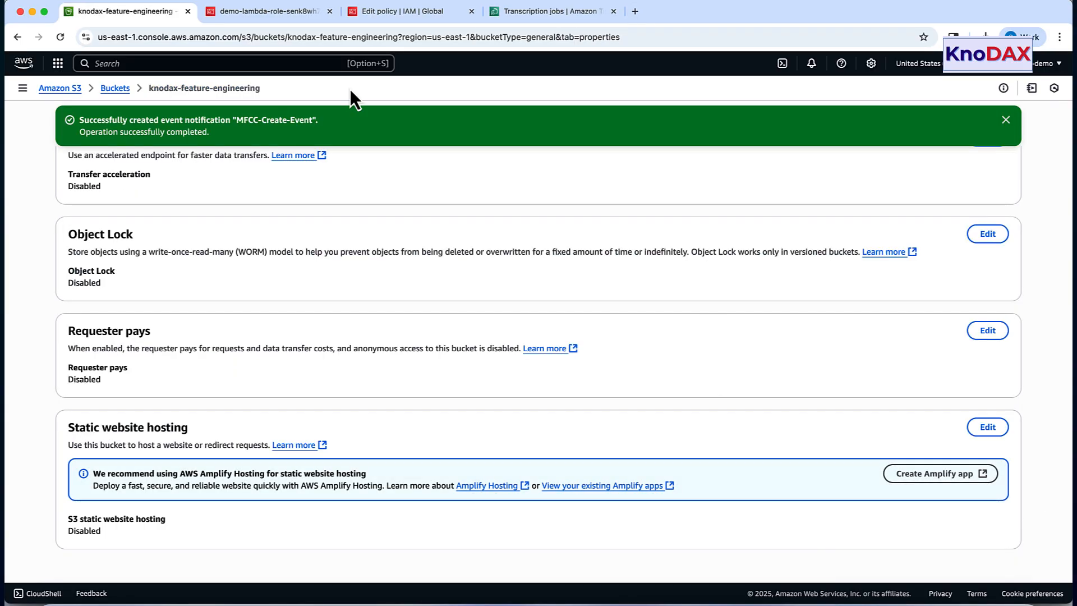
Return to the knodax-feature-engineering bucket's object list.
scroll(up, 3)
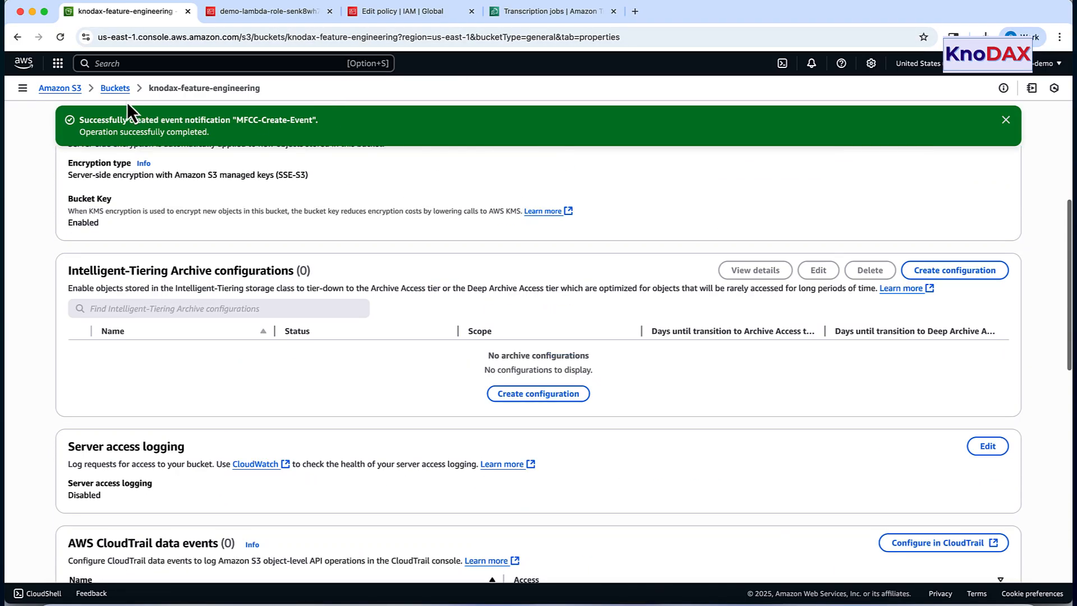
click(114, 88)
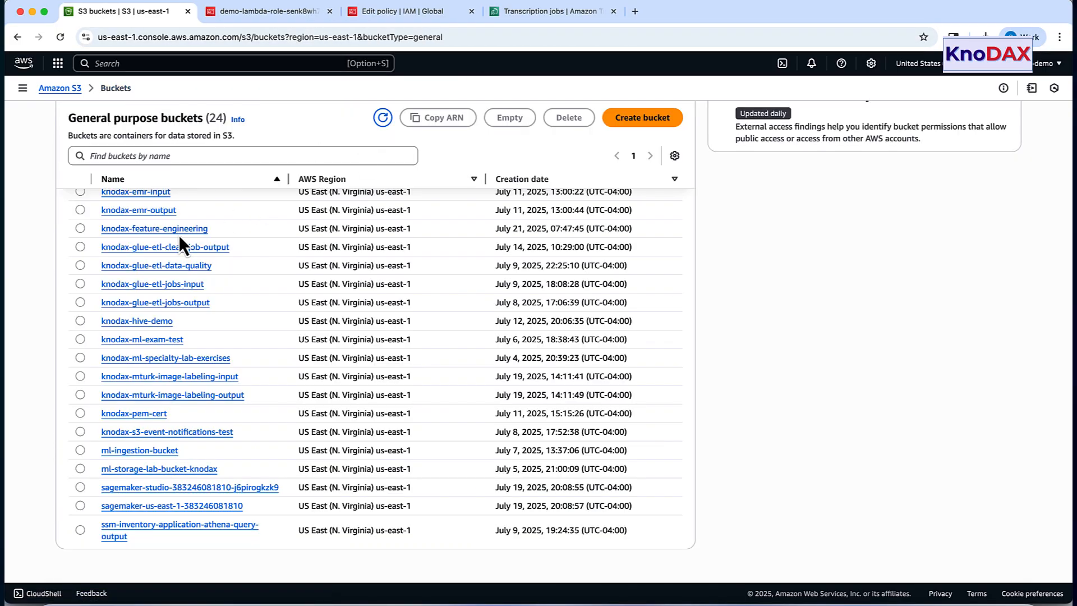
click(153, 228)
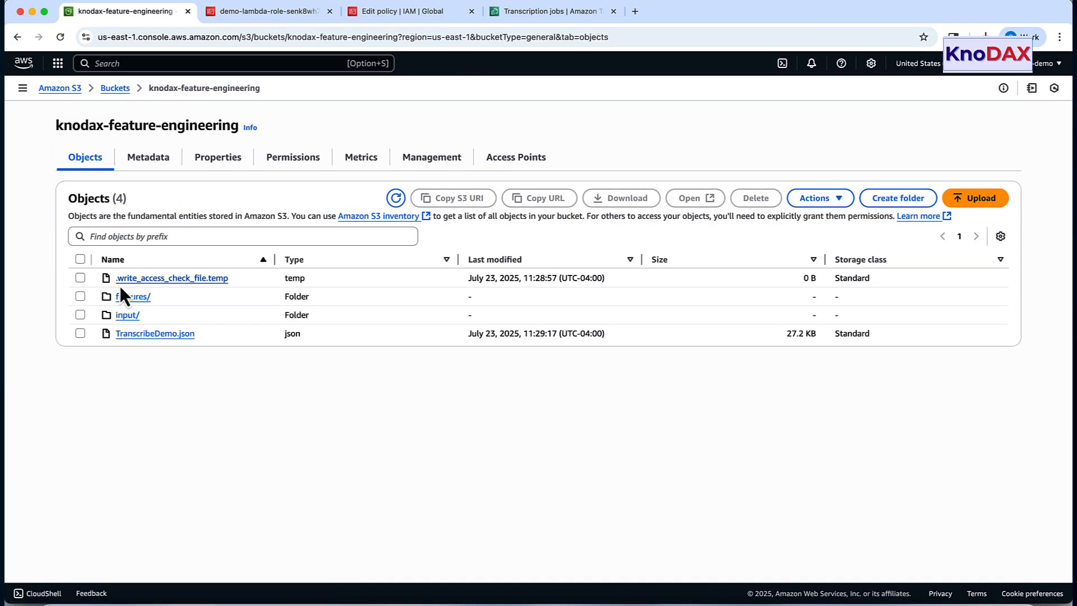
Permanently delete all four objects, leaving knodax-feature-engineering empty.
click(80, 259)
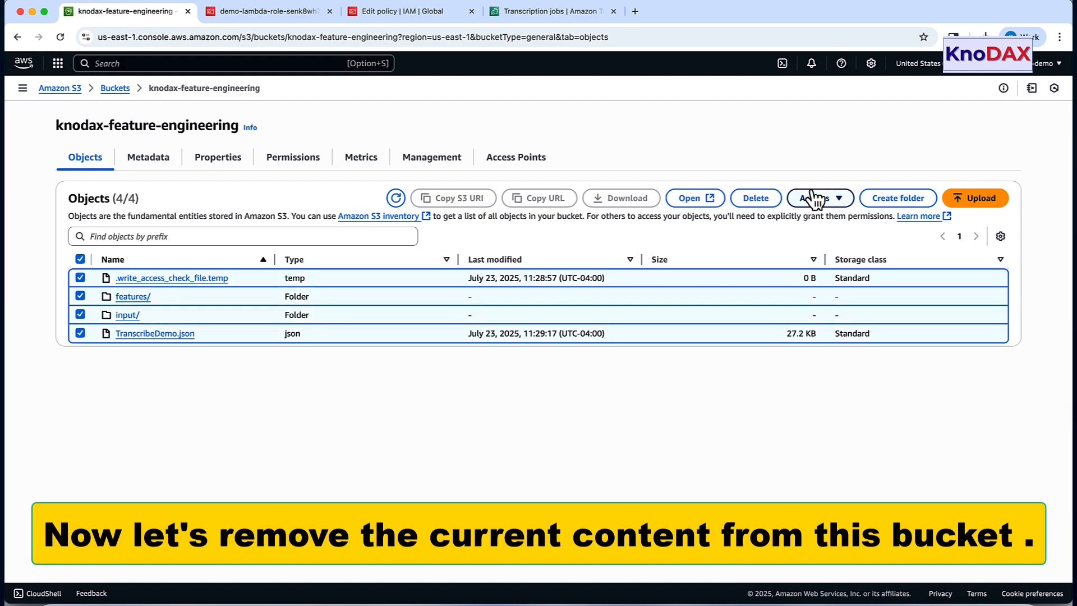
click(754, 198)
text(permanently delete)
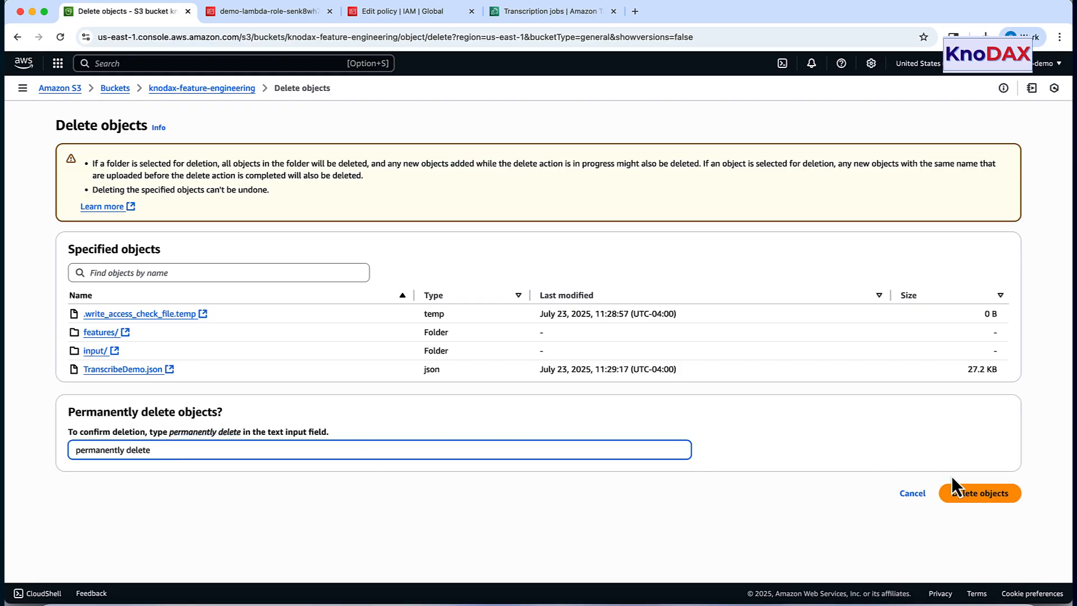
click(978, 493)
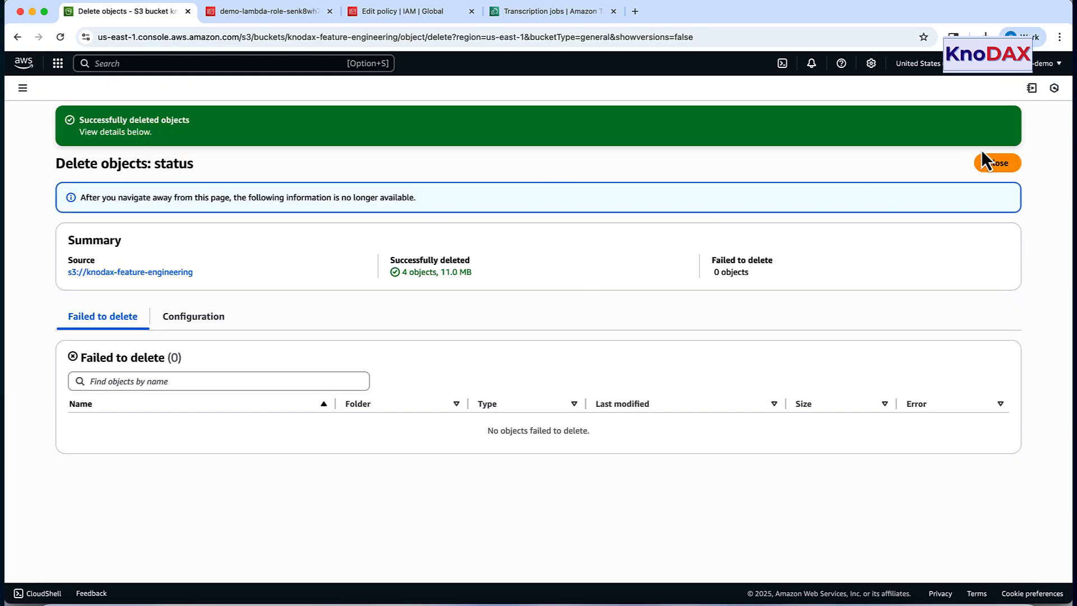
click(997, 163)
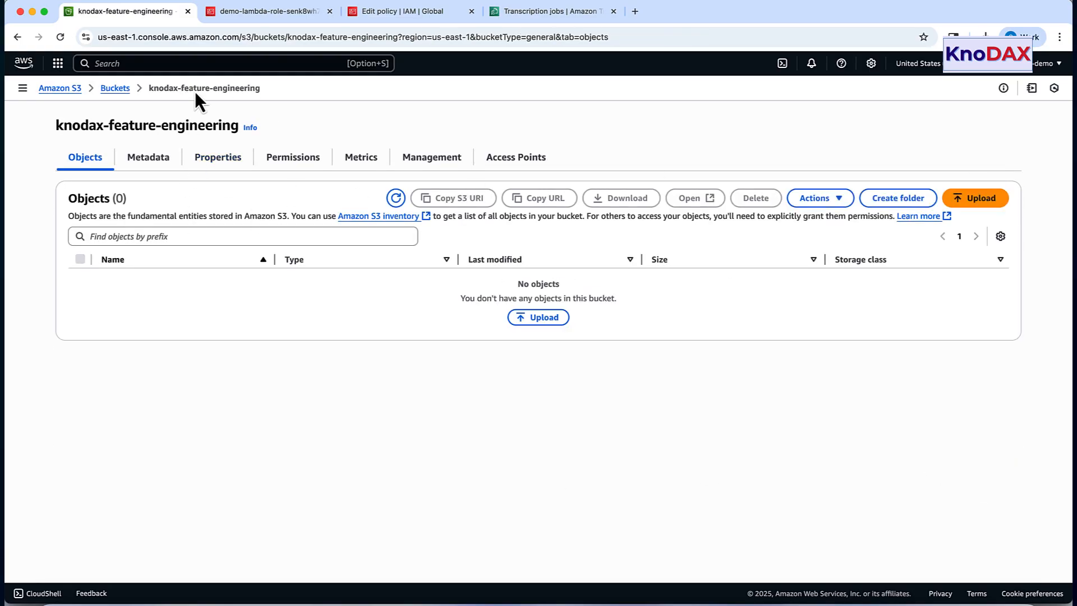
mouse_move(324, 55)
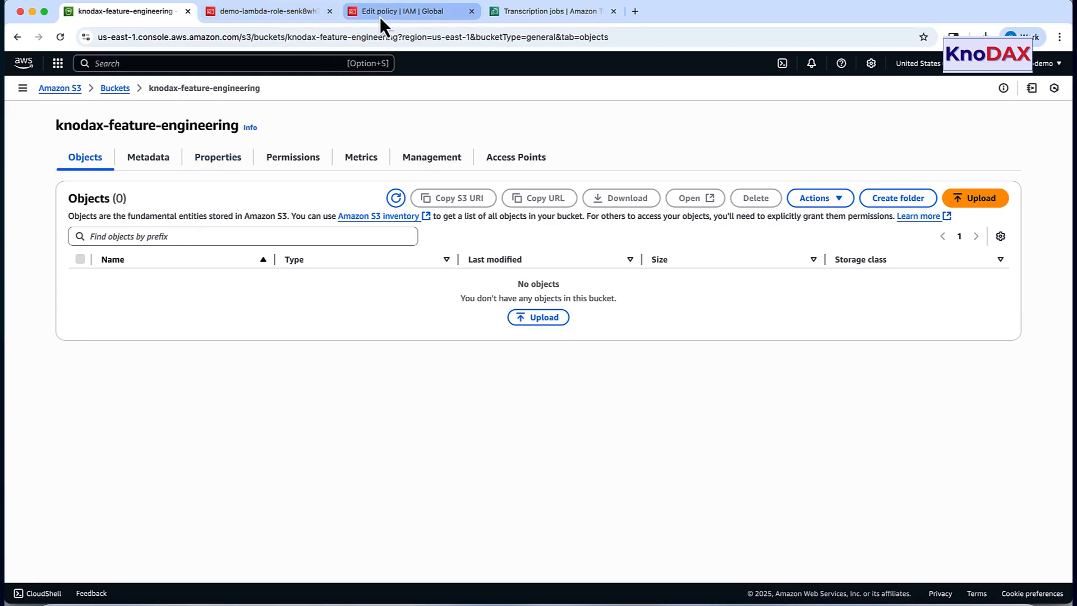
Delete the TranscribeDemo job so the transcription jobs list is empty.
click(553, 11)
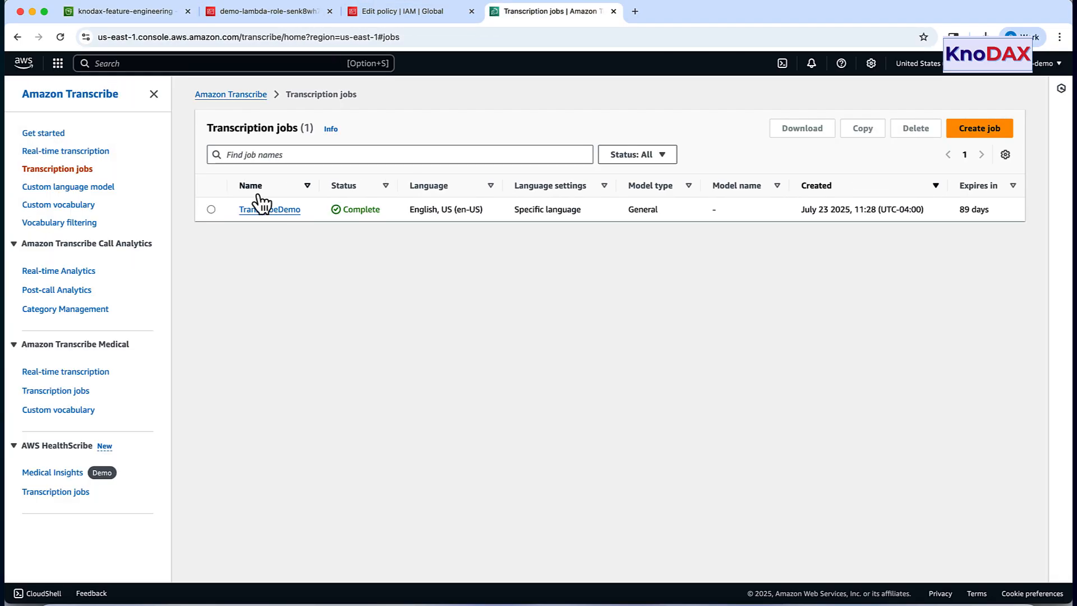
click(211, 208)
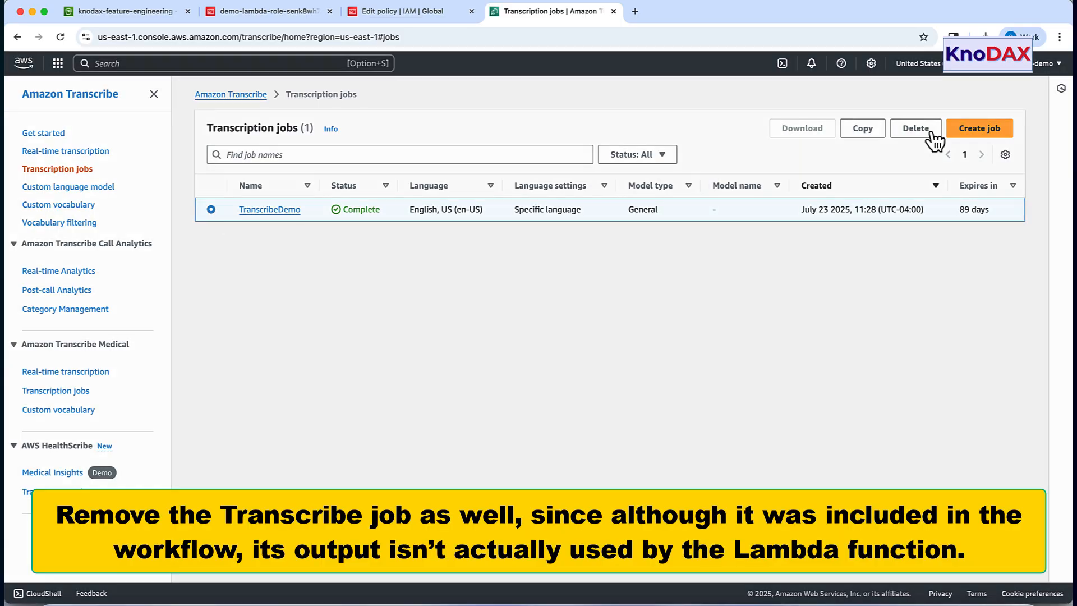
click(915, 128)
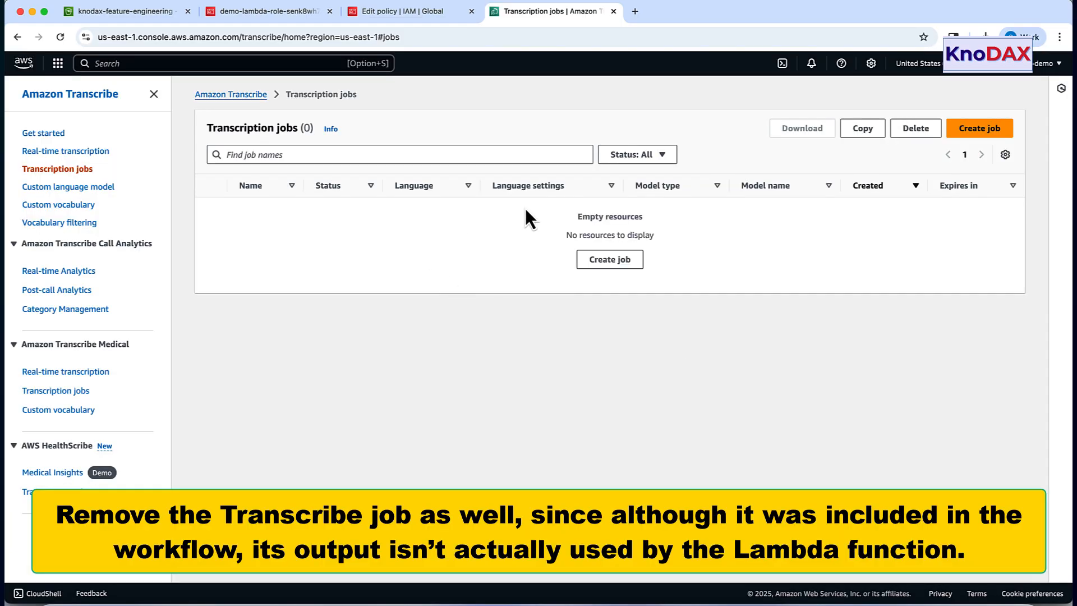
mouse_move(395, 405)
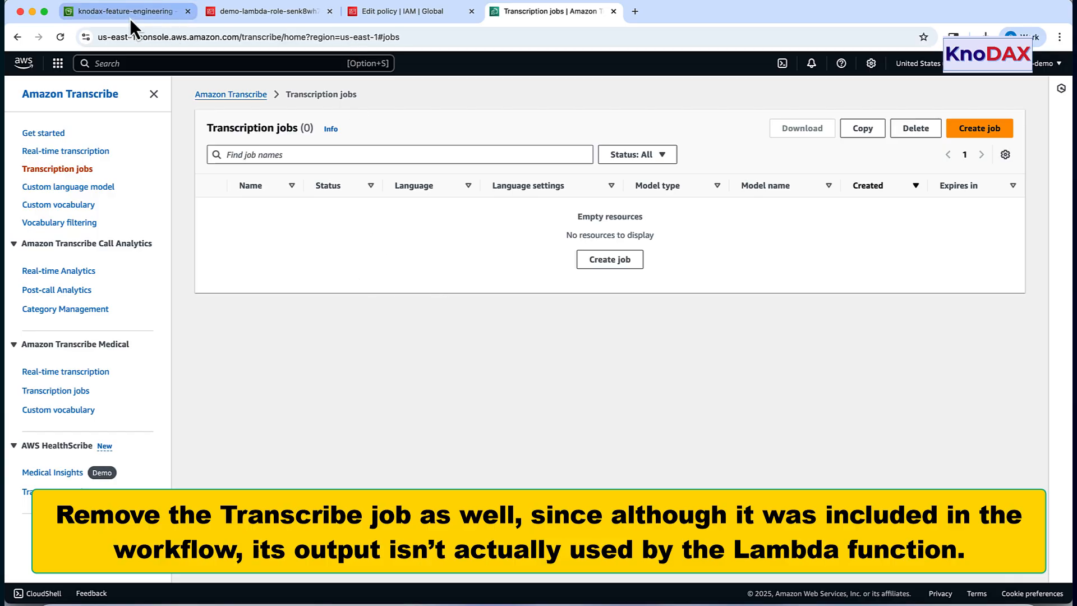
Run 5-speech_transcriber.py to upload TranscribeDemo.wav and start the transcription job.
click(124, 12)
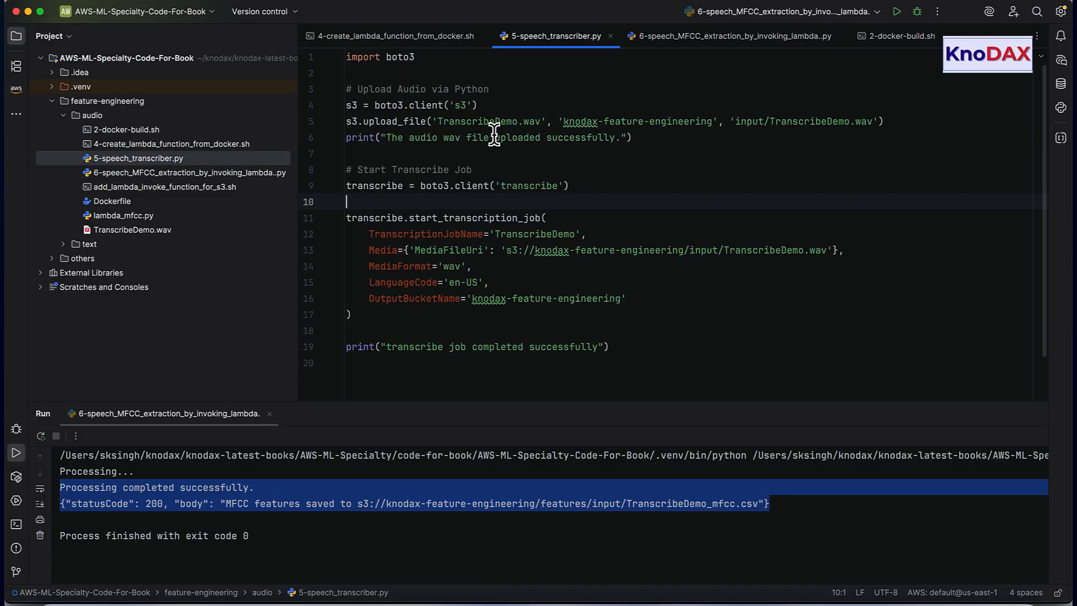
mouse_move(752, 152)
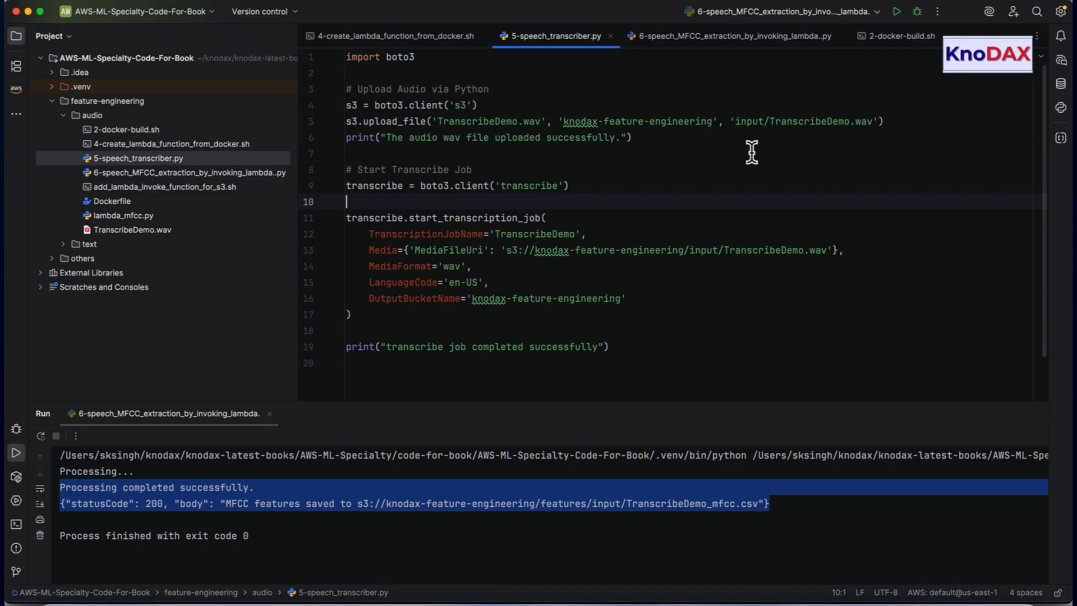
mouse_move(592, 315)
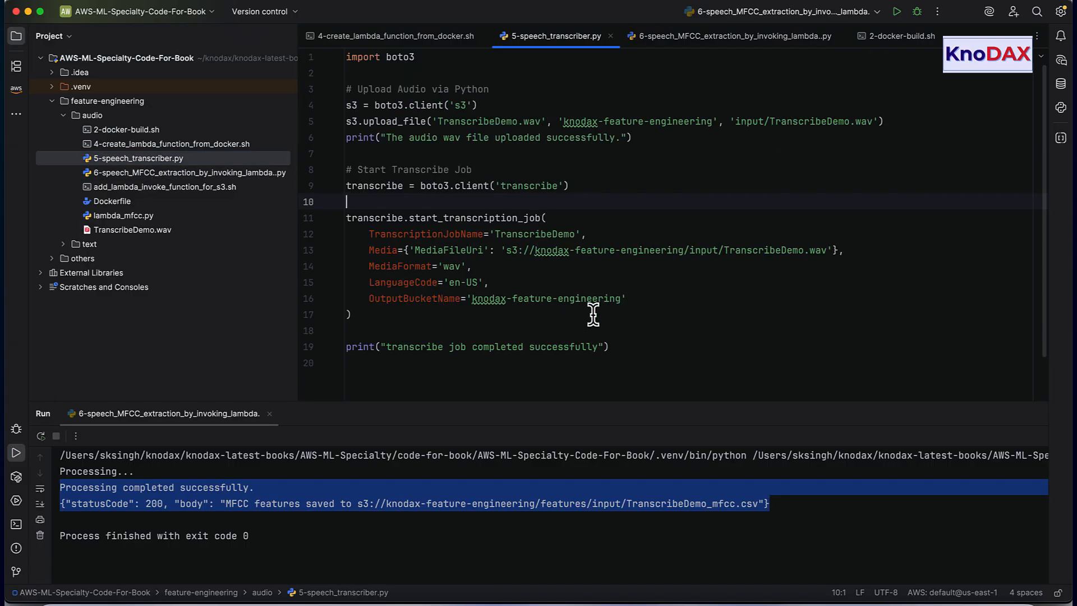
right_click(591, 314)
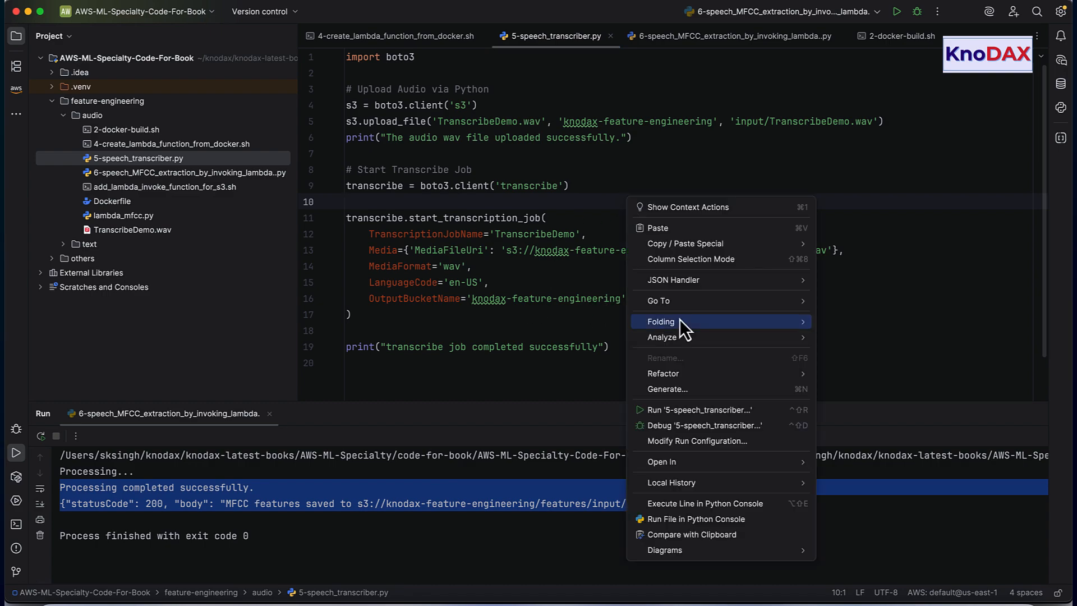
click(699, 409)
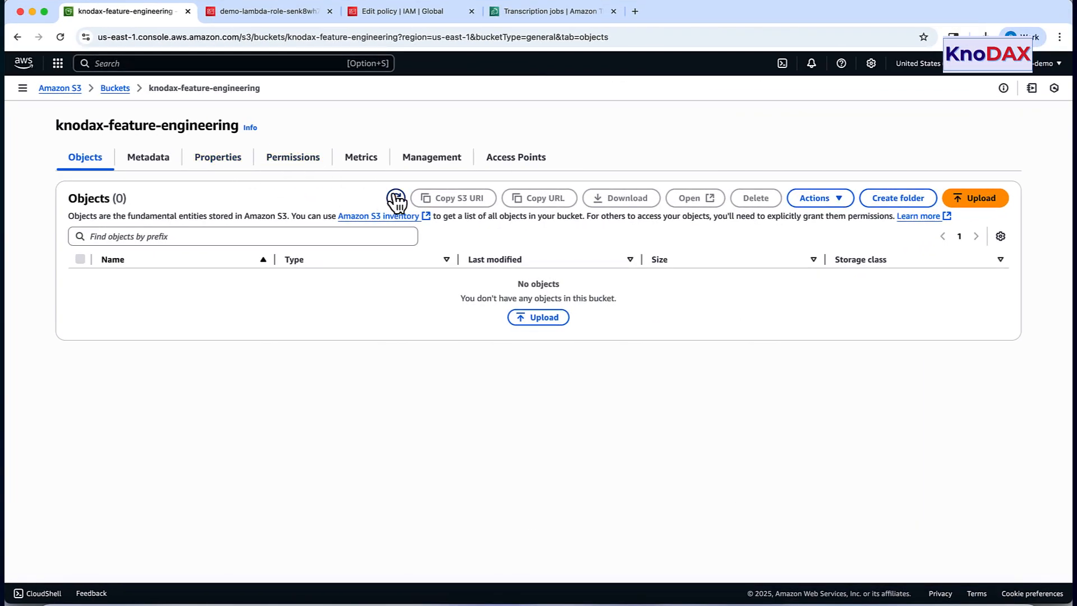
Refresh the bucket and browse features/input to find TranscribeDemo_mfcc.csv, then return to the IAM role.
click(395, 198)
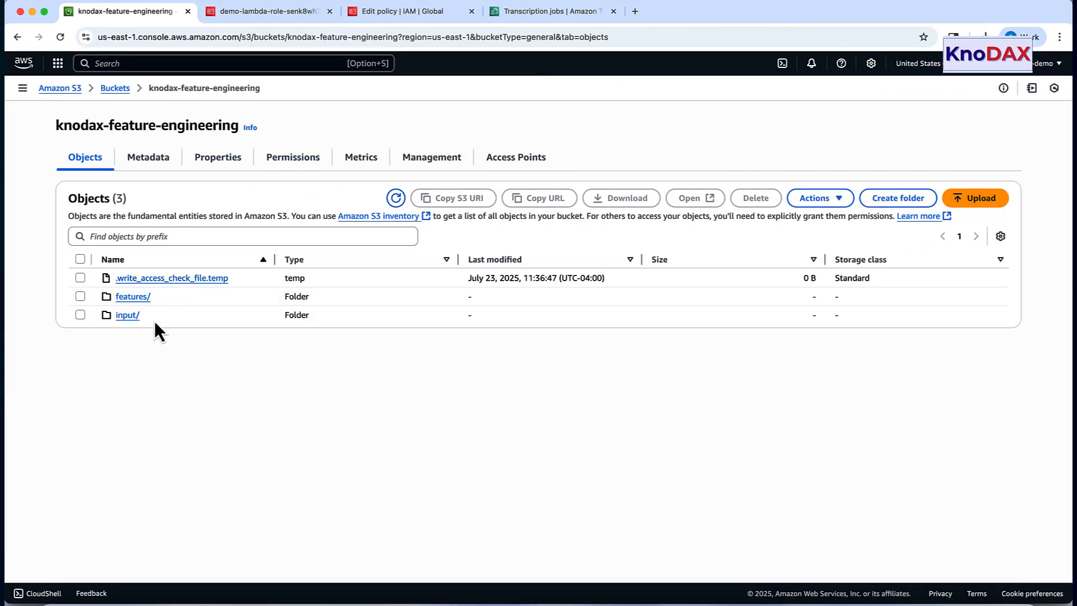
mouse_move(133, 296)
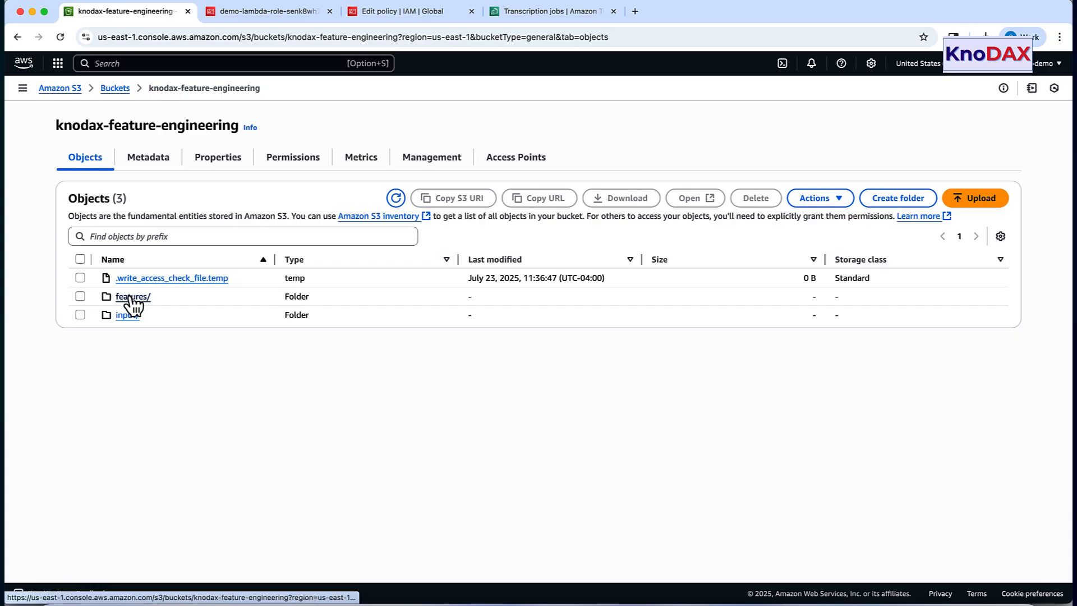
click(132, 296)
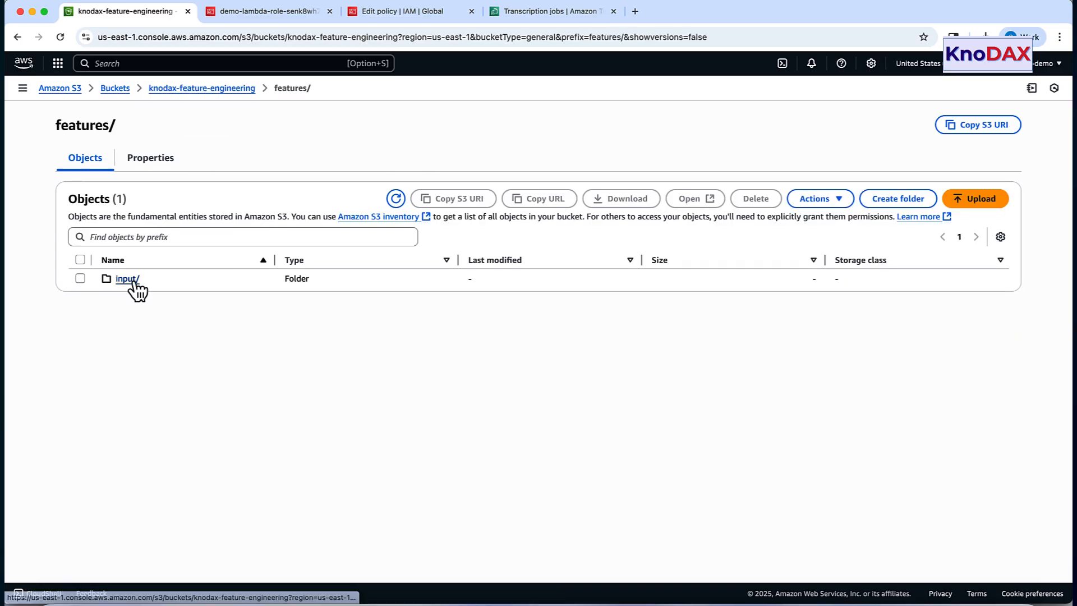
click(125, 278)
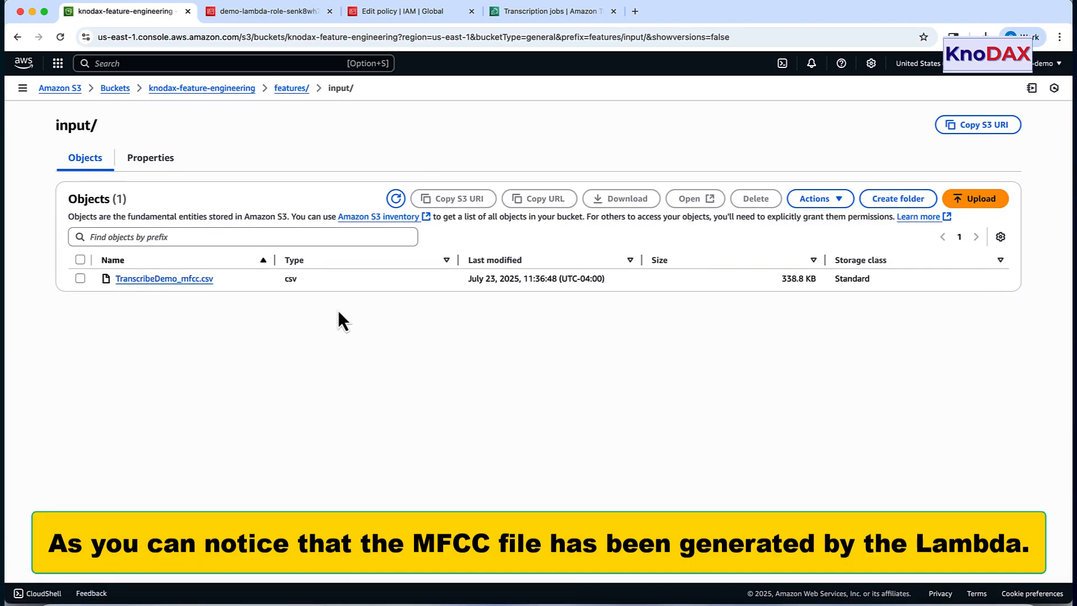
mouse_move(227, 292)
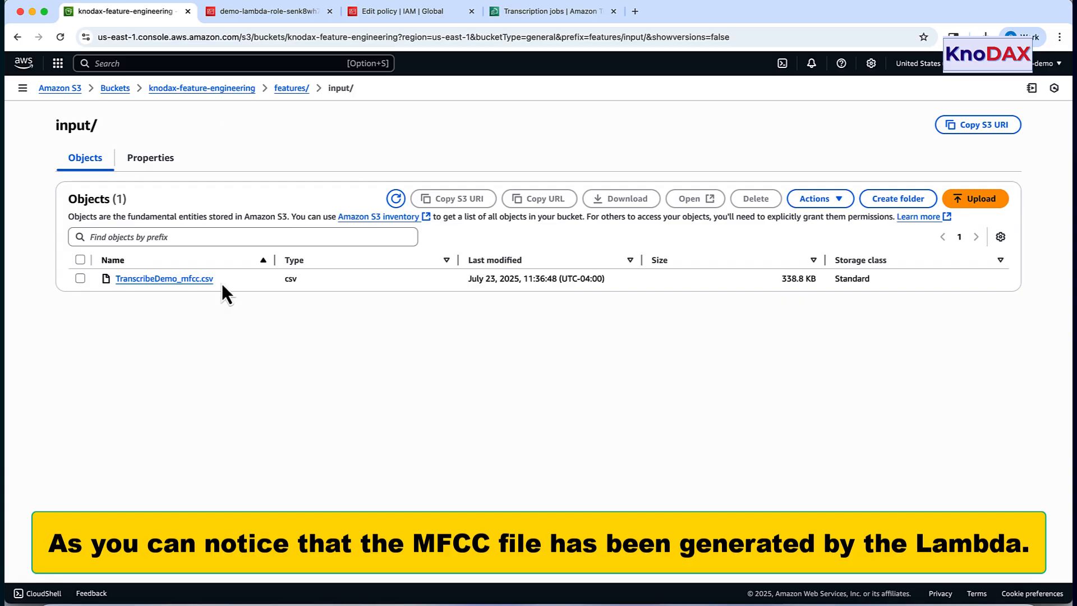
mouse_move(165, 280)
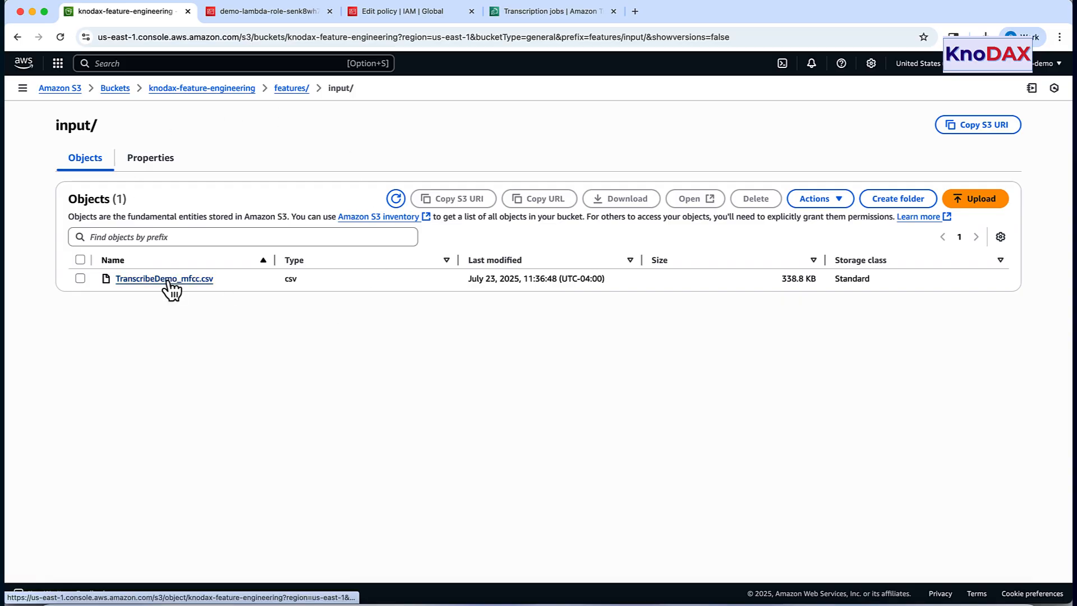
mouse_move(331, 38)
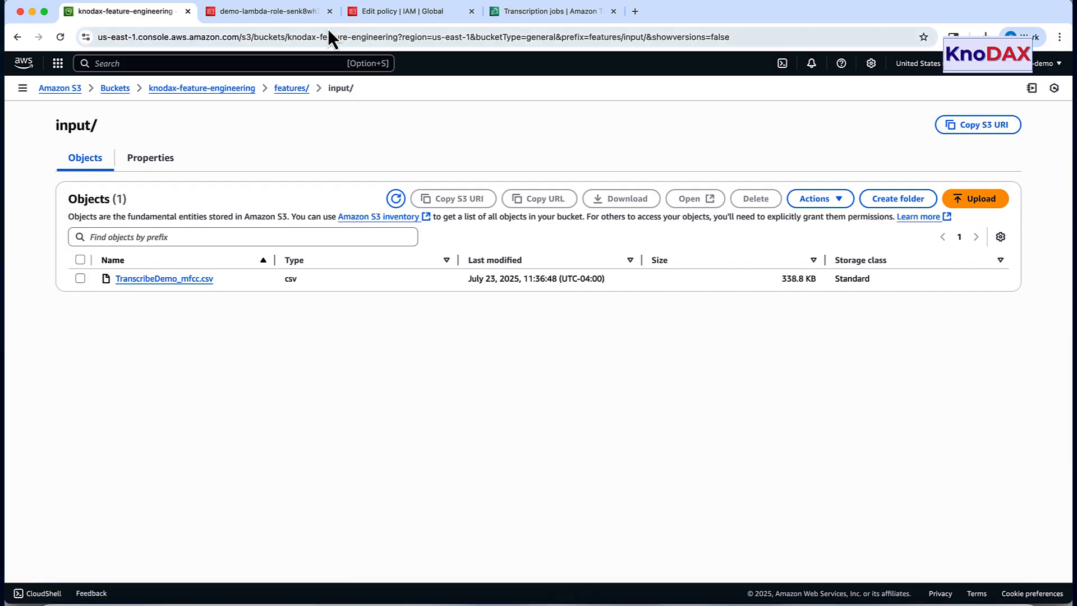
click(265, 11)
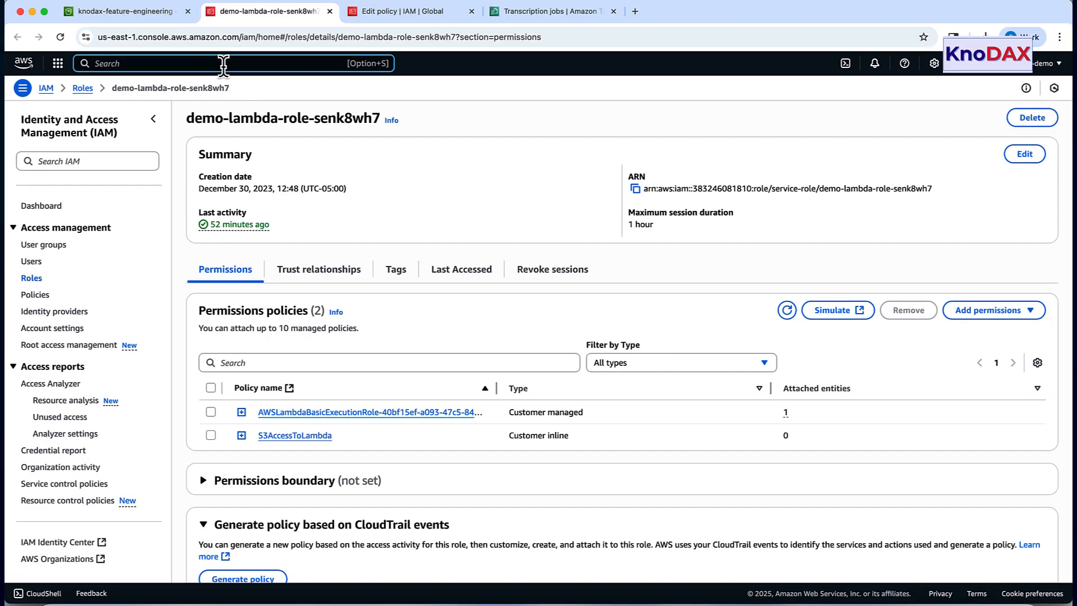
Search for Lambda, open ExtractMFCCLambda and go to its Monitor section.
text(lambda)
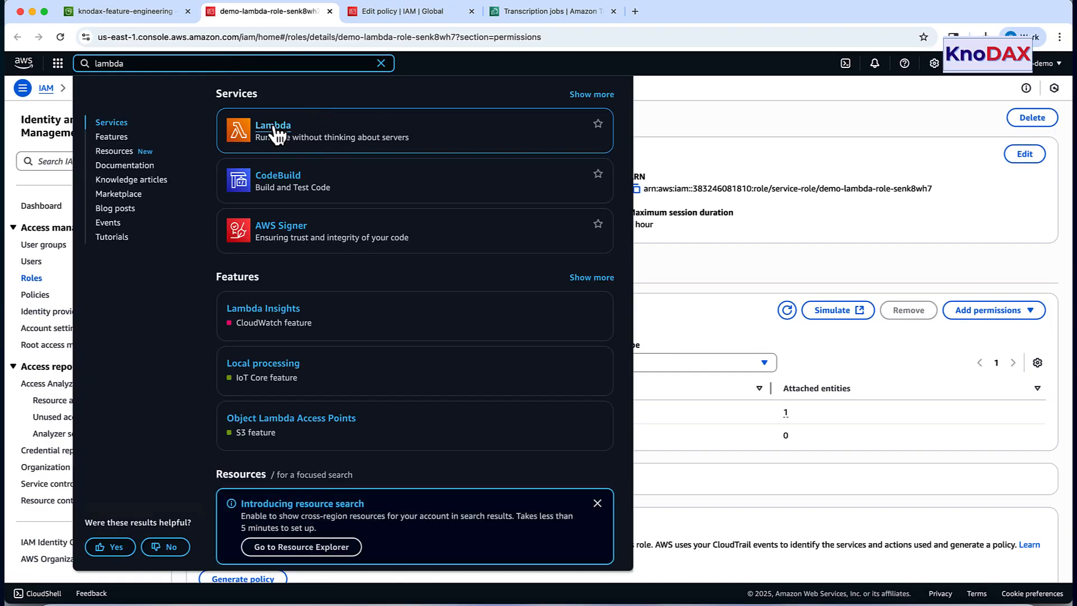
click(273, 130)
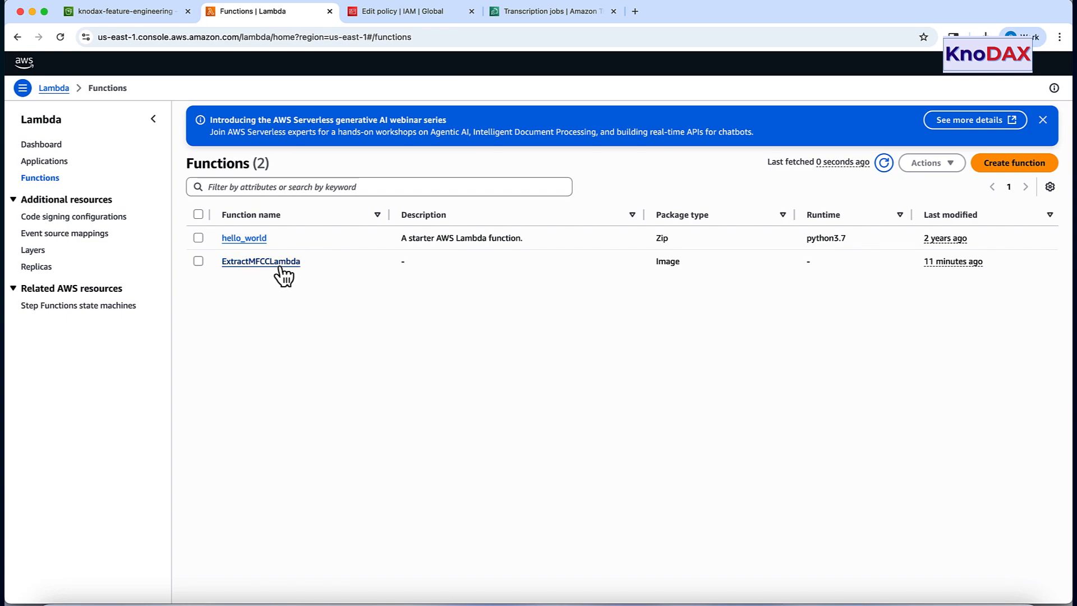
click(260, 261)
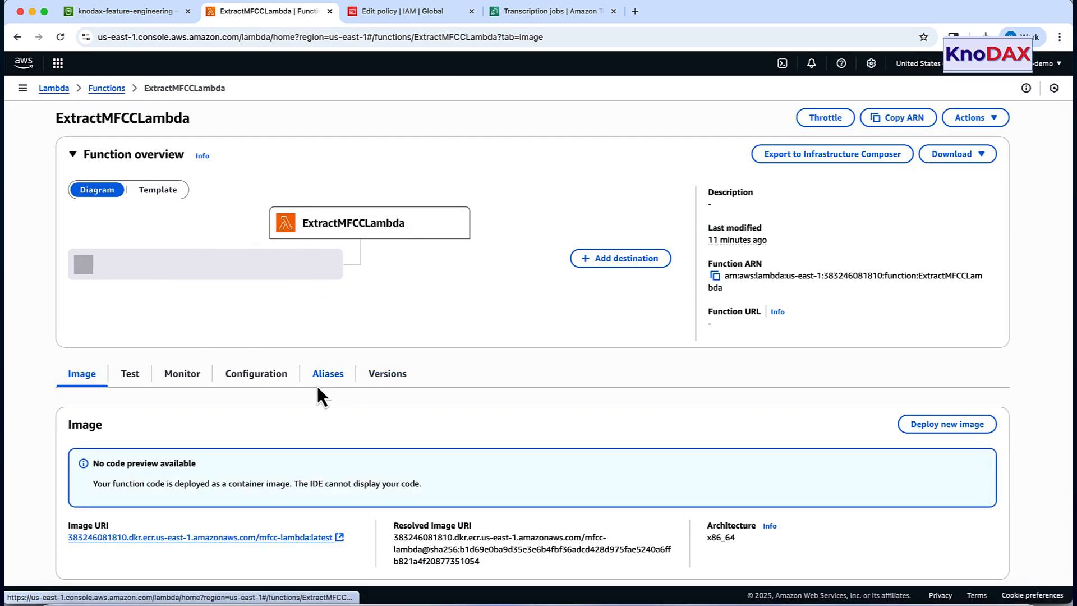
click(182, 373)
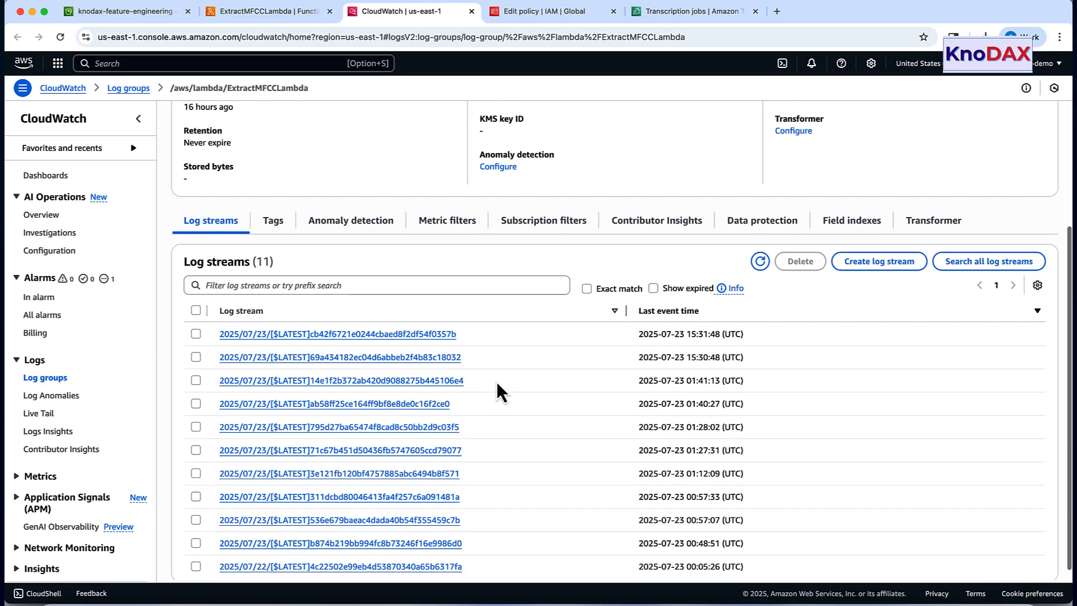
mouse_move(663, 334)
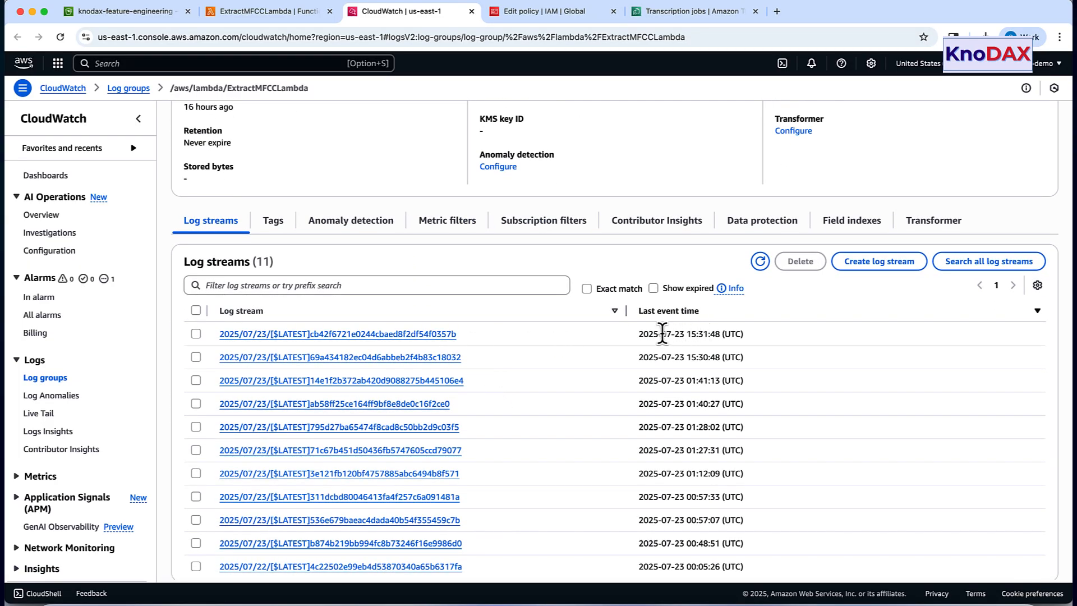
mouse_move(419, 341)
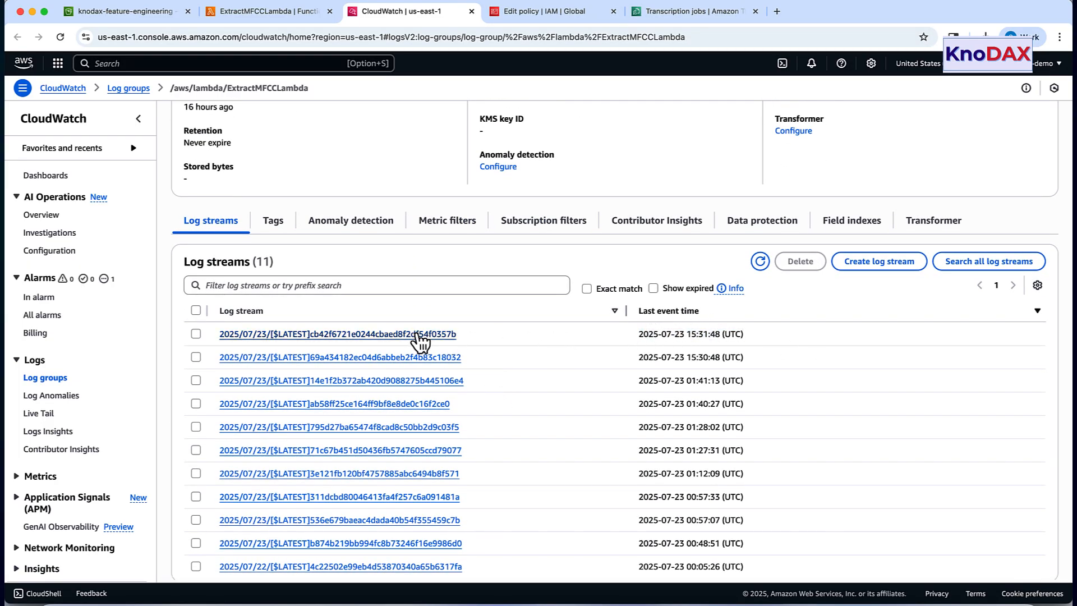
Open the latest log stream and select the 'executed successfully' message, then return to the editor.
click(337, 335)
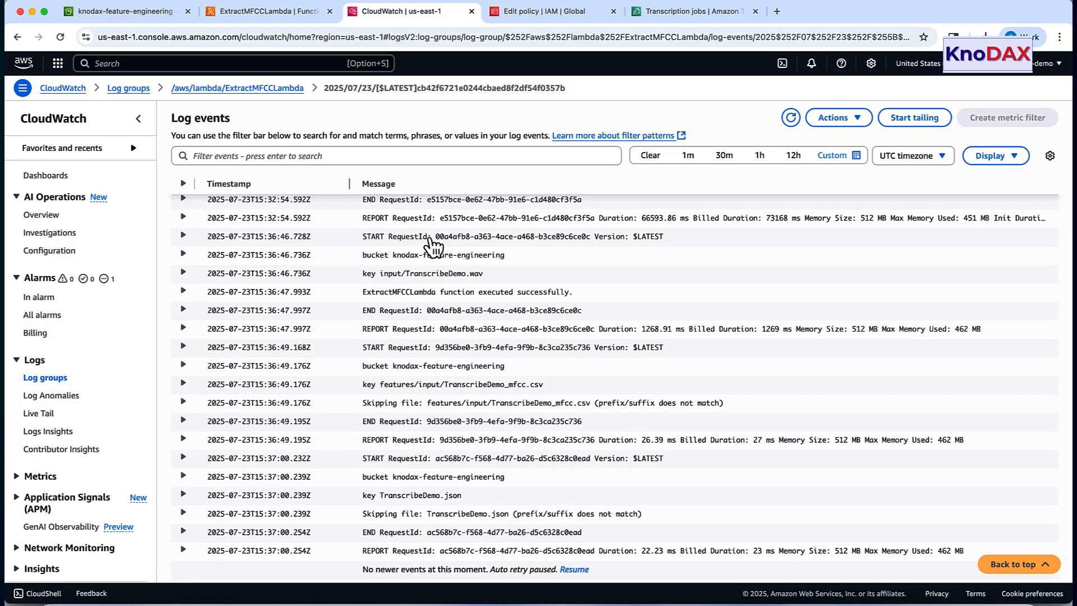
mouse_move(375, 268)
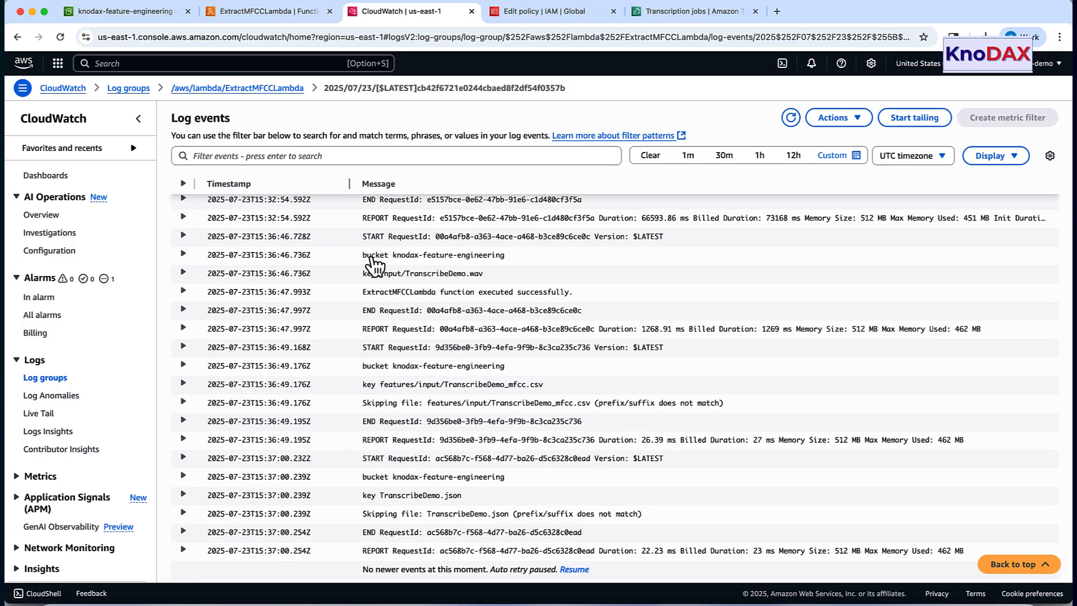
double_click(422, 273)
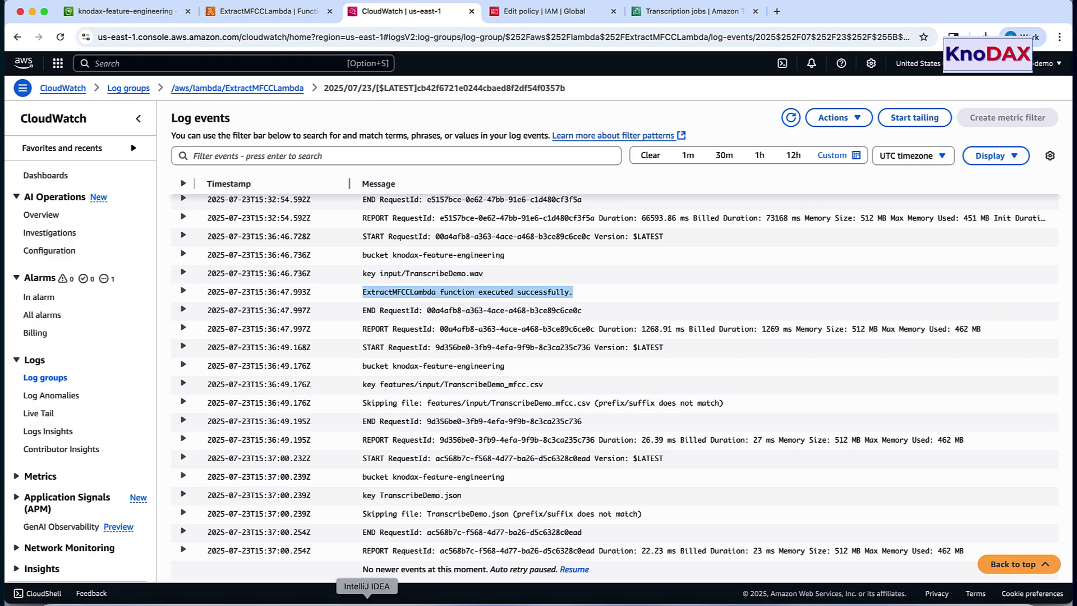
click(368, 586)
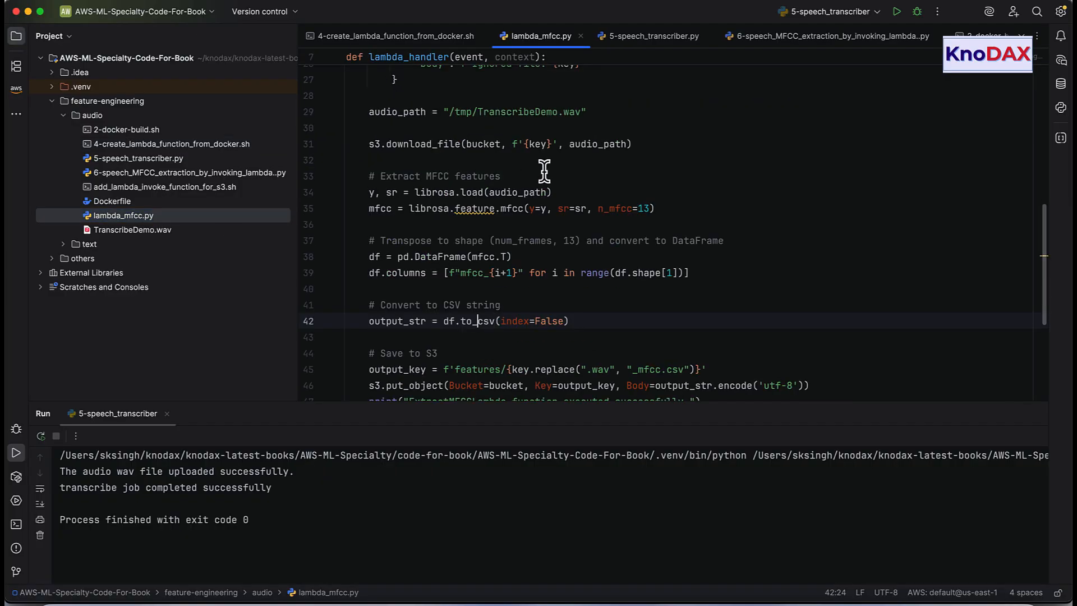
scroll(down, 3)
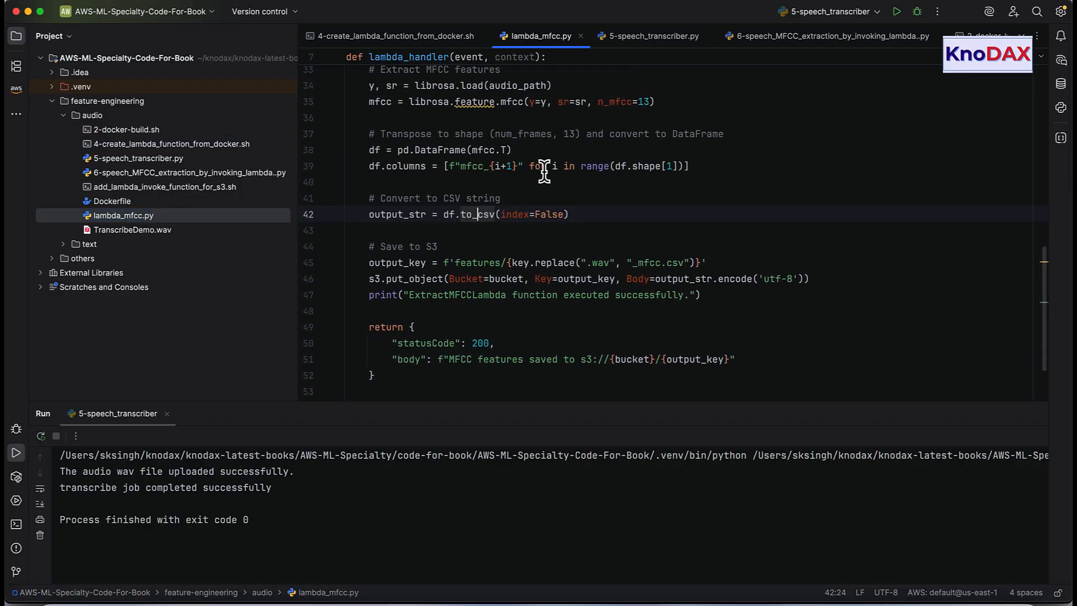
scroll(down, 3)
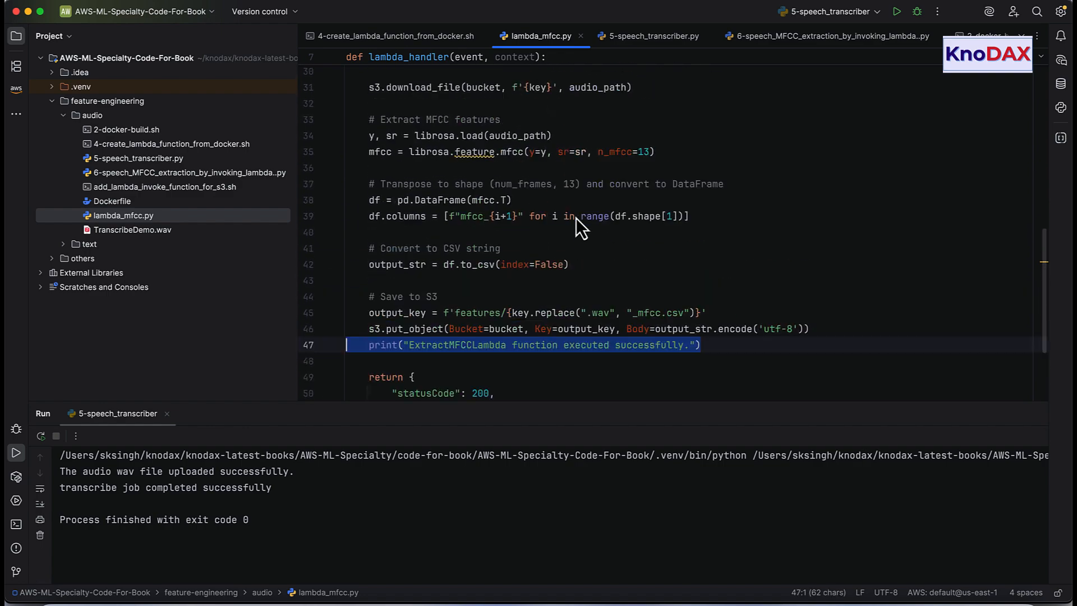
scroll(up, 3)
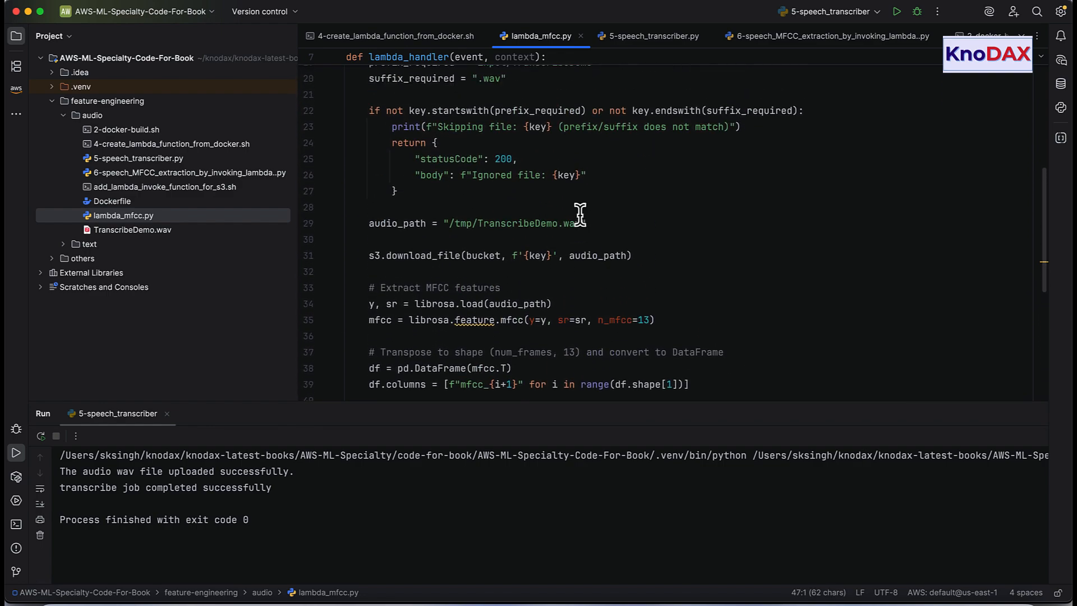
scroll(up, 3)
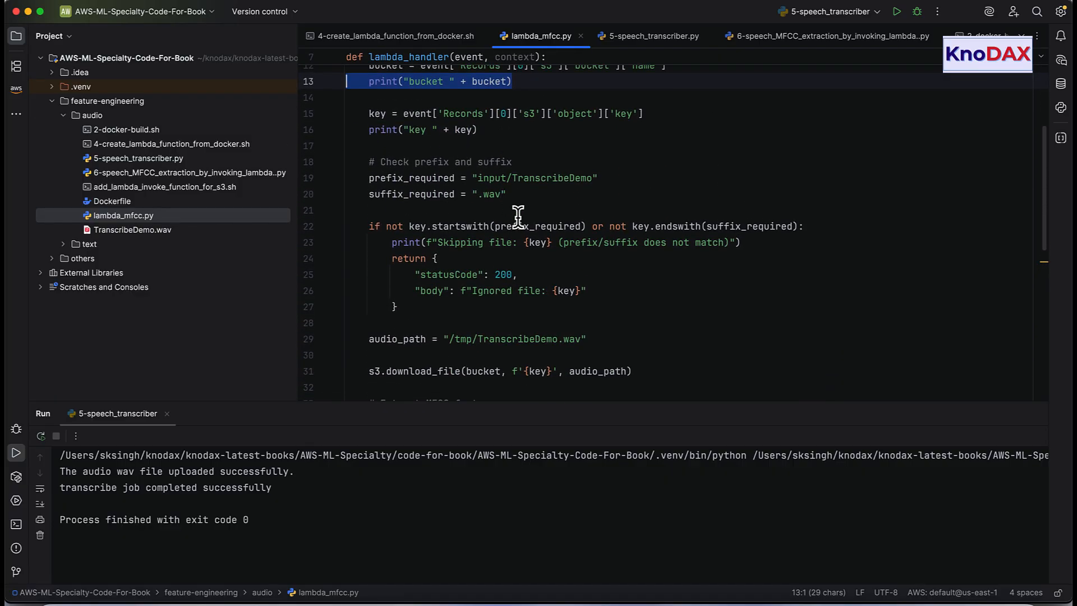
mouse_move(175, 592)
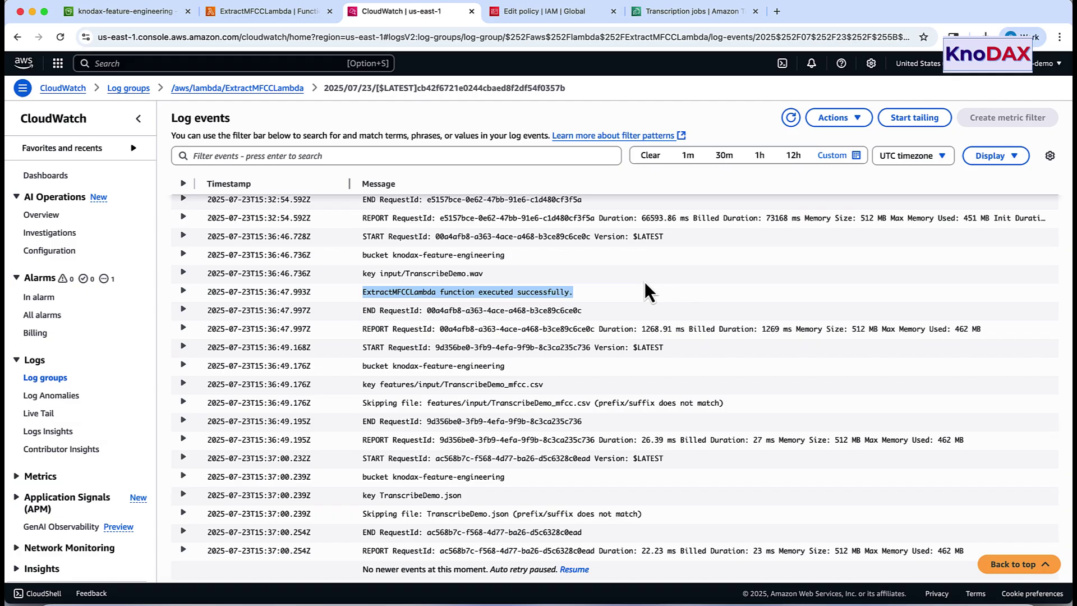
Expand the log event showing key input/TranscribeDemo.wav and review the lines below it.
click(183, 273)
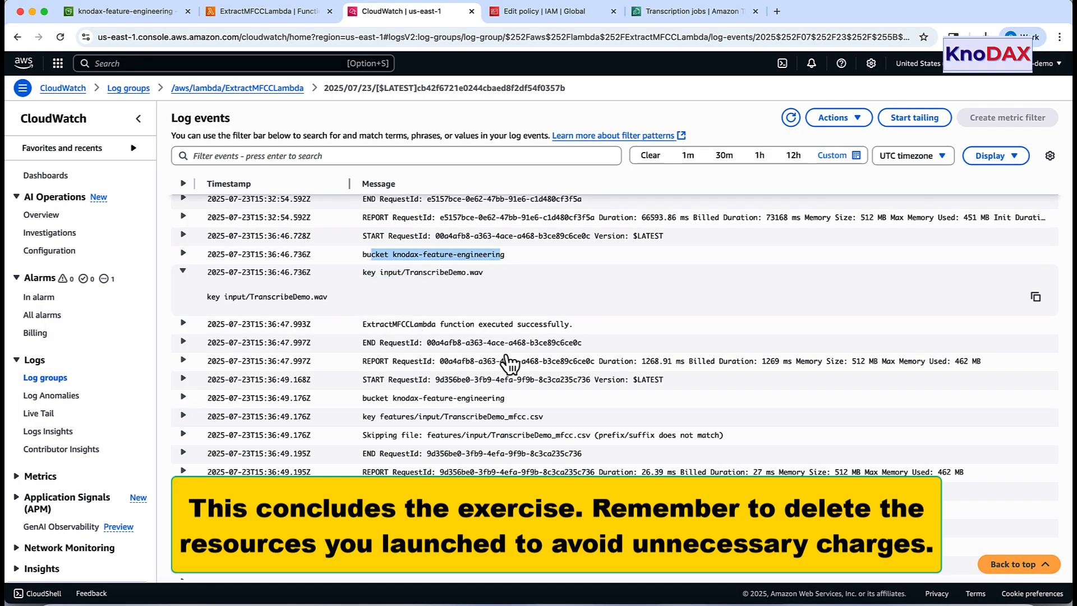
scroll(down, 3)
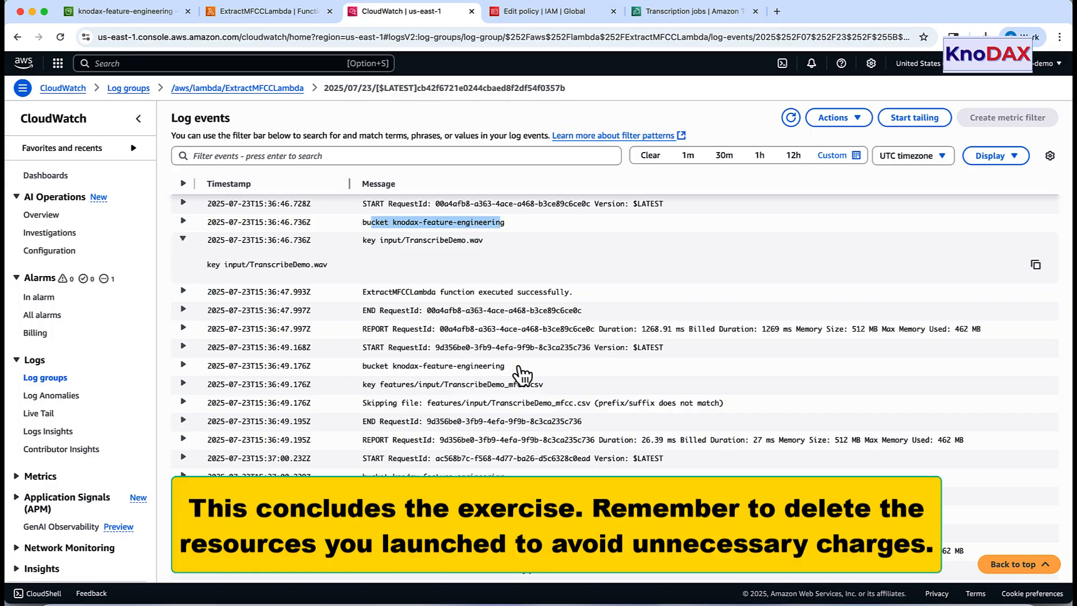